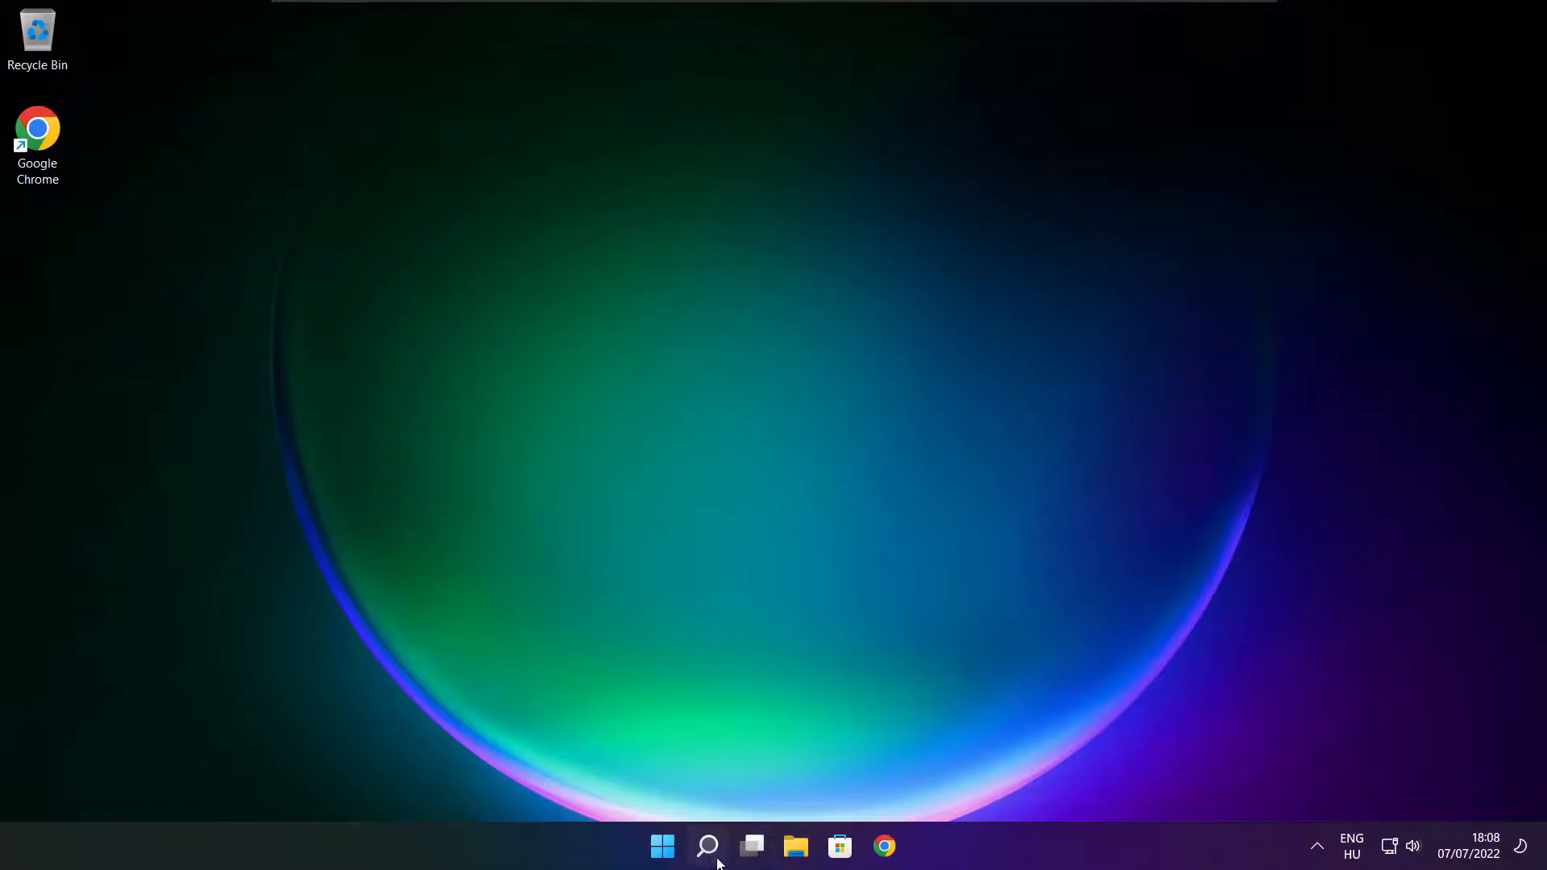
Search the Start menu for 'device Manager' to bring up Device Manager as best match
click(706, 846)
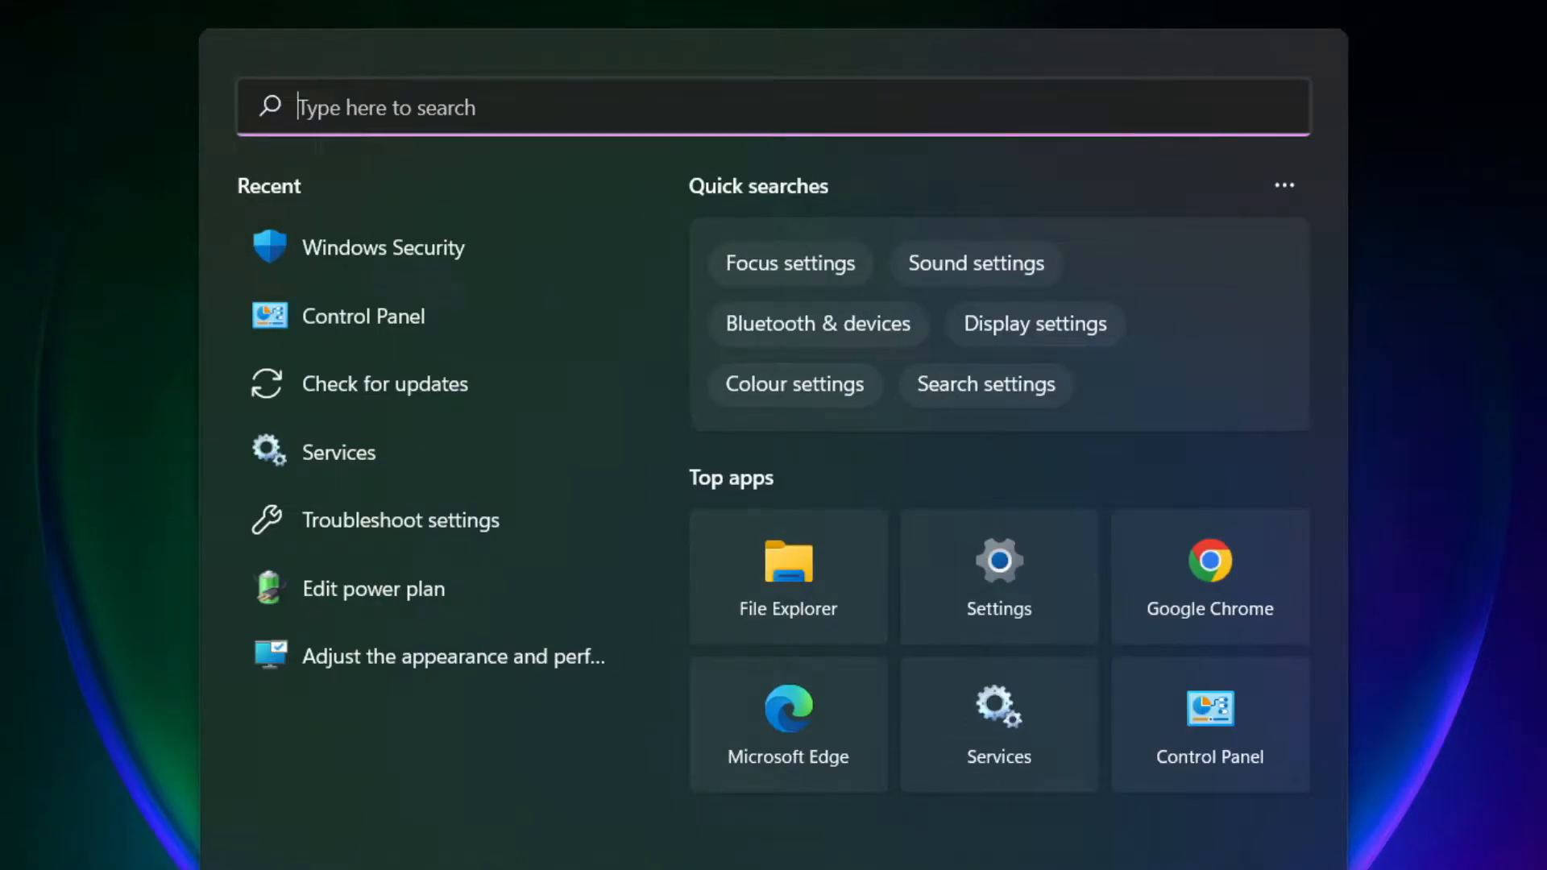
text(device Manager)
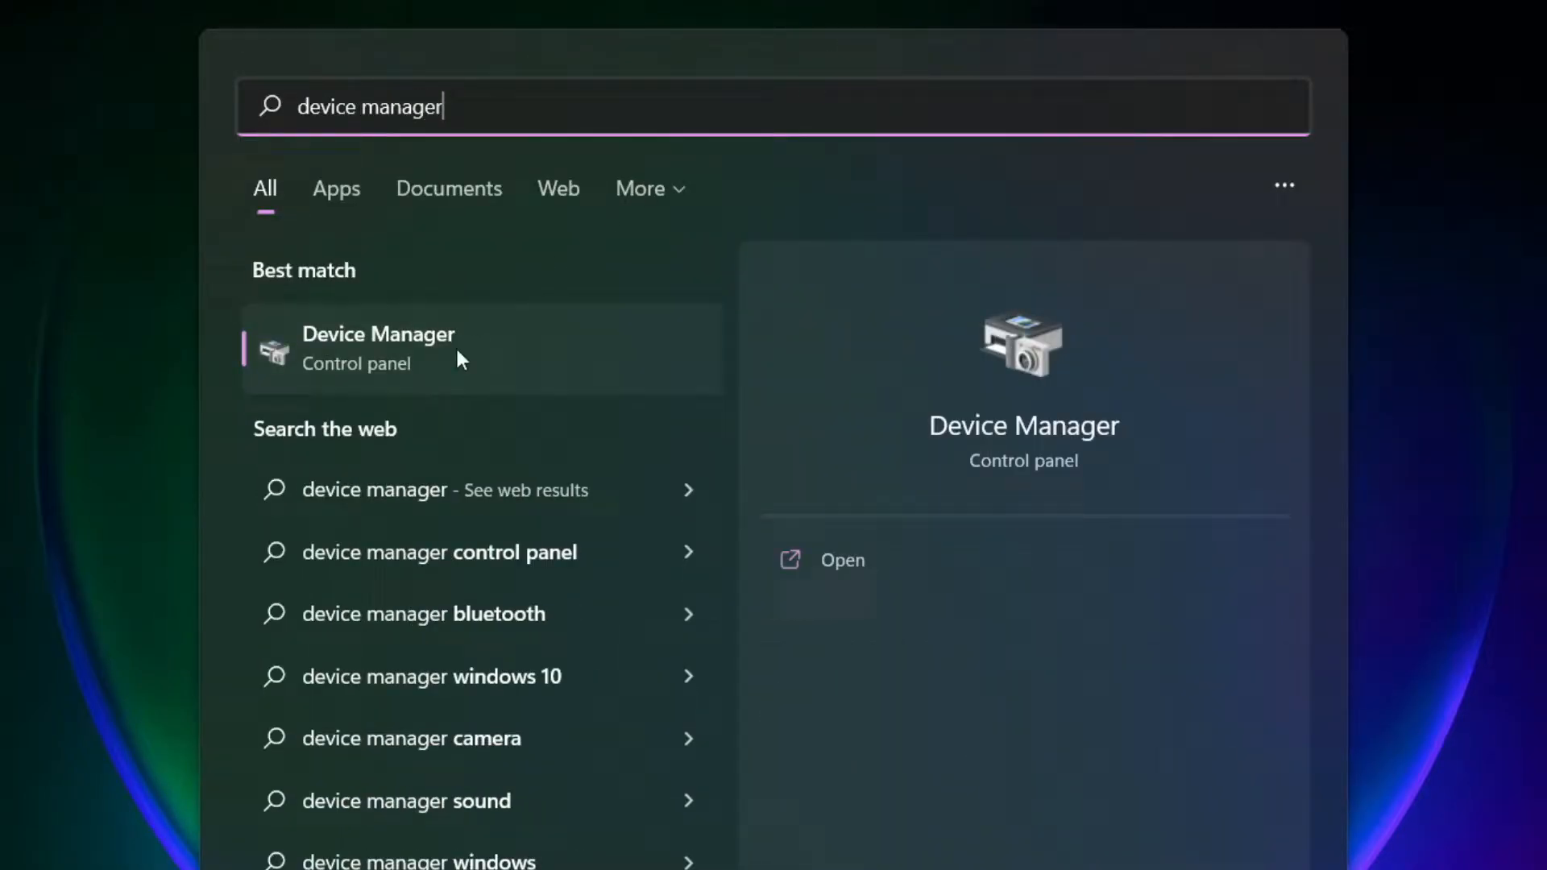
mouse_move(560, 372)
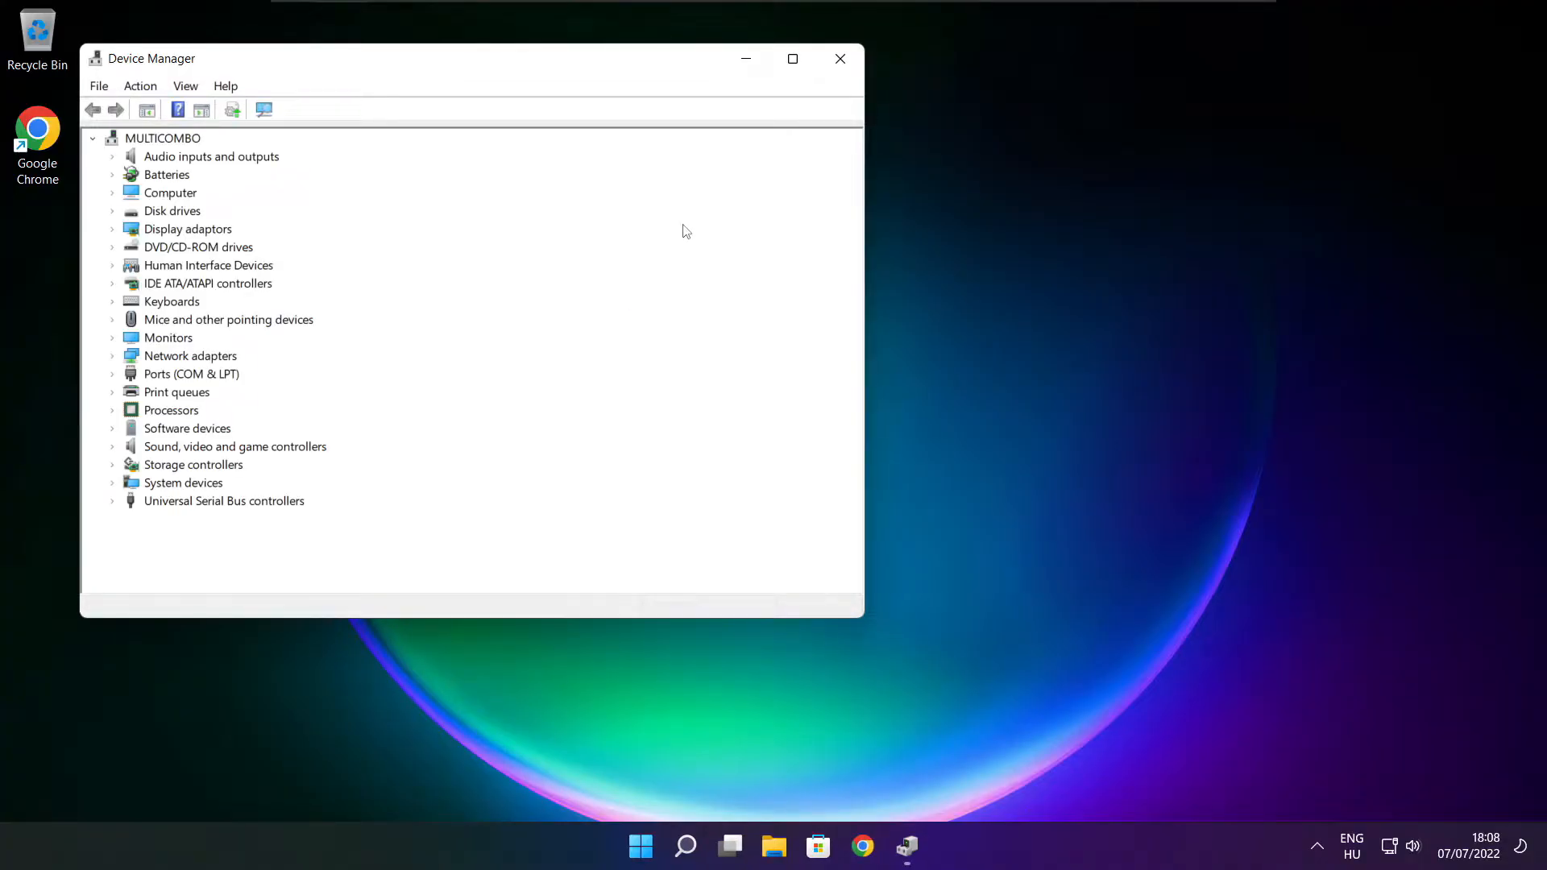
Update the VMware SVGA 3D driver with automatic search; best driver already installed, then close
click(793, 58)
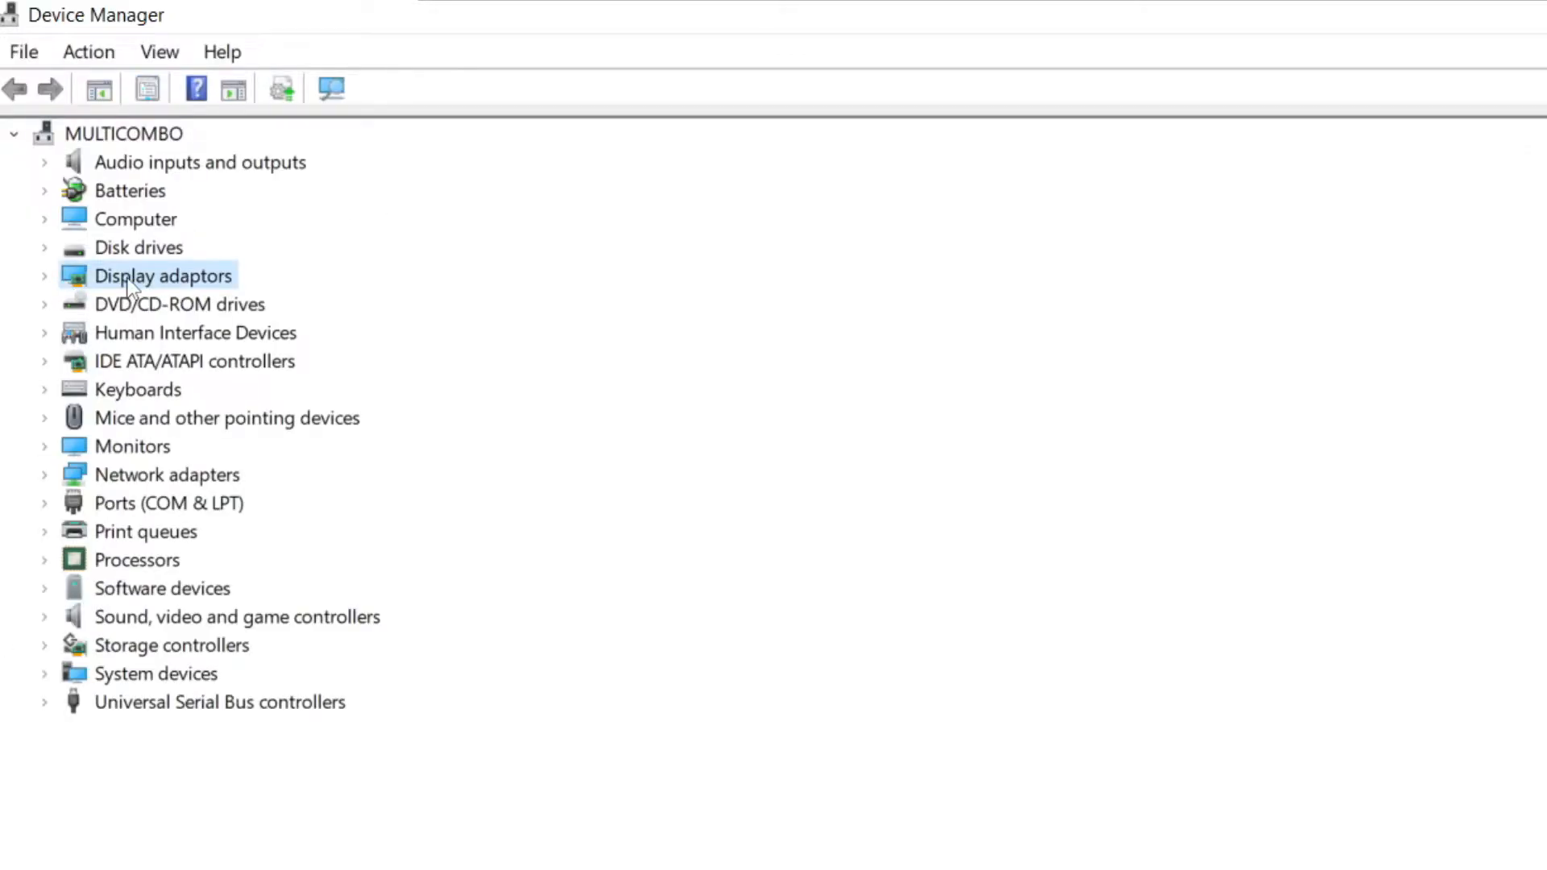
click(44, 275)
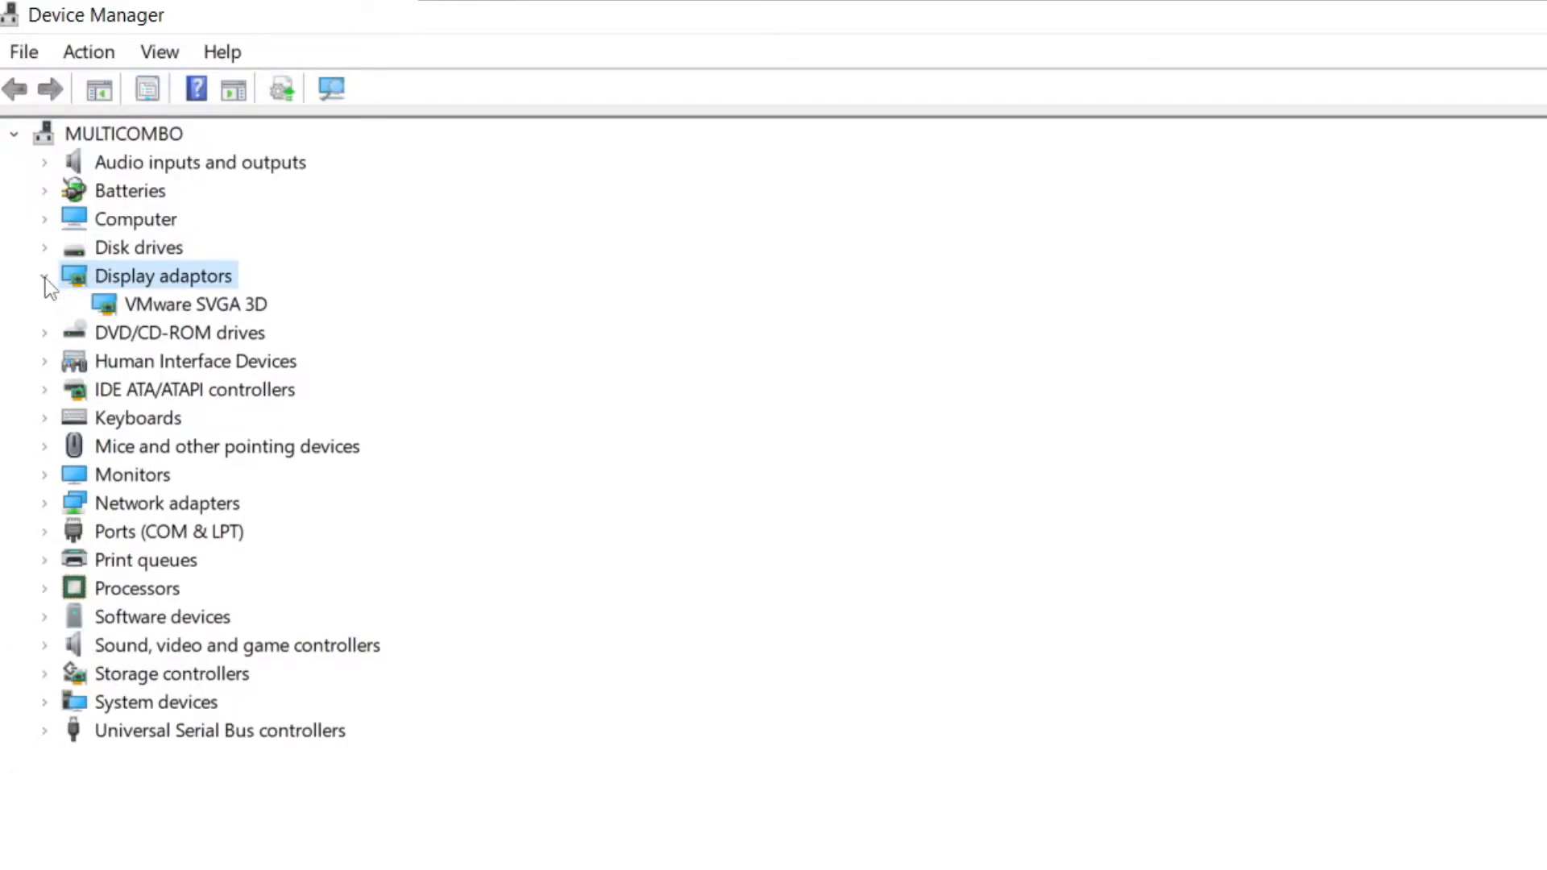
click(195, 305)
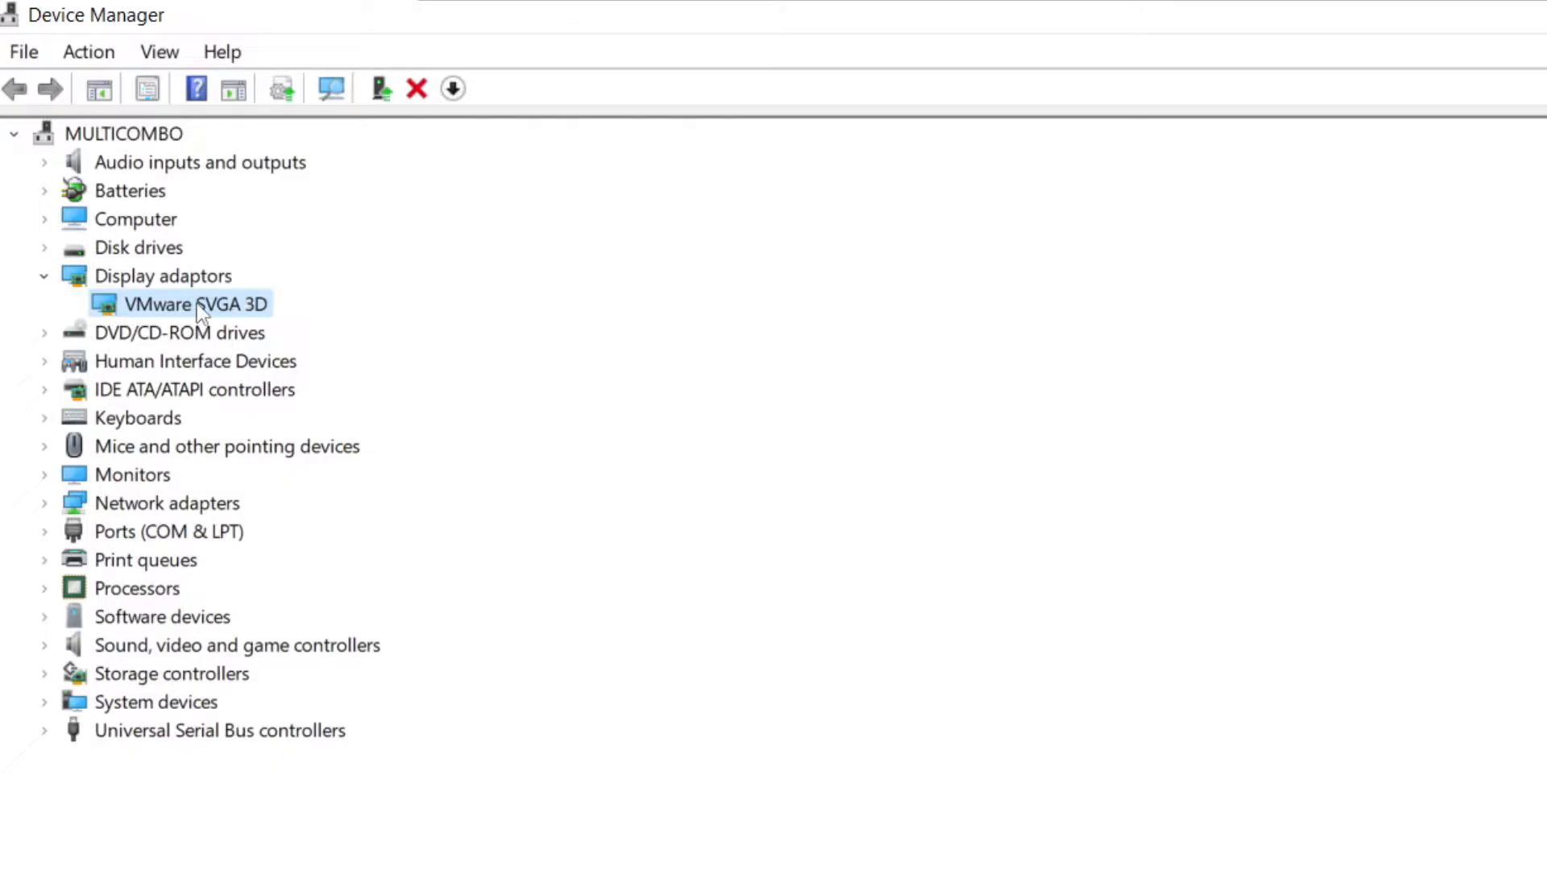
right_click(195, 304)
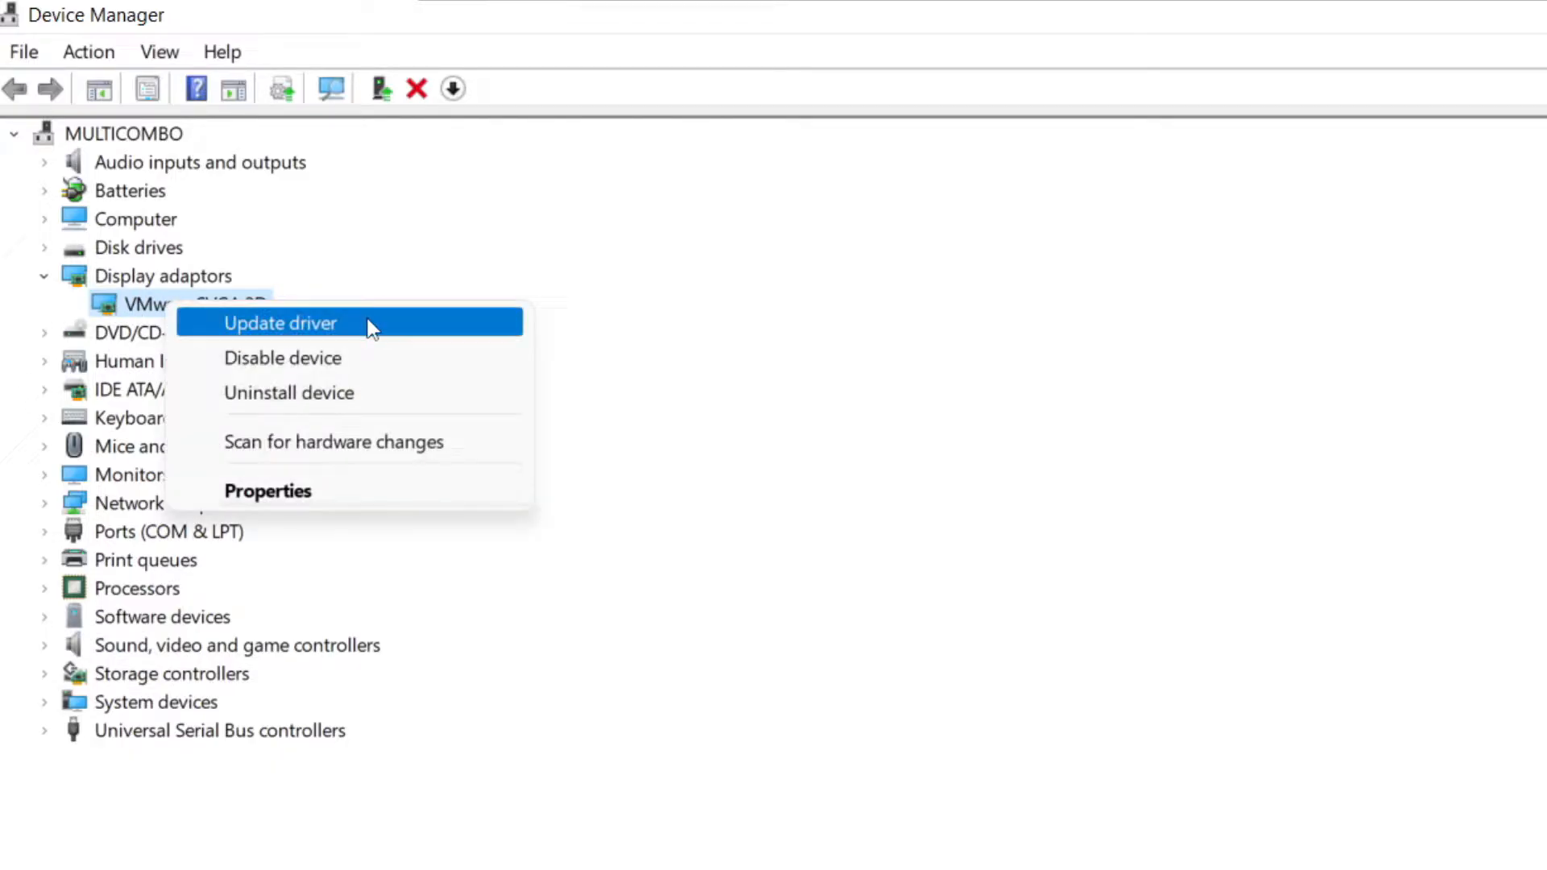
click(280, 322)
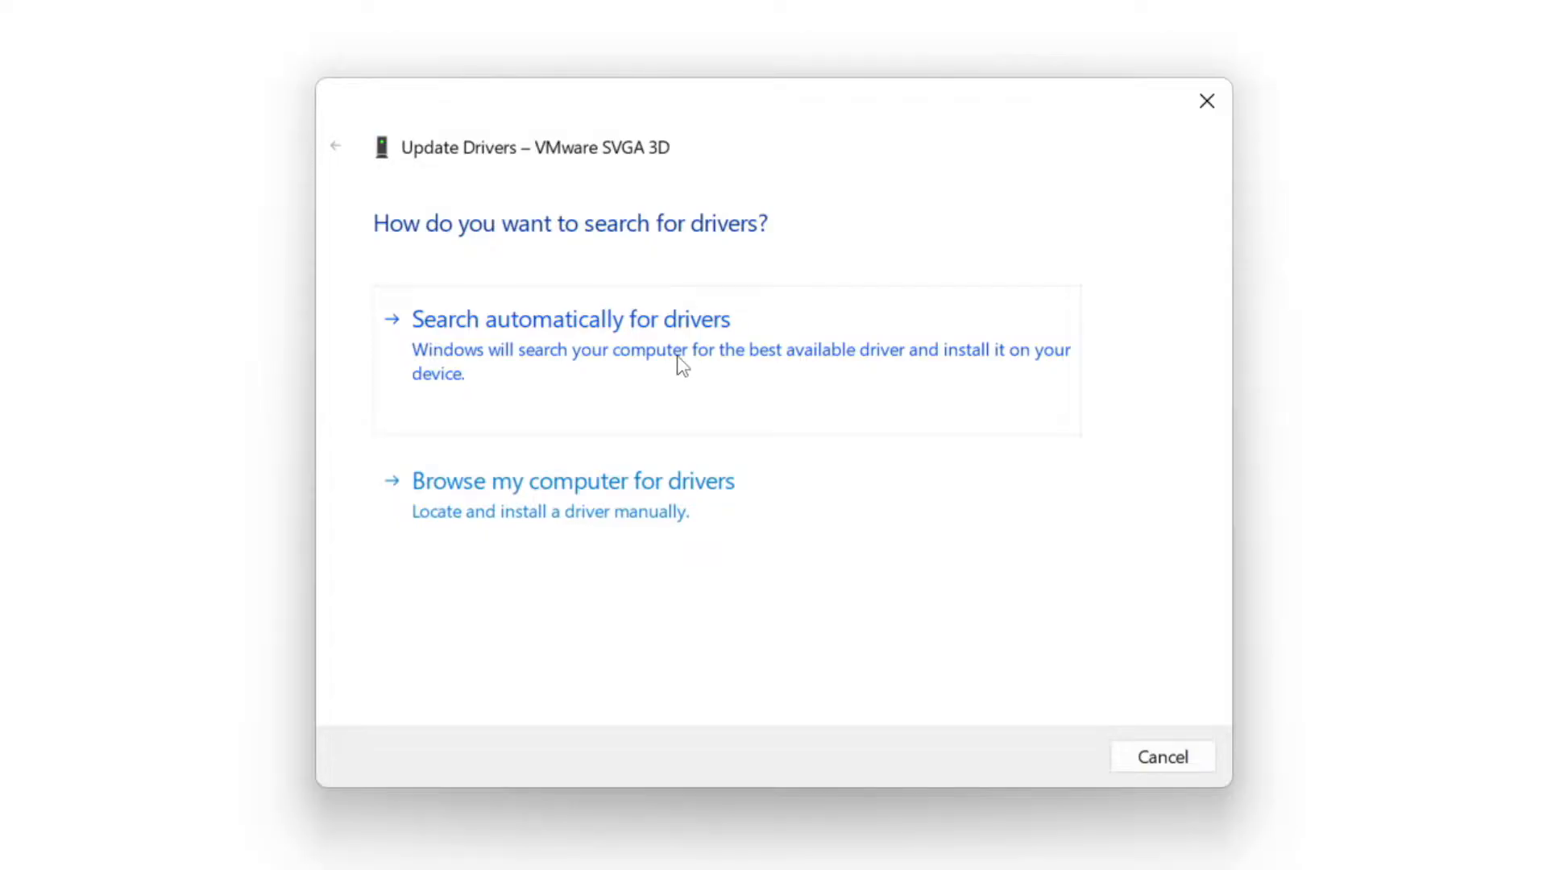
click(571, 319)
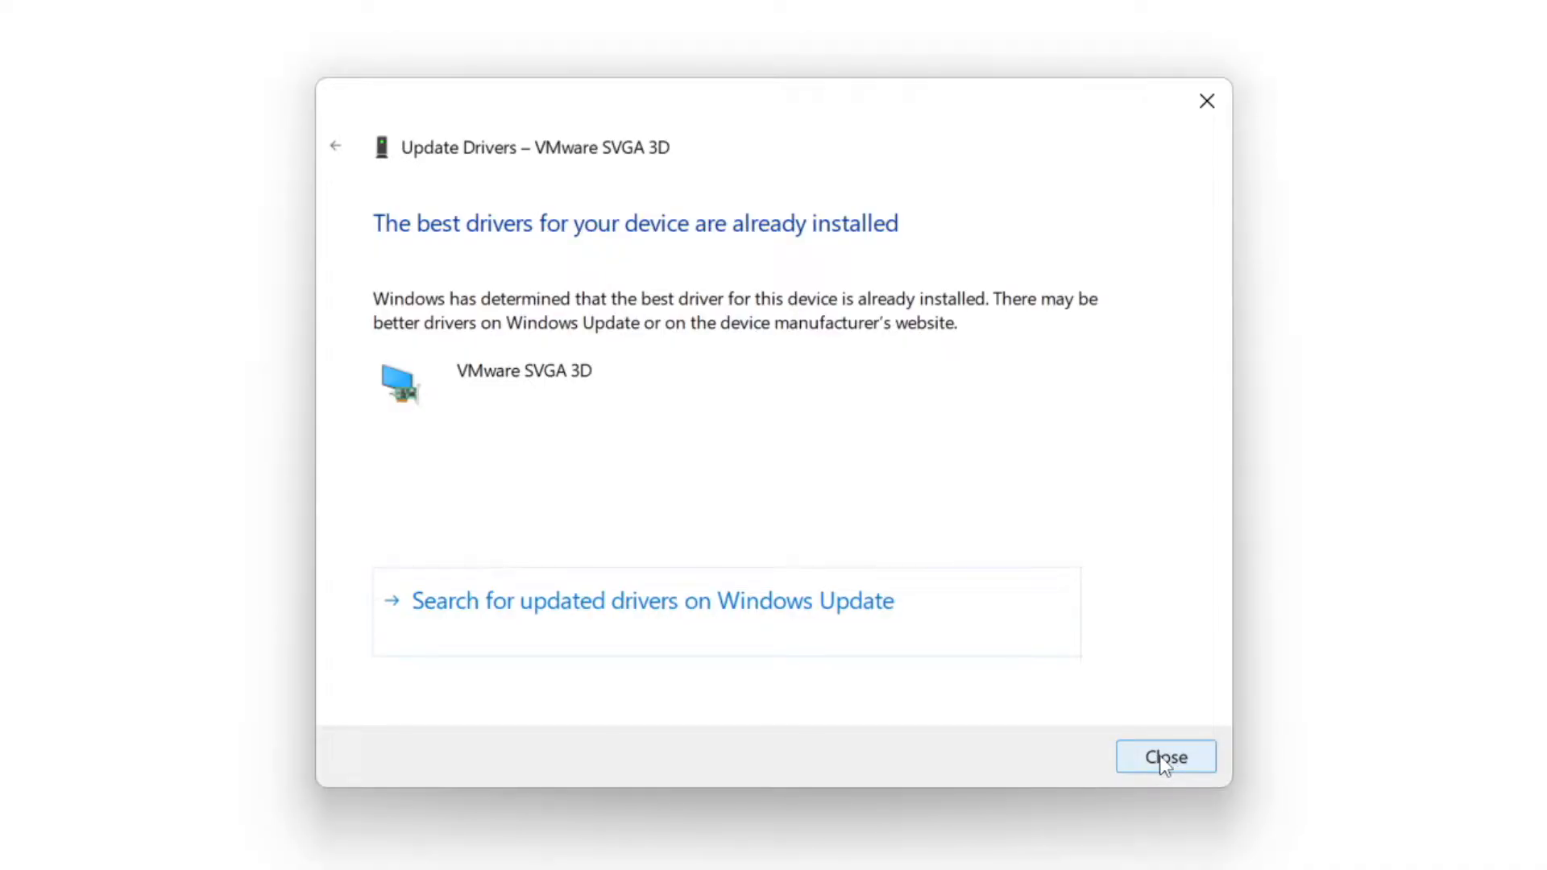
click(1164, 758)
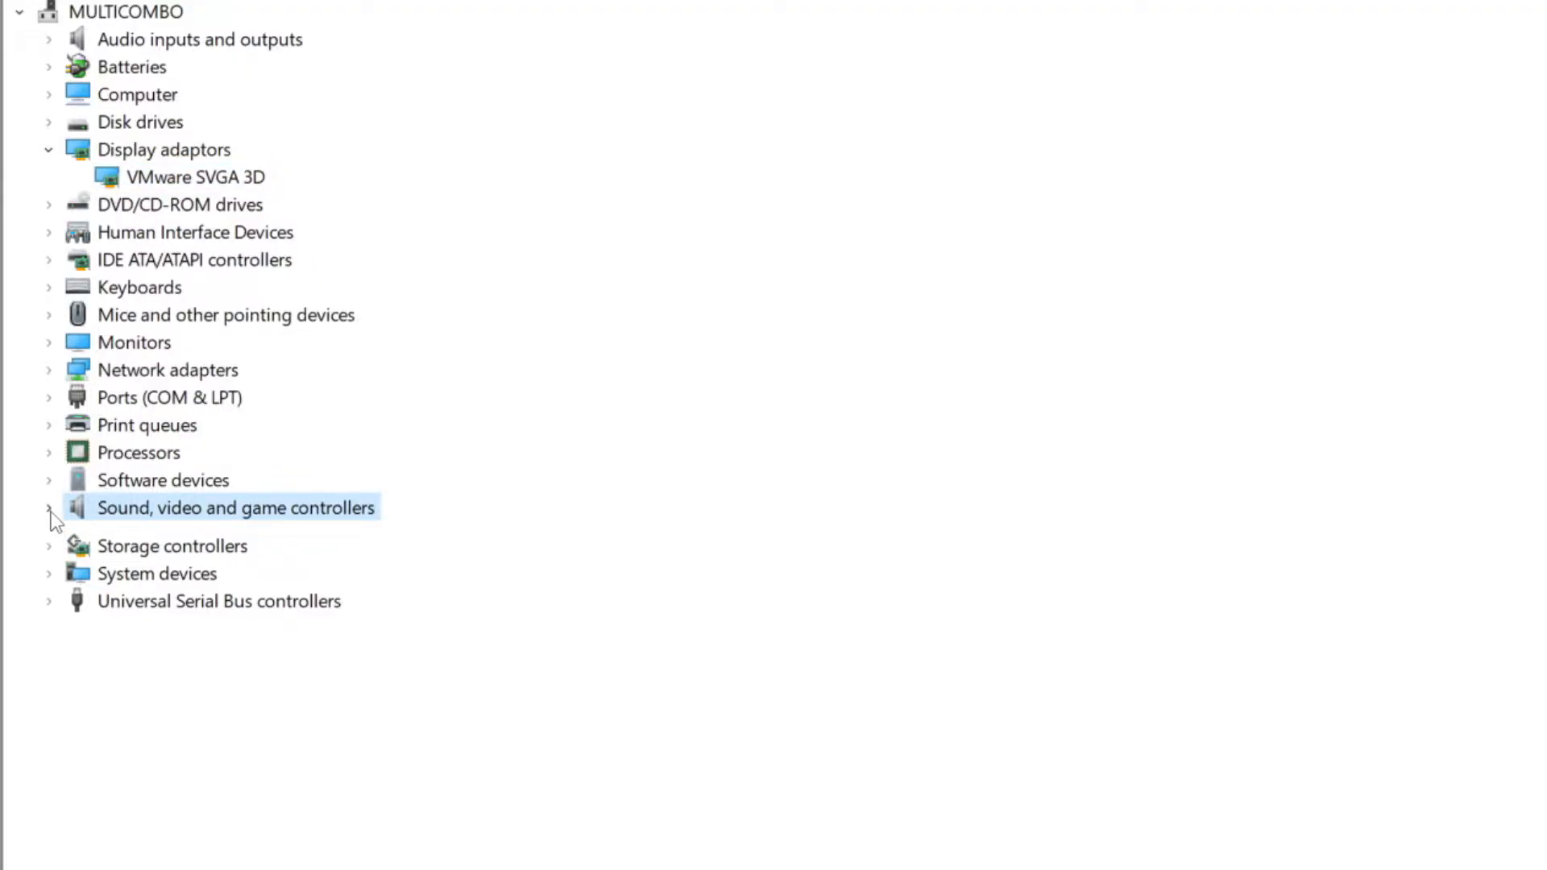
Update the High Definition Audio Device driver with automatic search; best driver already installed, then close
click(49, 508)
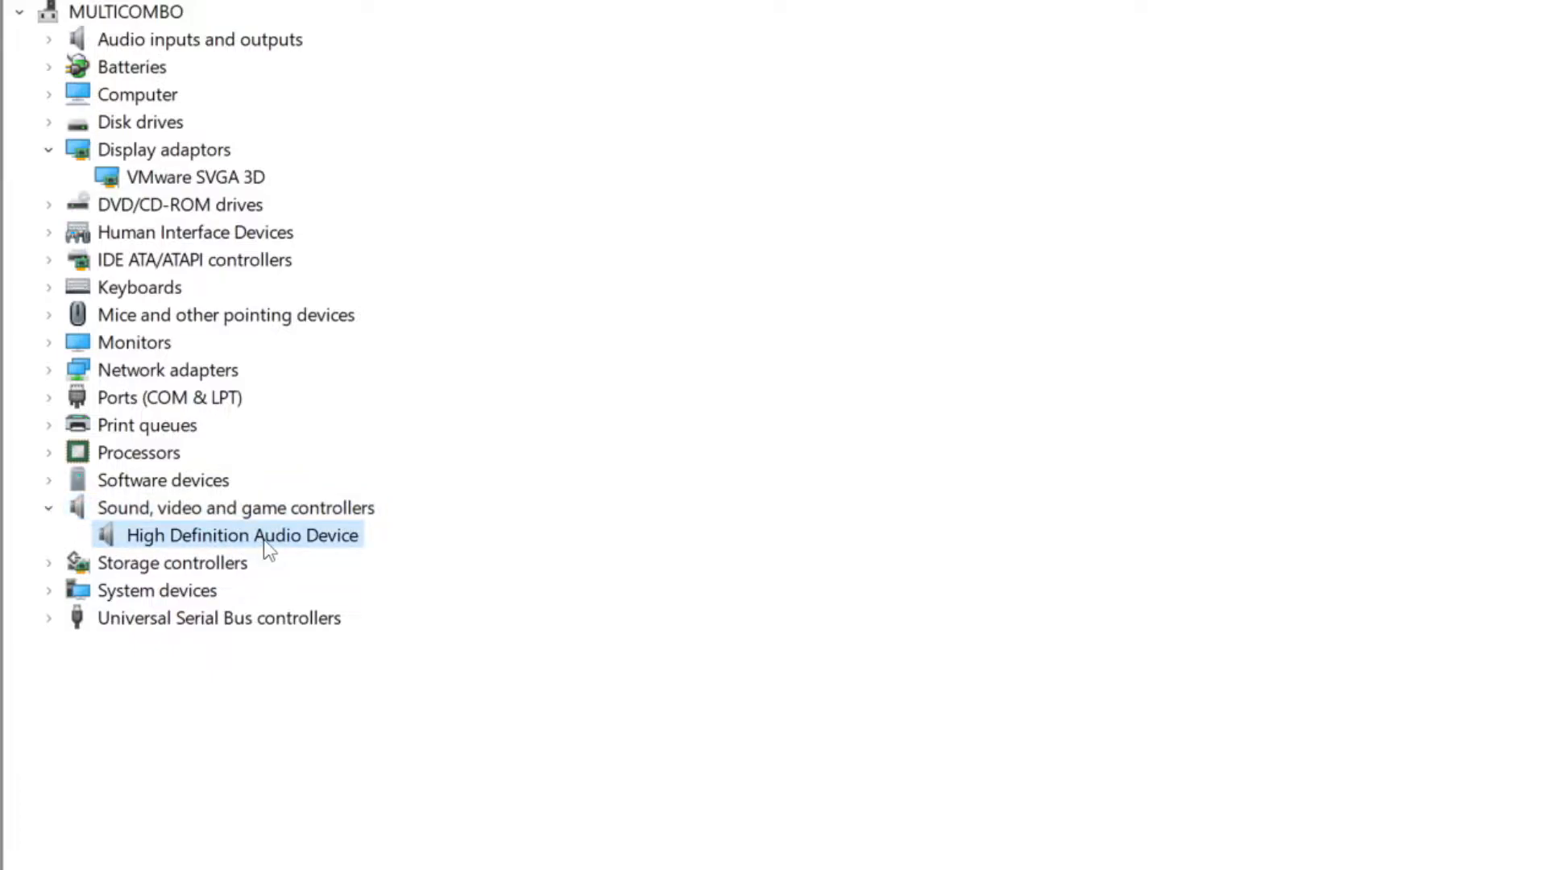
mouse_move(227, 545)
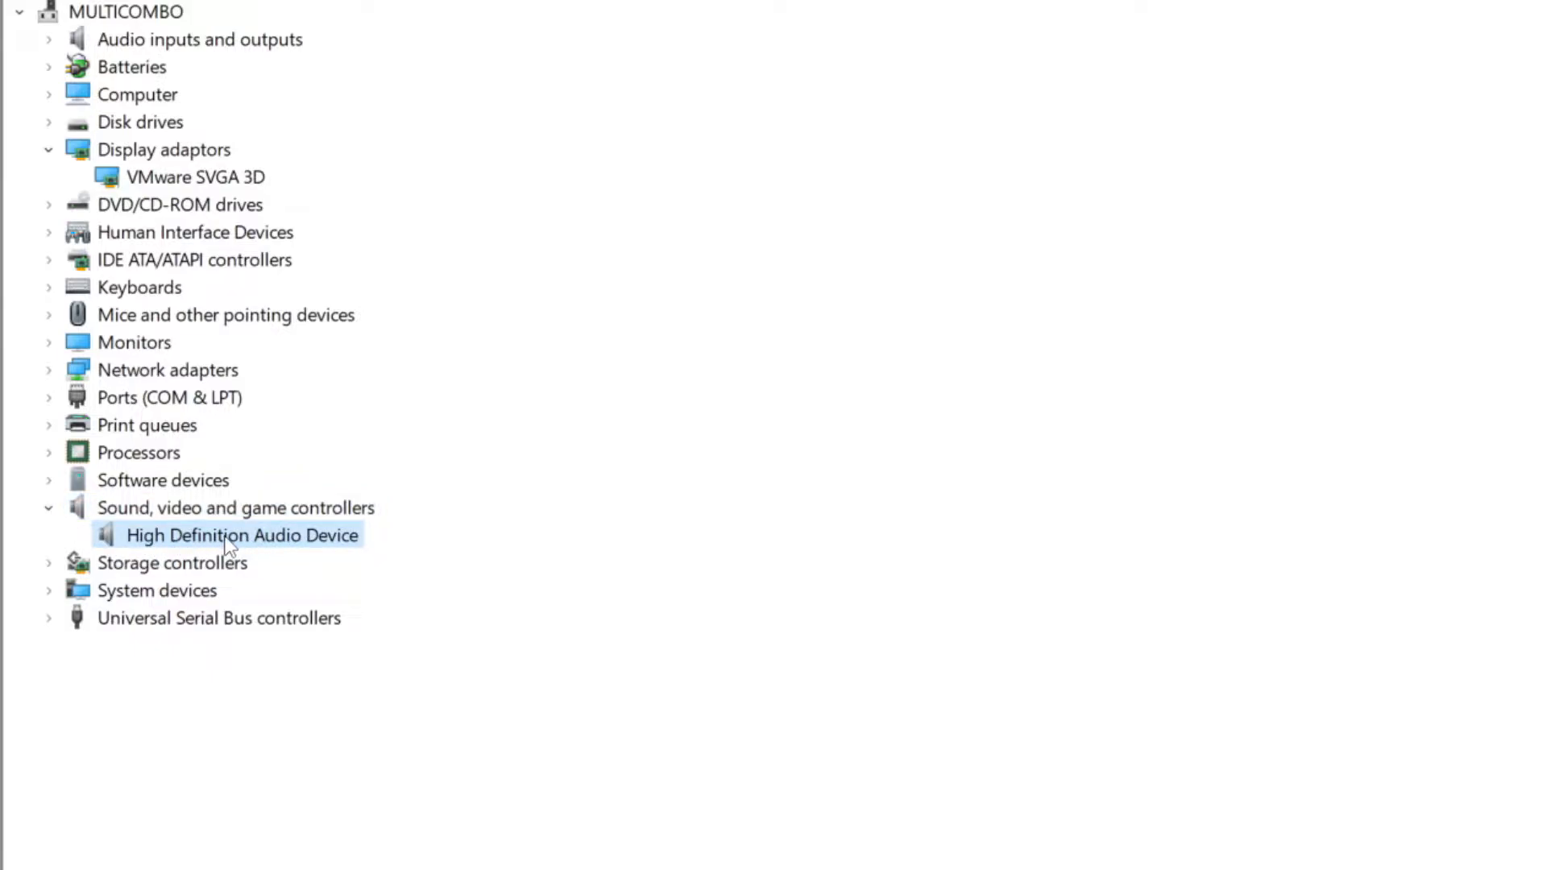
right_click(240, 535)
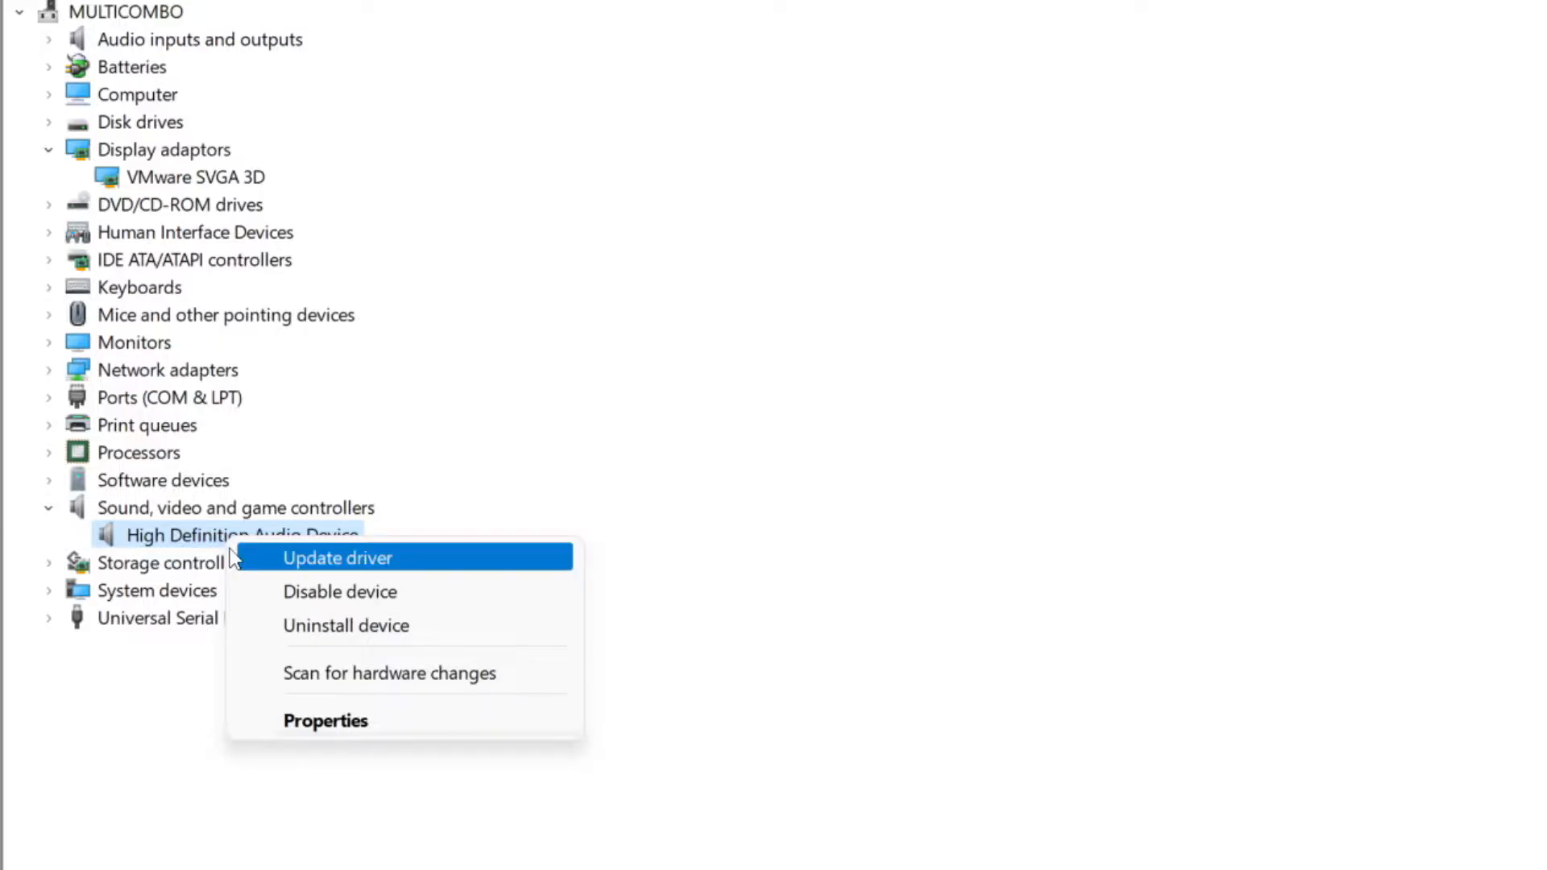
mouse_move(458, 570)
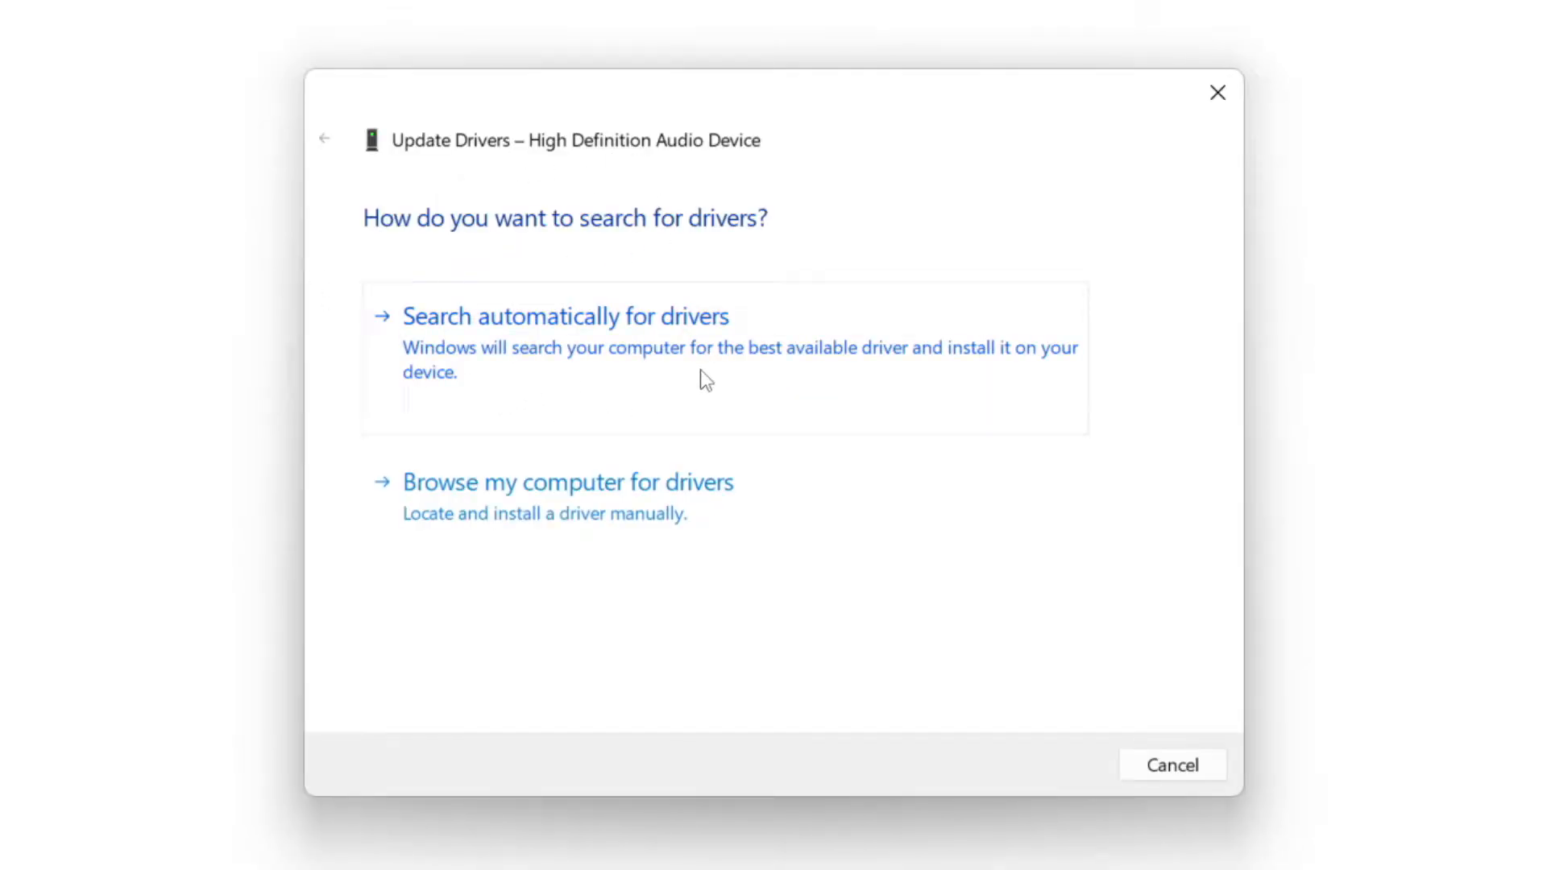
mouse_move(619, 358)
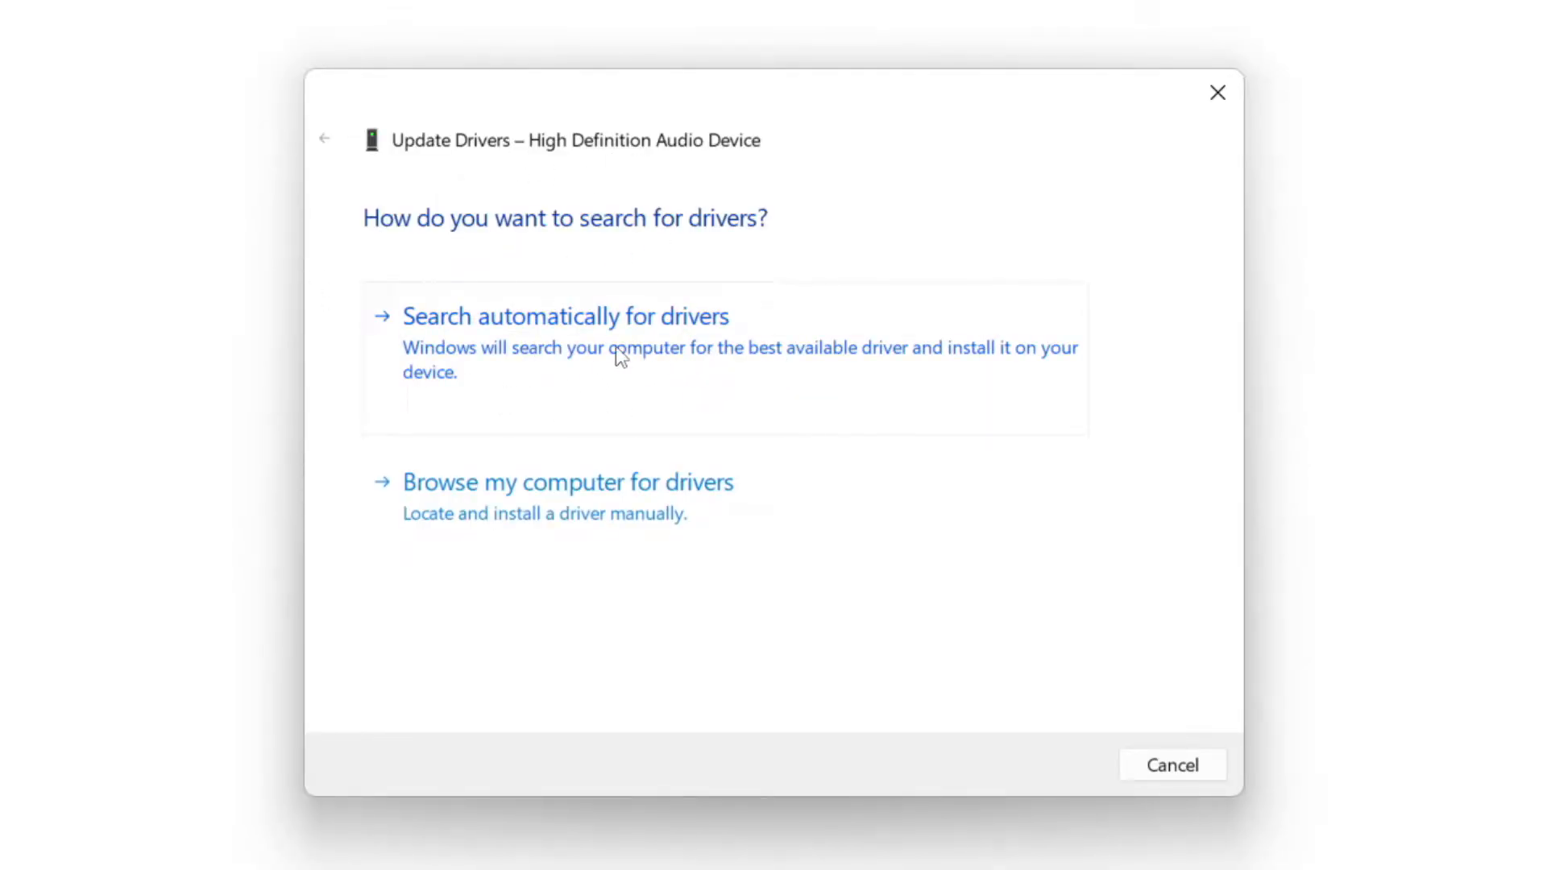
click(566, 316)
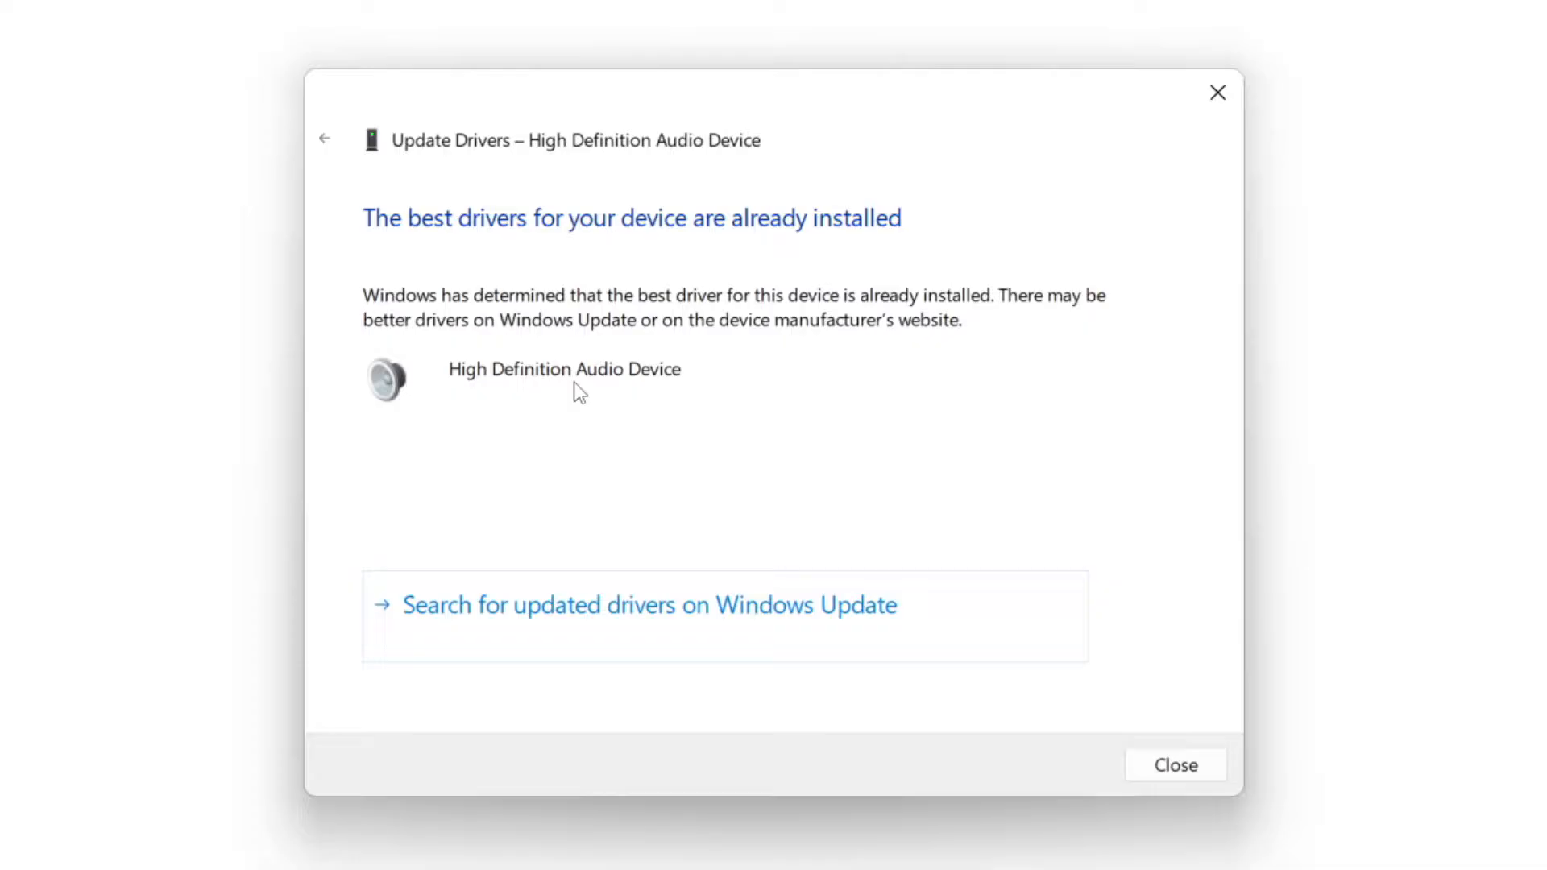
mouse_move(709, 297)
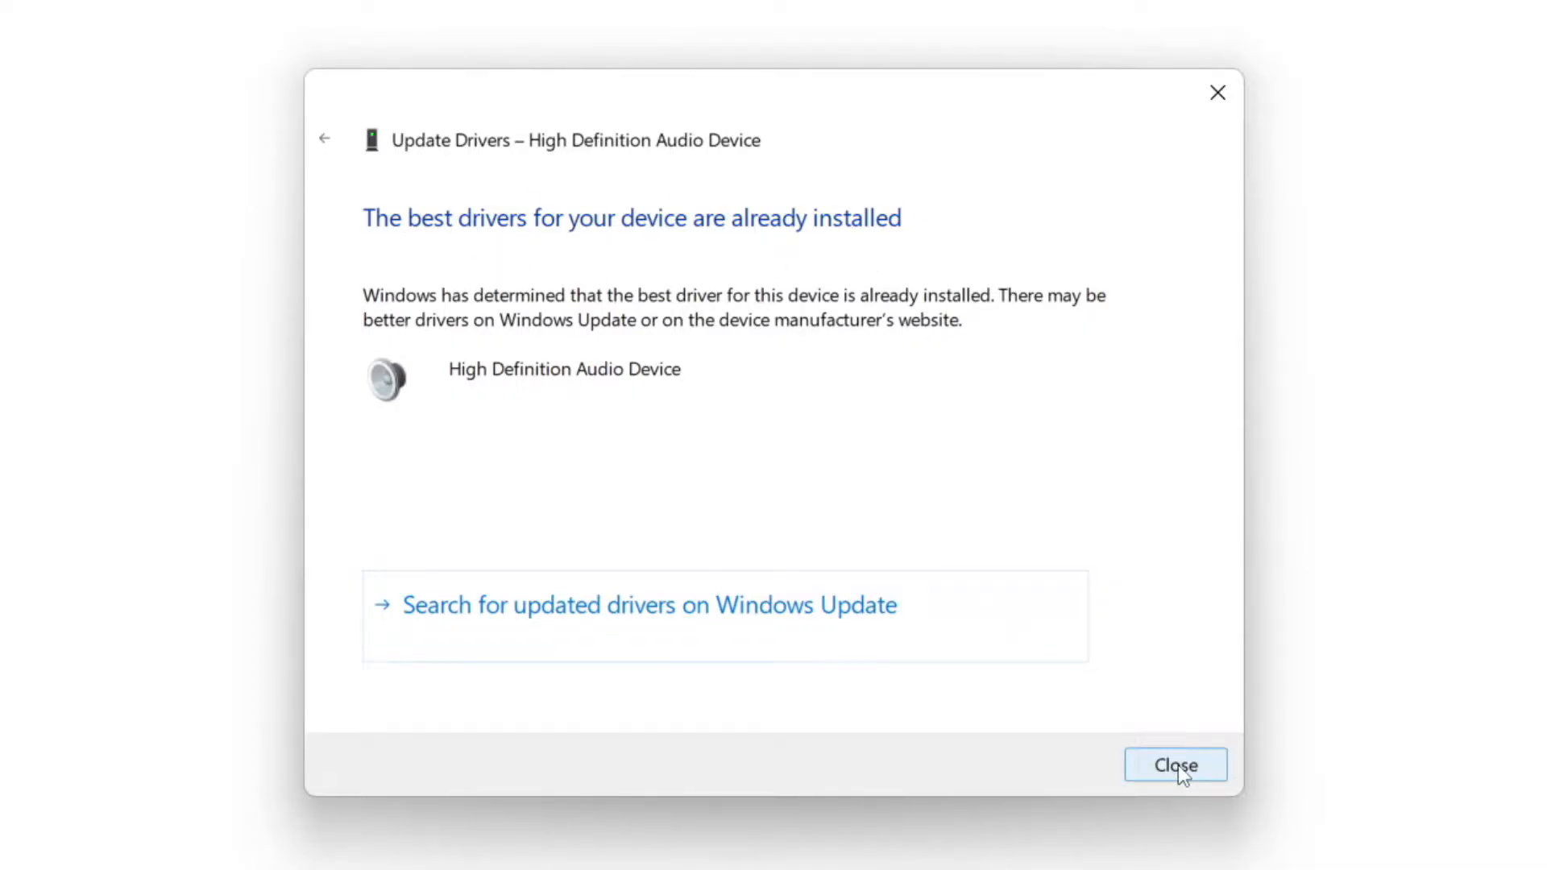
click(1175, 764)
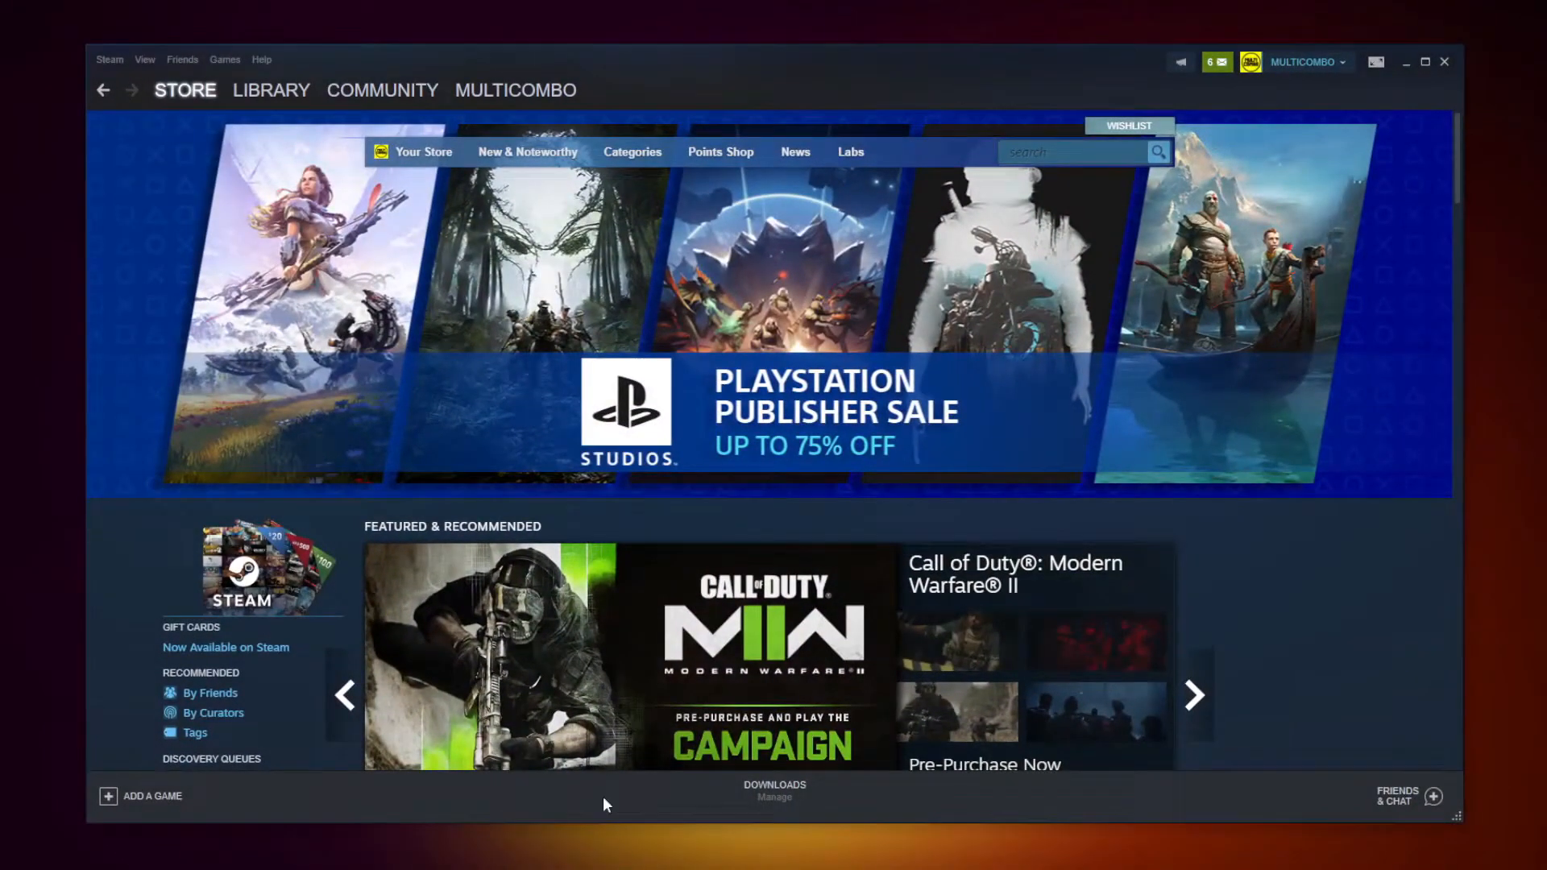
From the Steam library Favorites, bring up Properties for NOT WORKING GAME
click(271, 90)
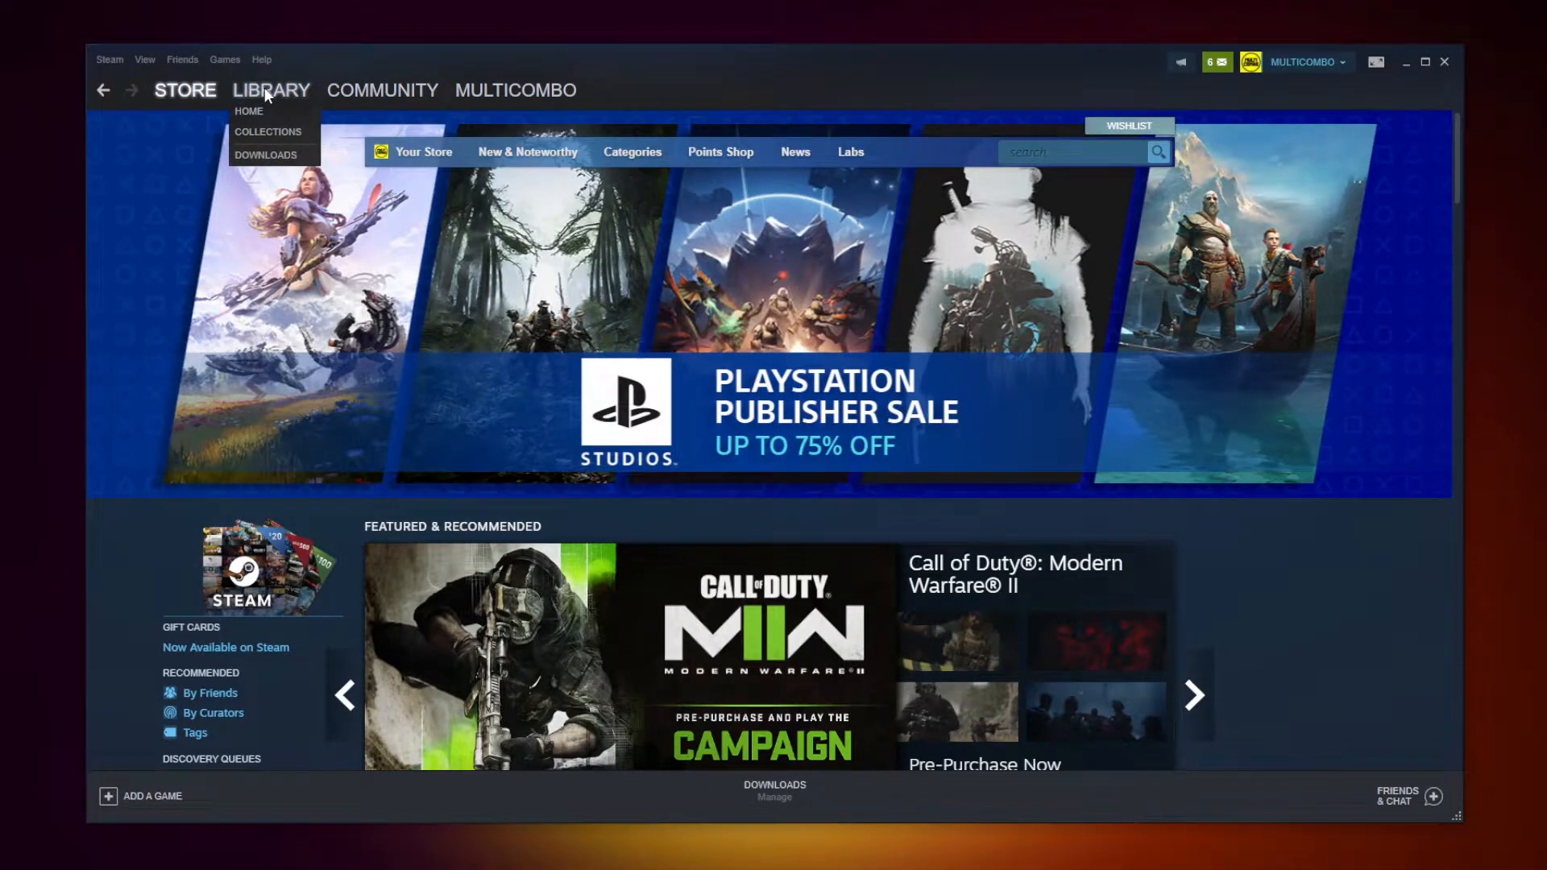
click(270, 90)
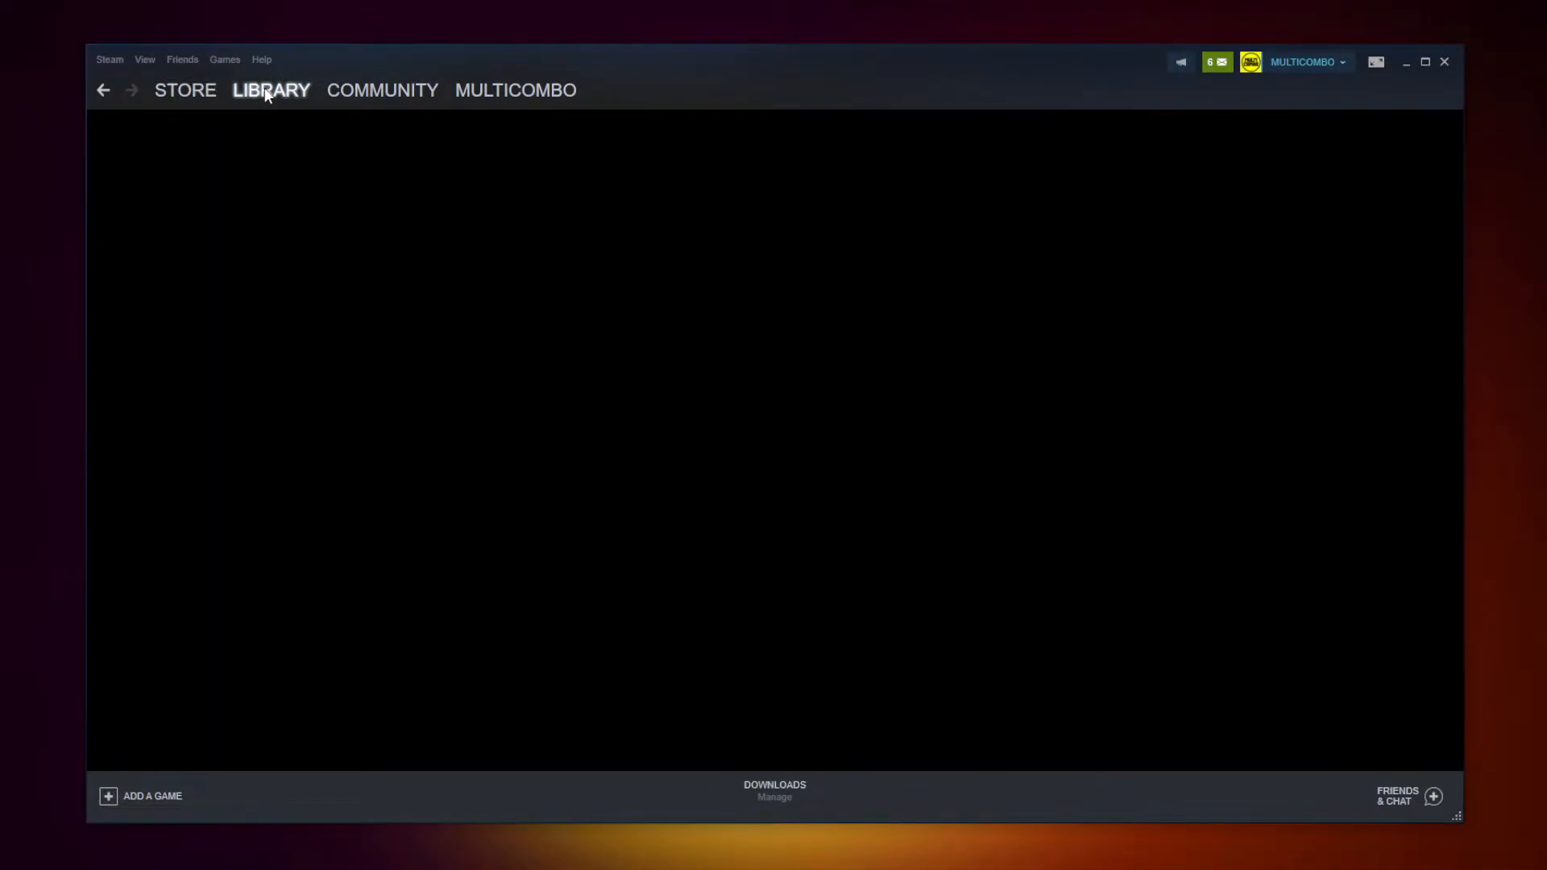
click(270, 91)
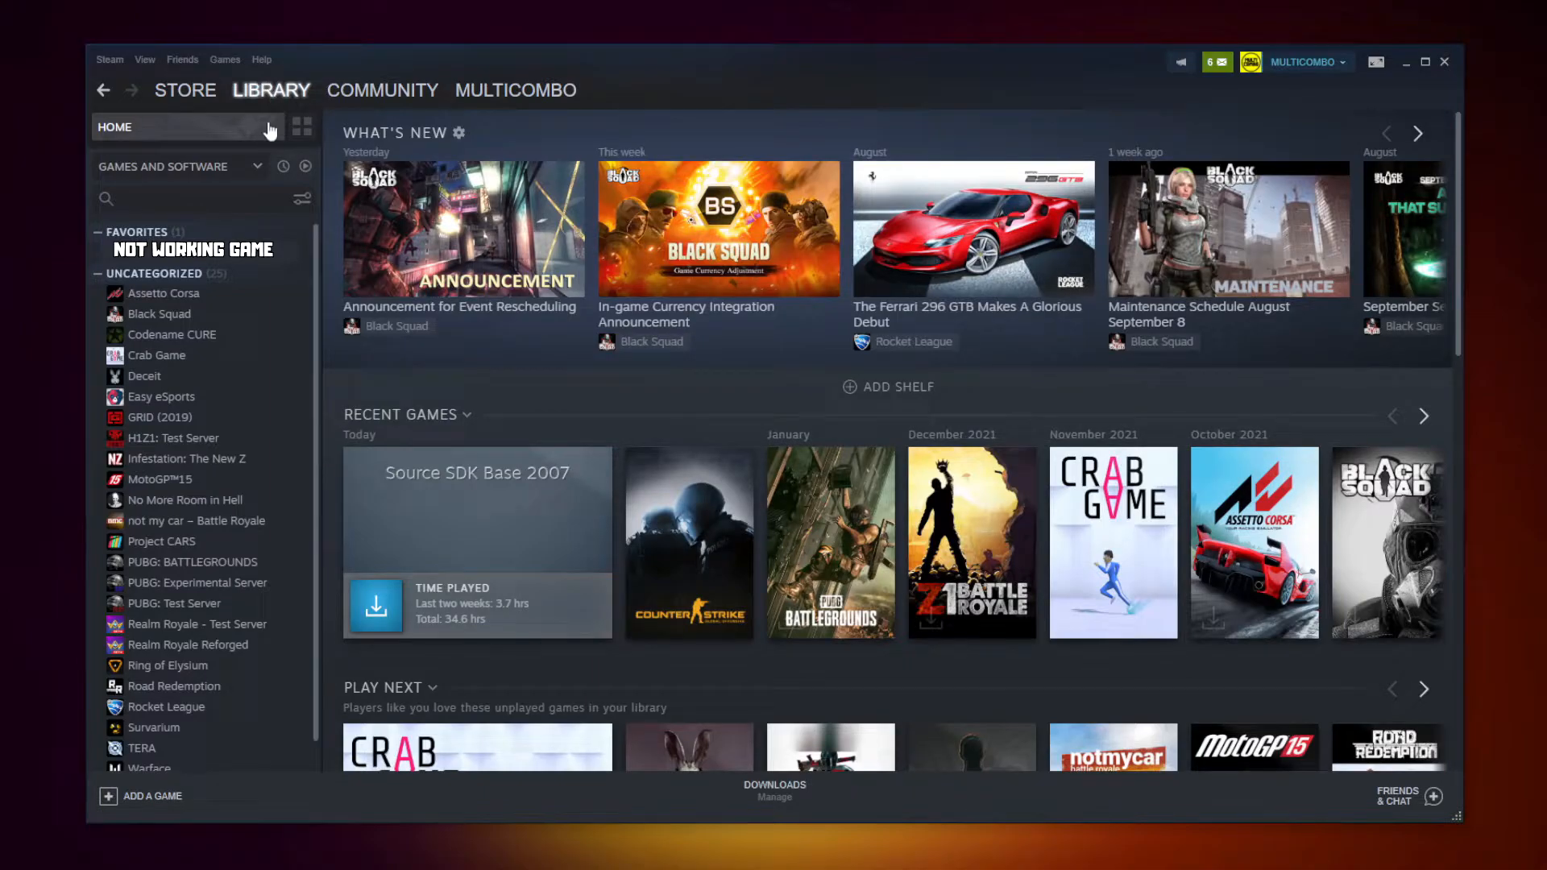
mouse_move(305, 261)
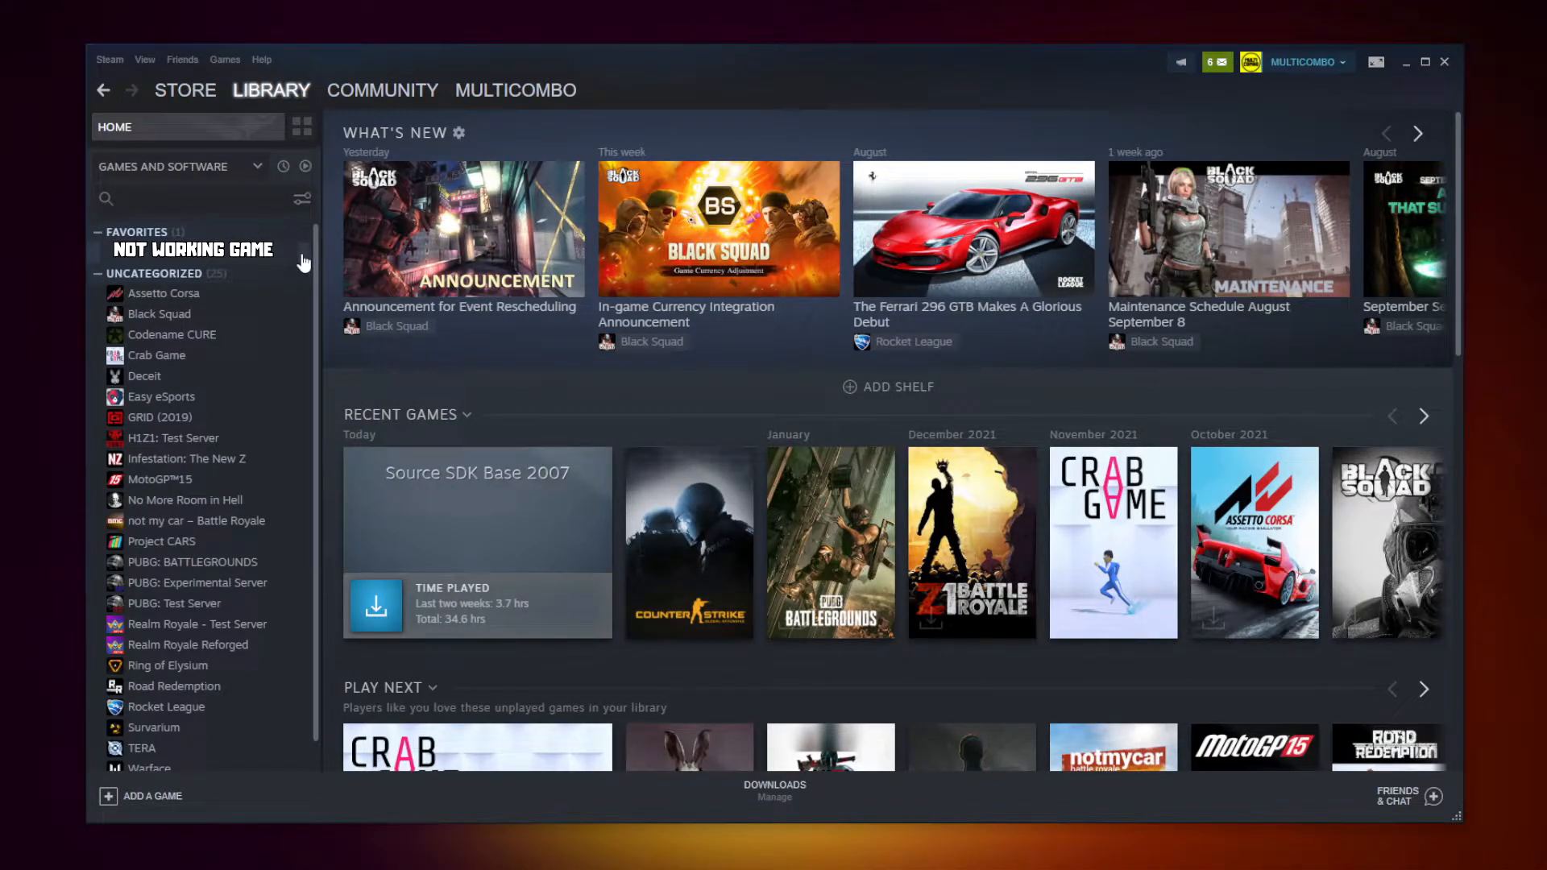
right_click(192, 248)
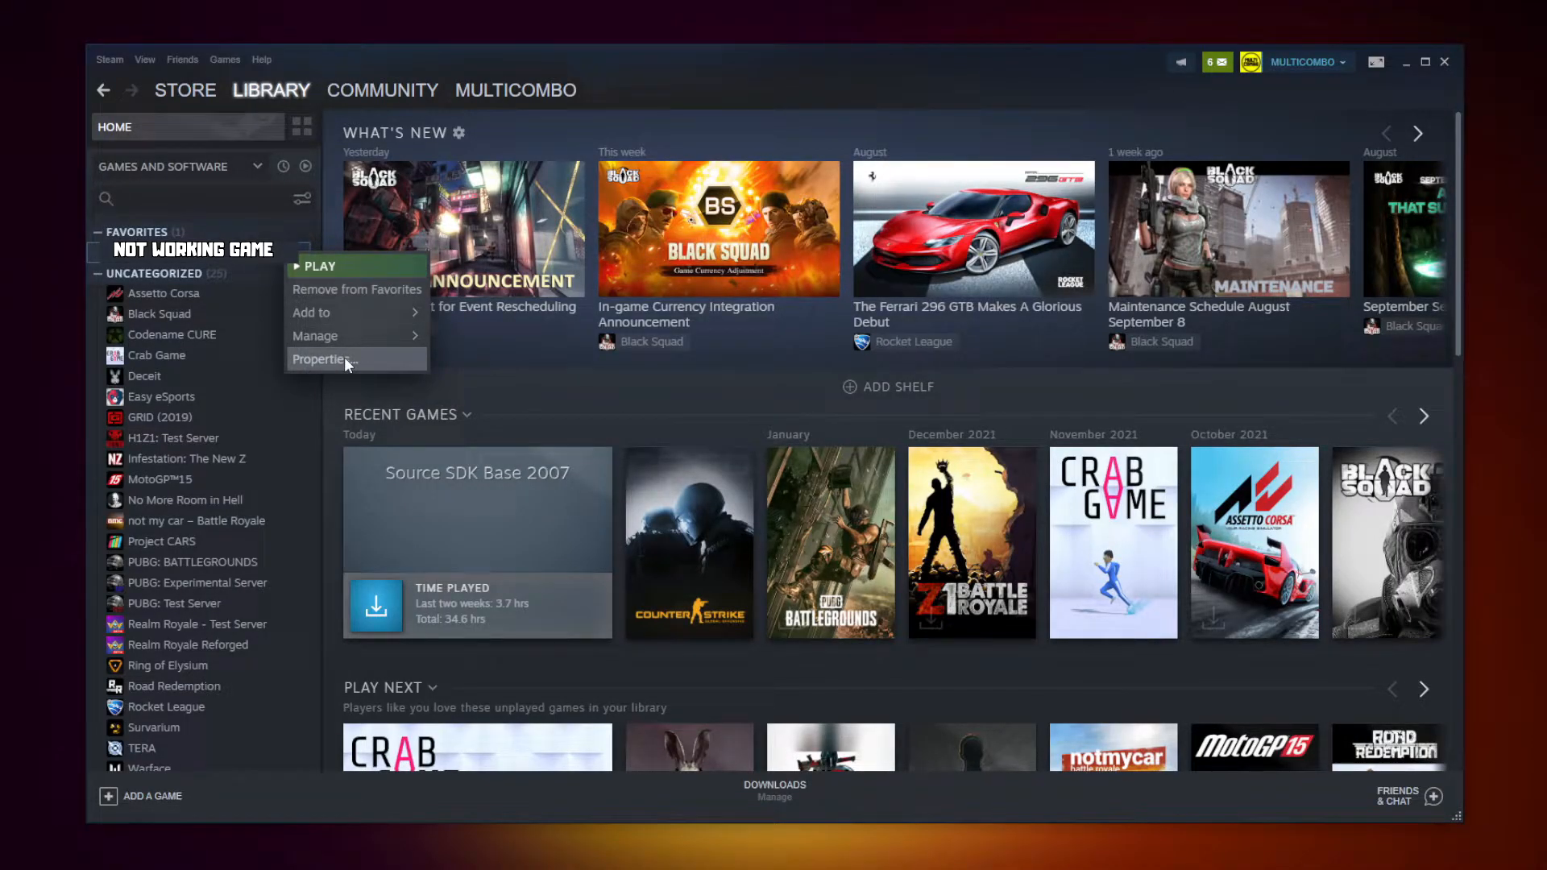
click(322, 359)
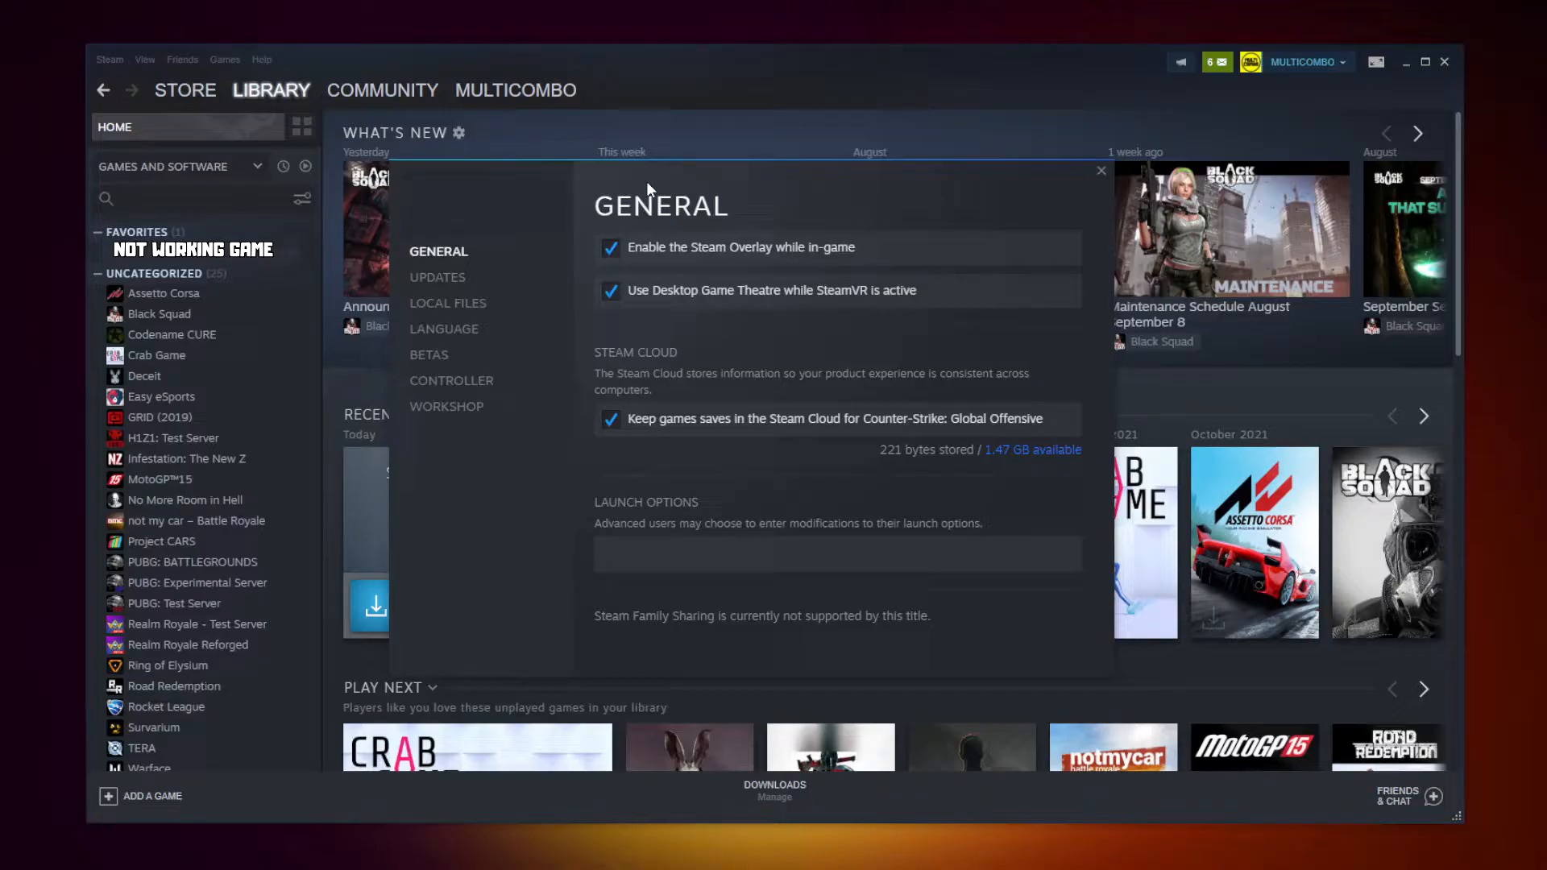
mouse_move(446, 303)
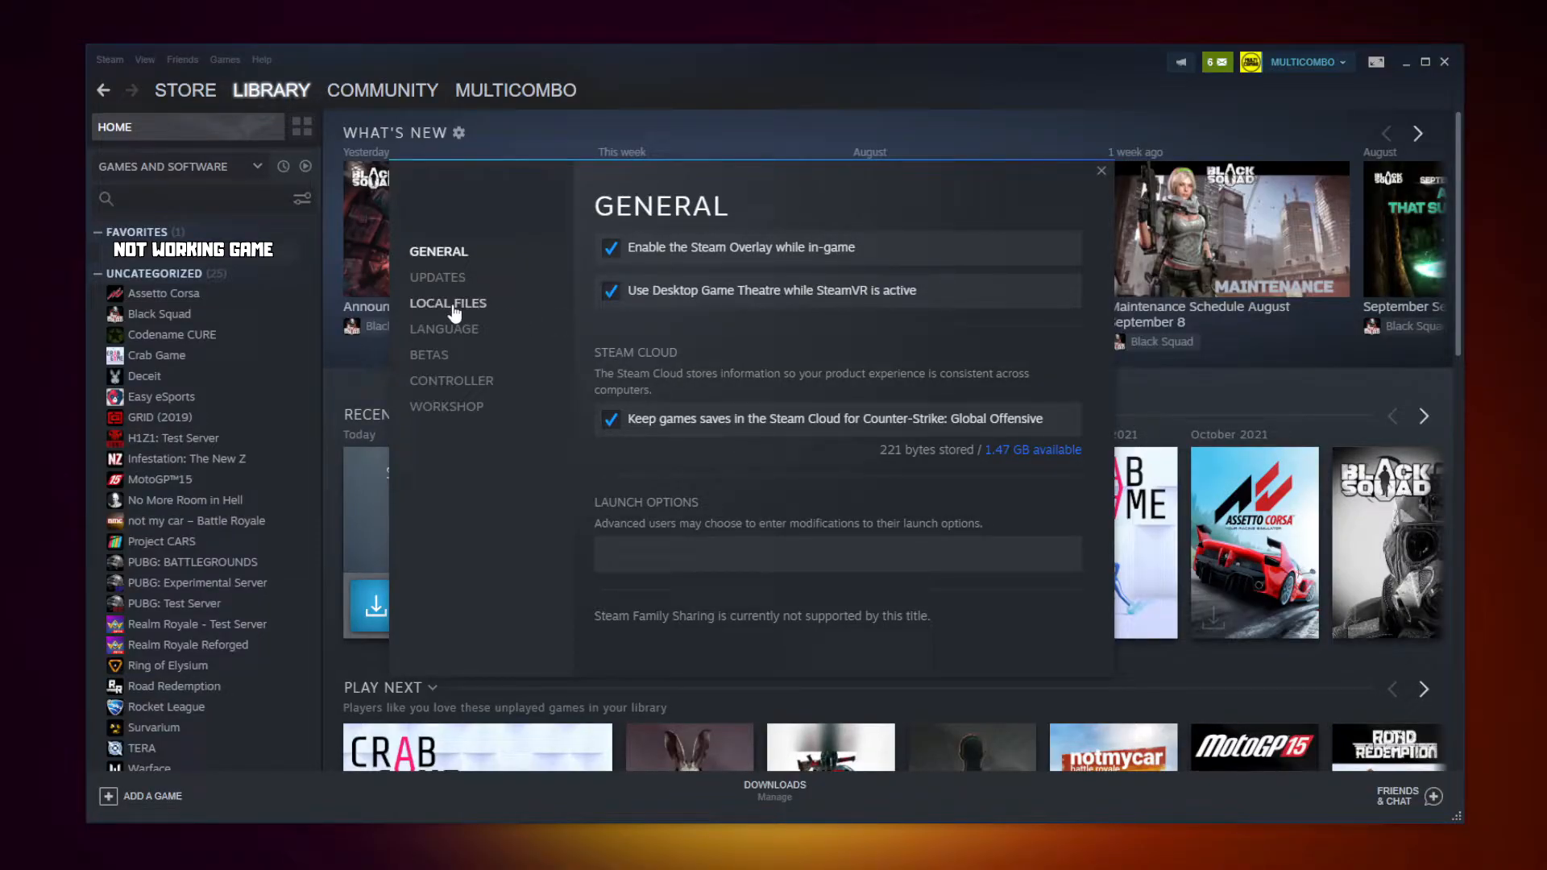
Under Local Files, verify integrity of the game files until all validate successfully
click(446, 303)
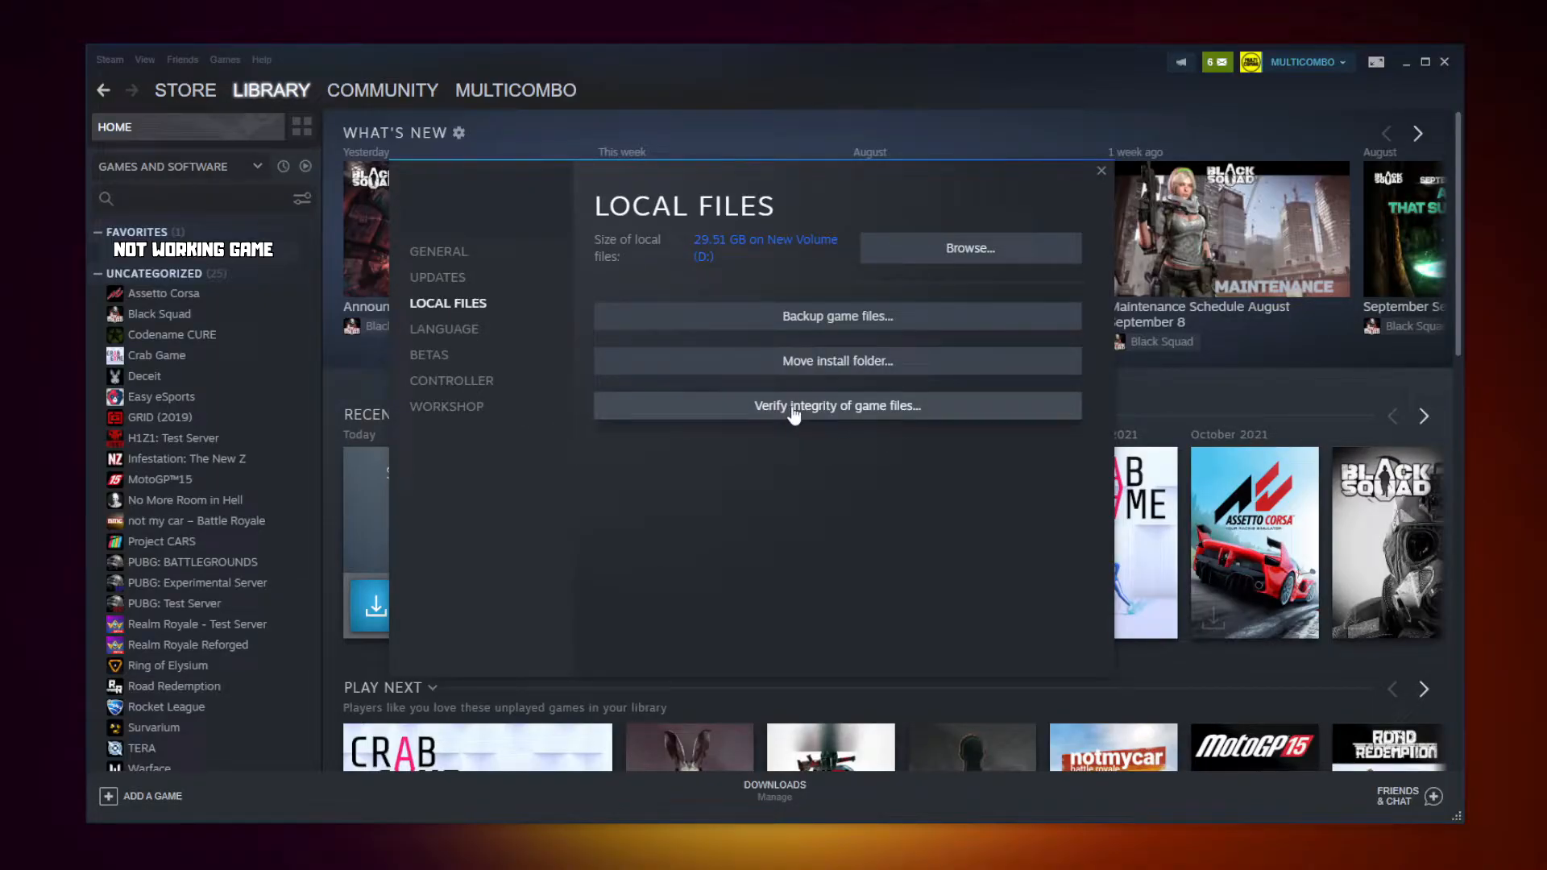
click(836, 406)
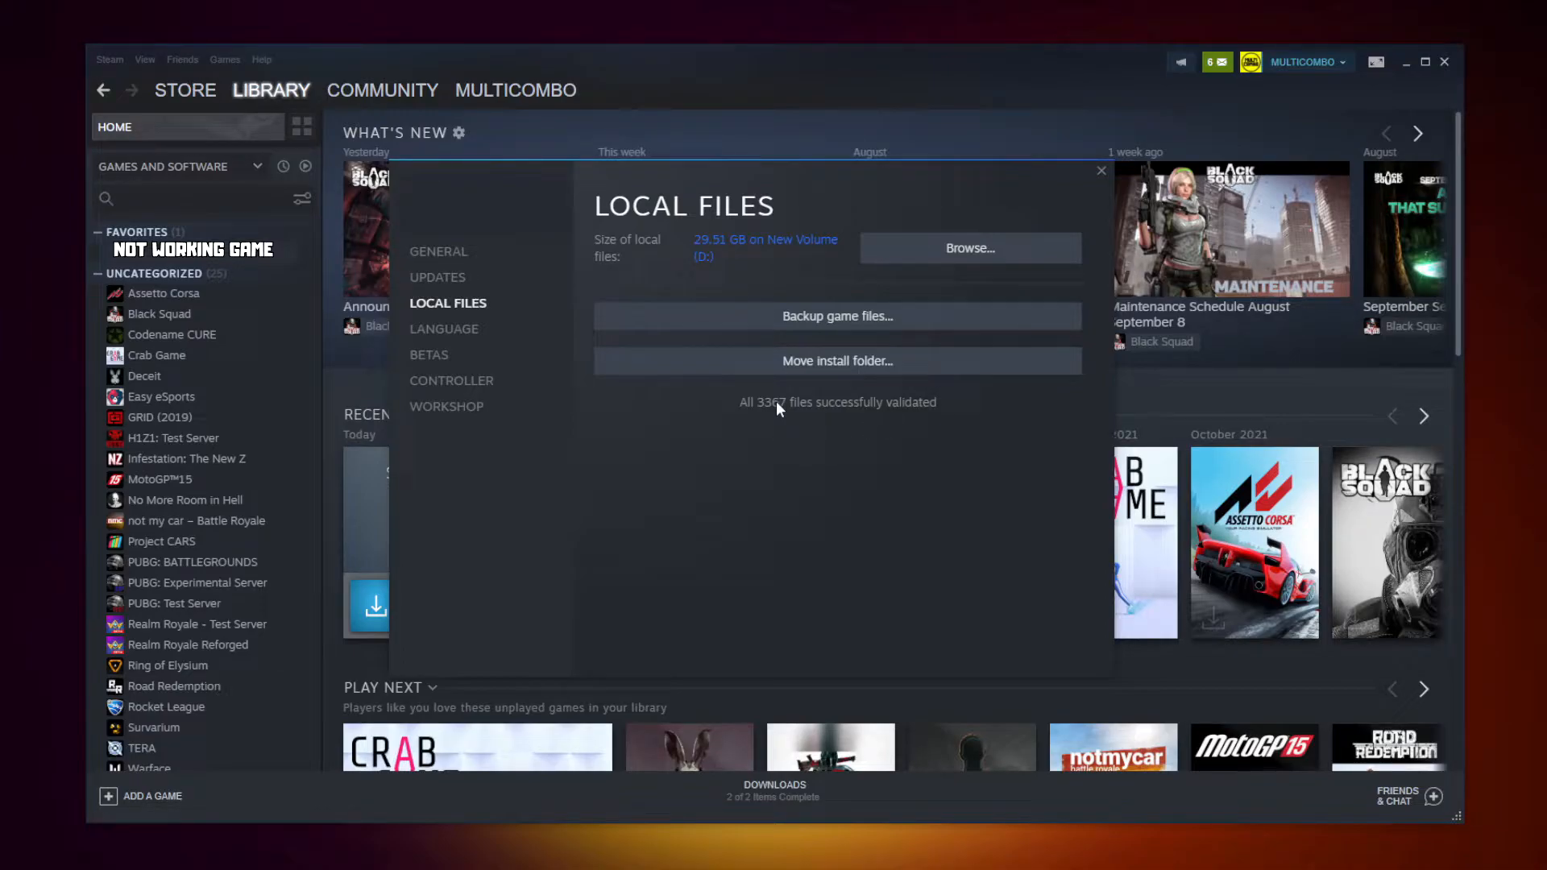
click(968, 248)
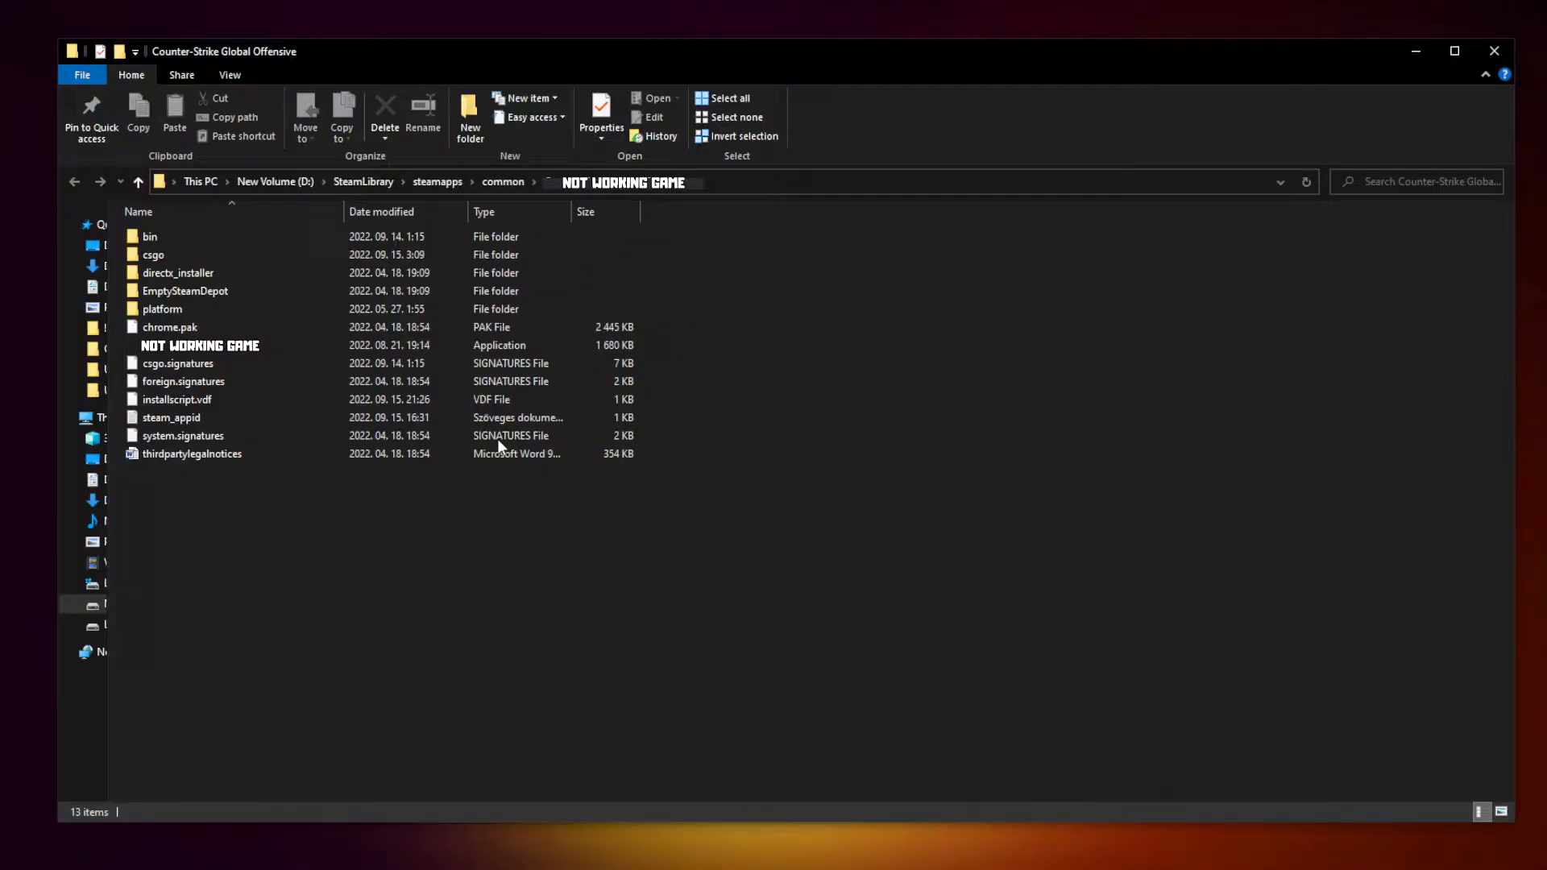
Bring up Properties for the game's executable in its install folder
click(200, 344)
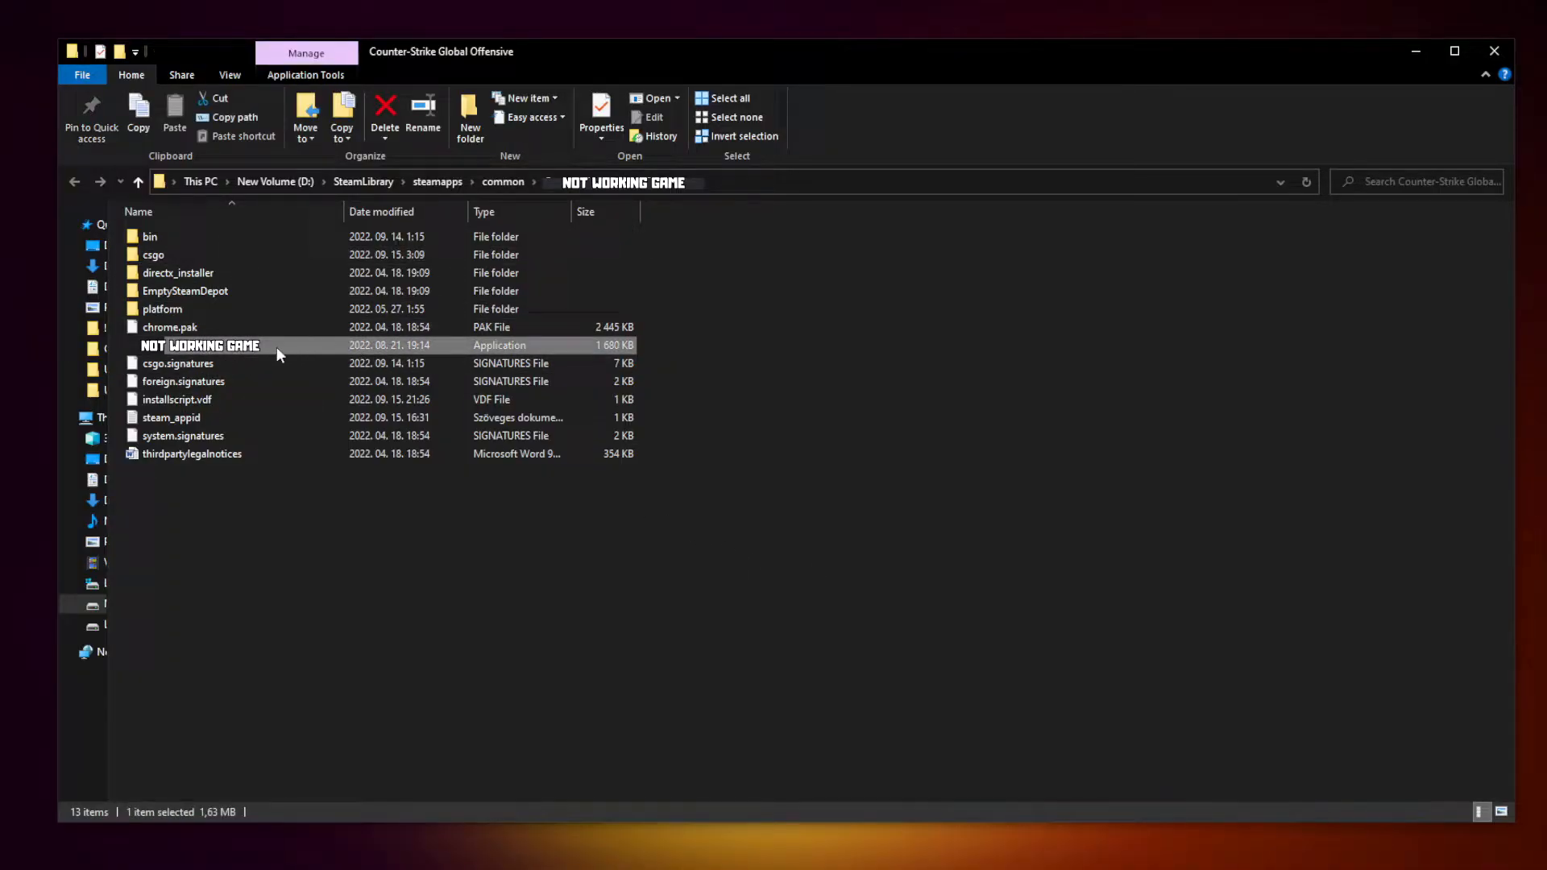
right_click(200, 345)
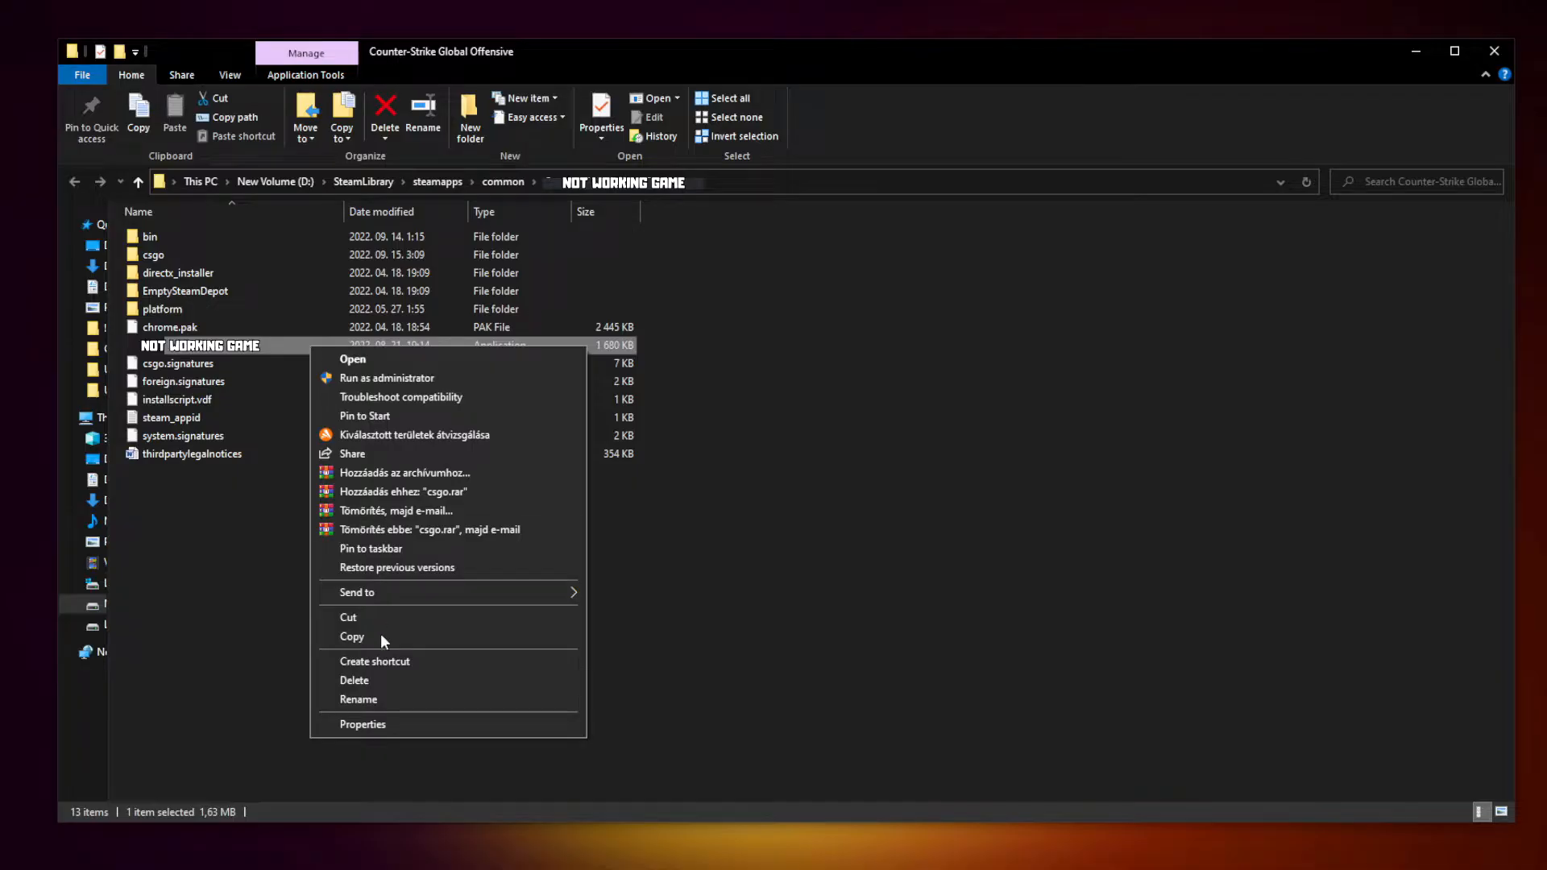
mouse_move(447, 724)
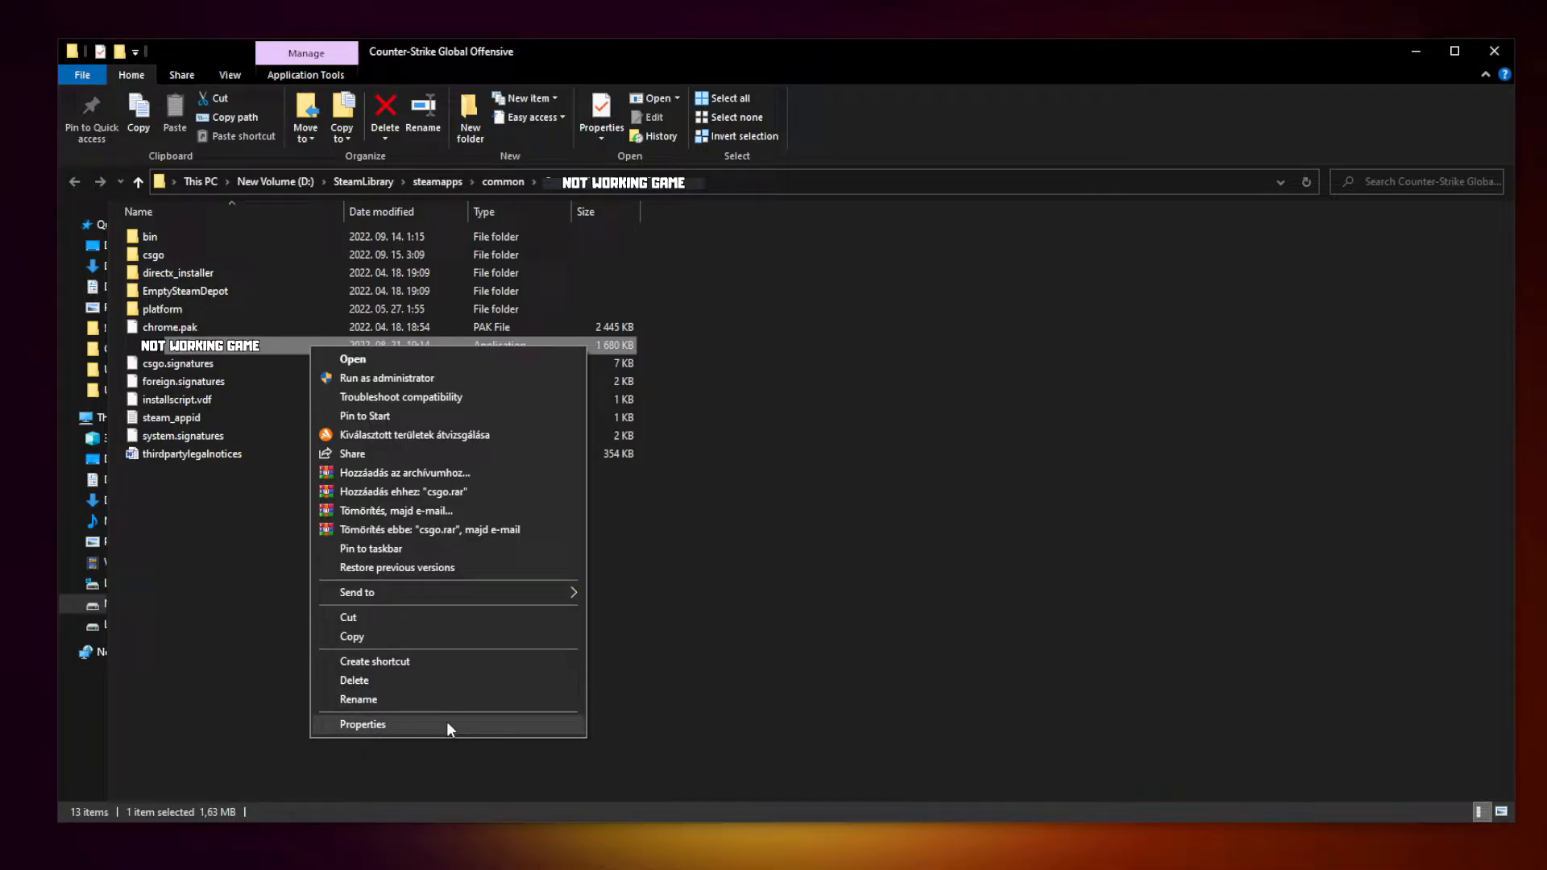
click(363, 724)
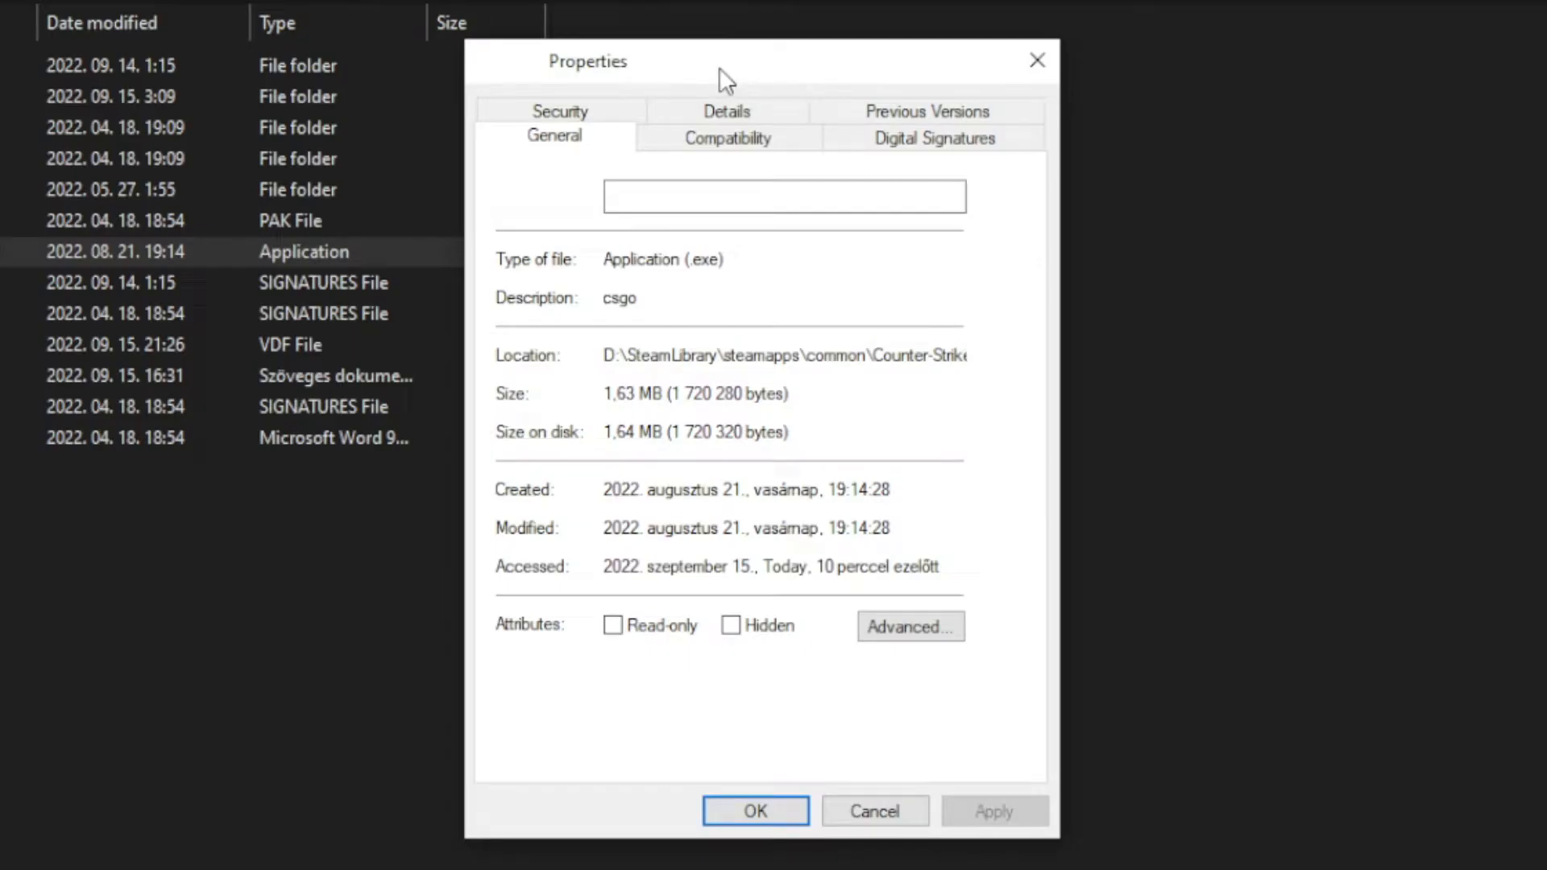
Enable Windows 8 compatibility mode, disable fullscreen optimizations, run as administrator, and apply with OK
click(727, 137)
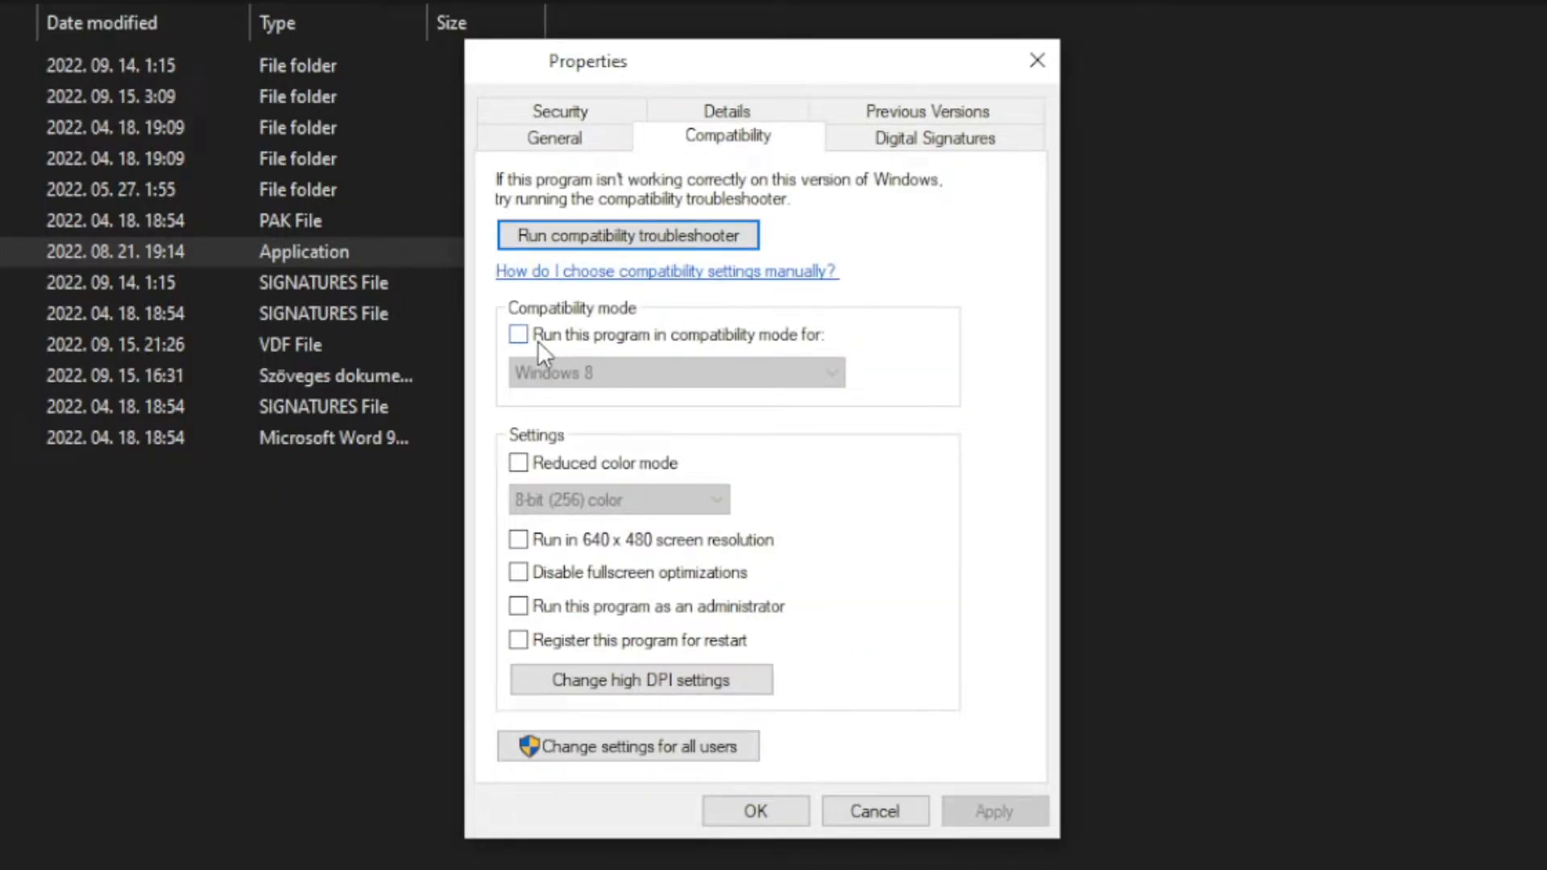
click(518, 335)
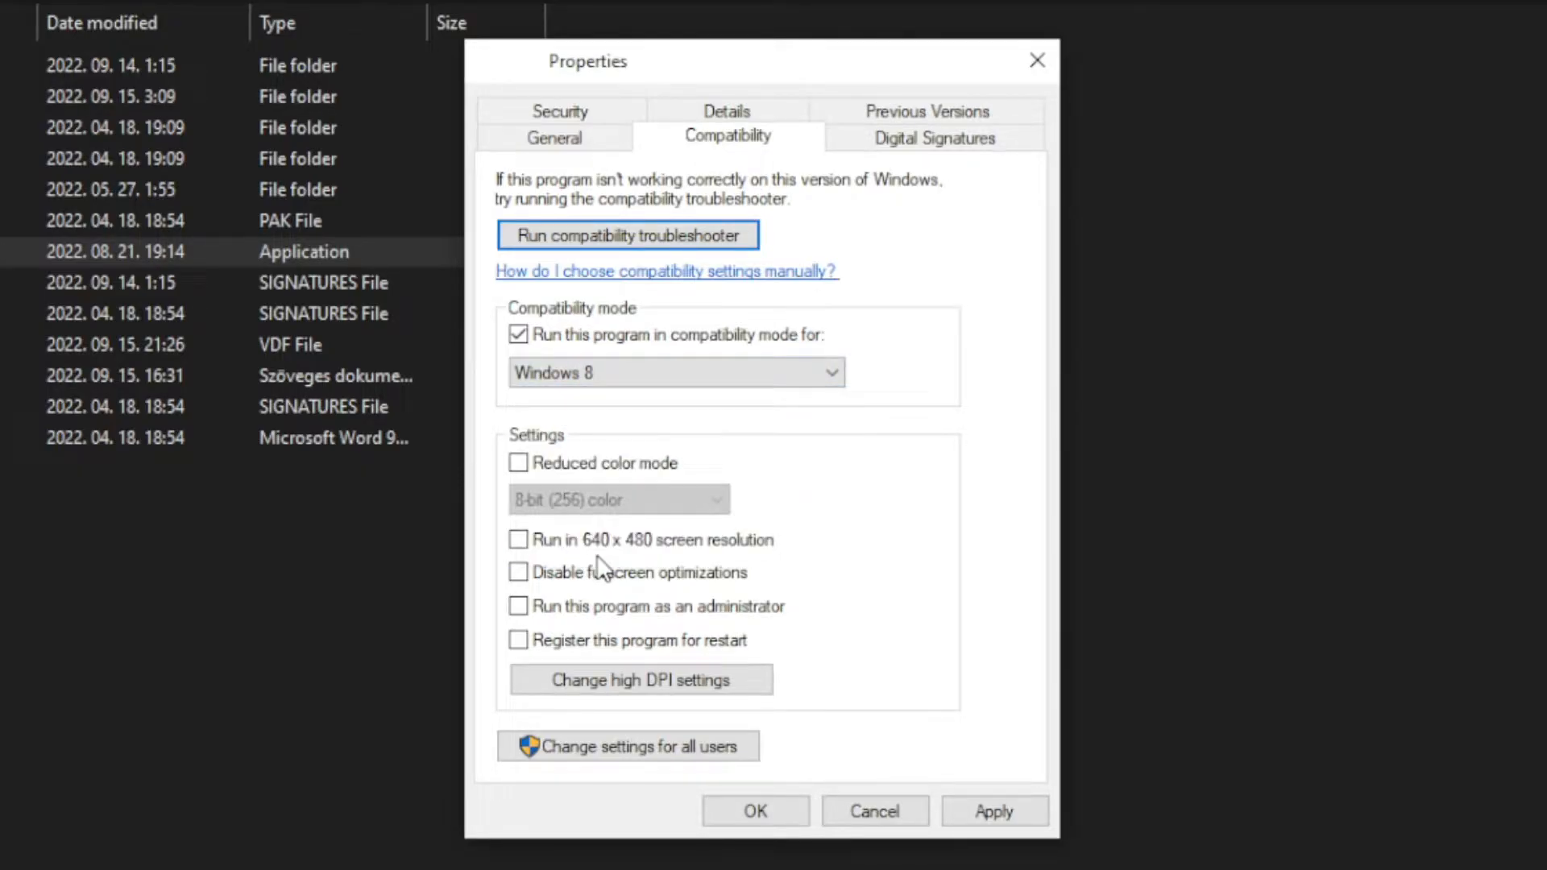
mouse_move(636, 441)
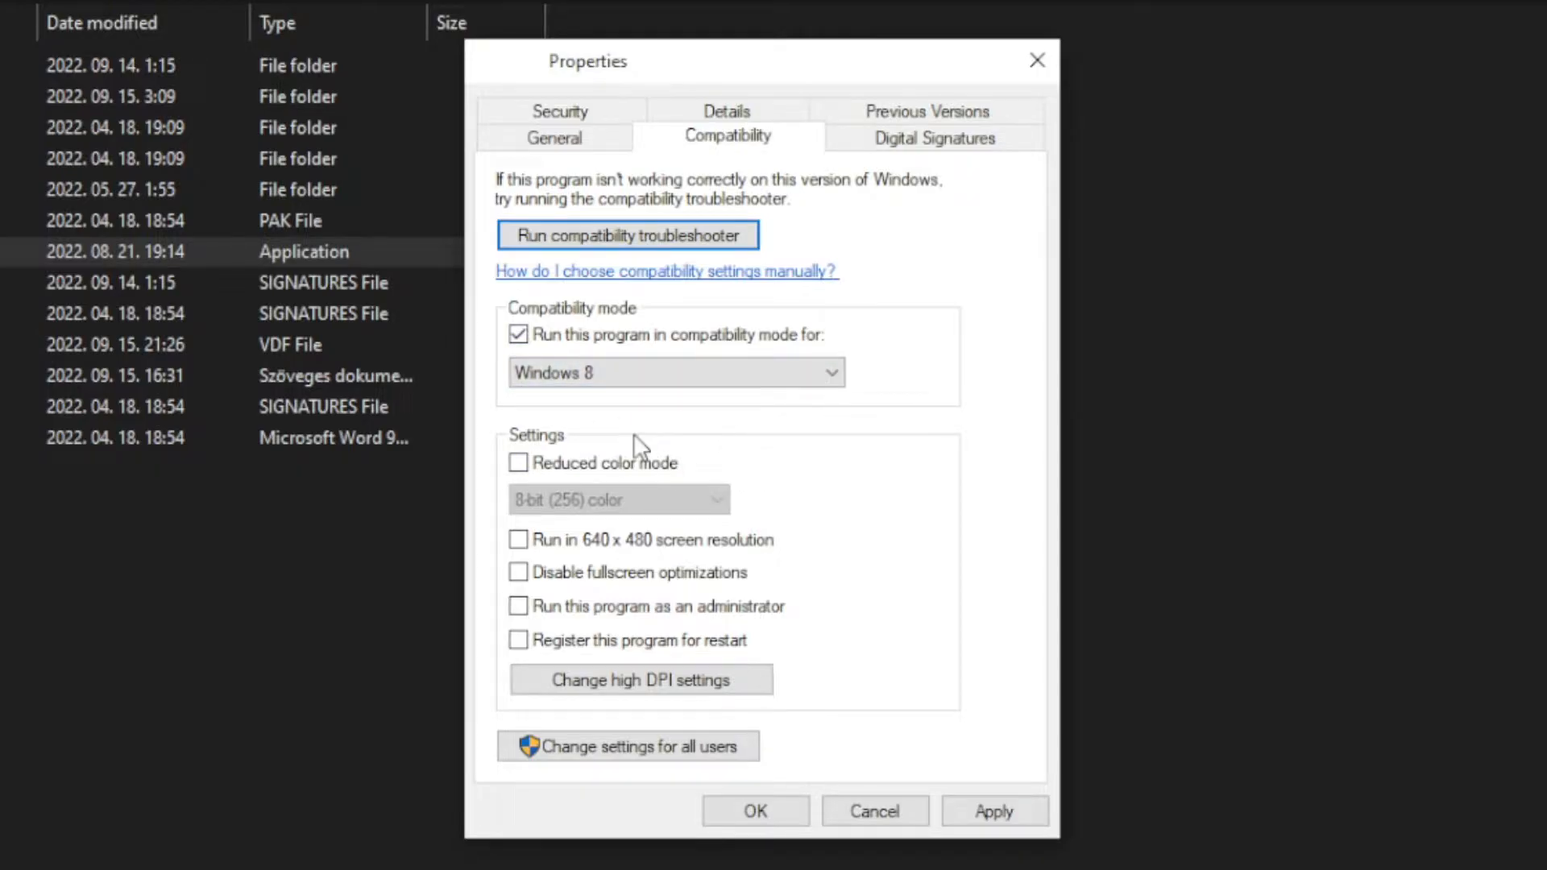
mouse_move(688, 504)
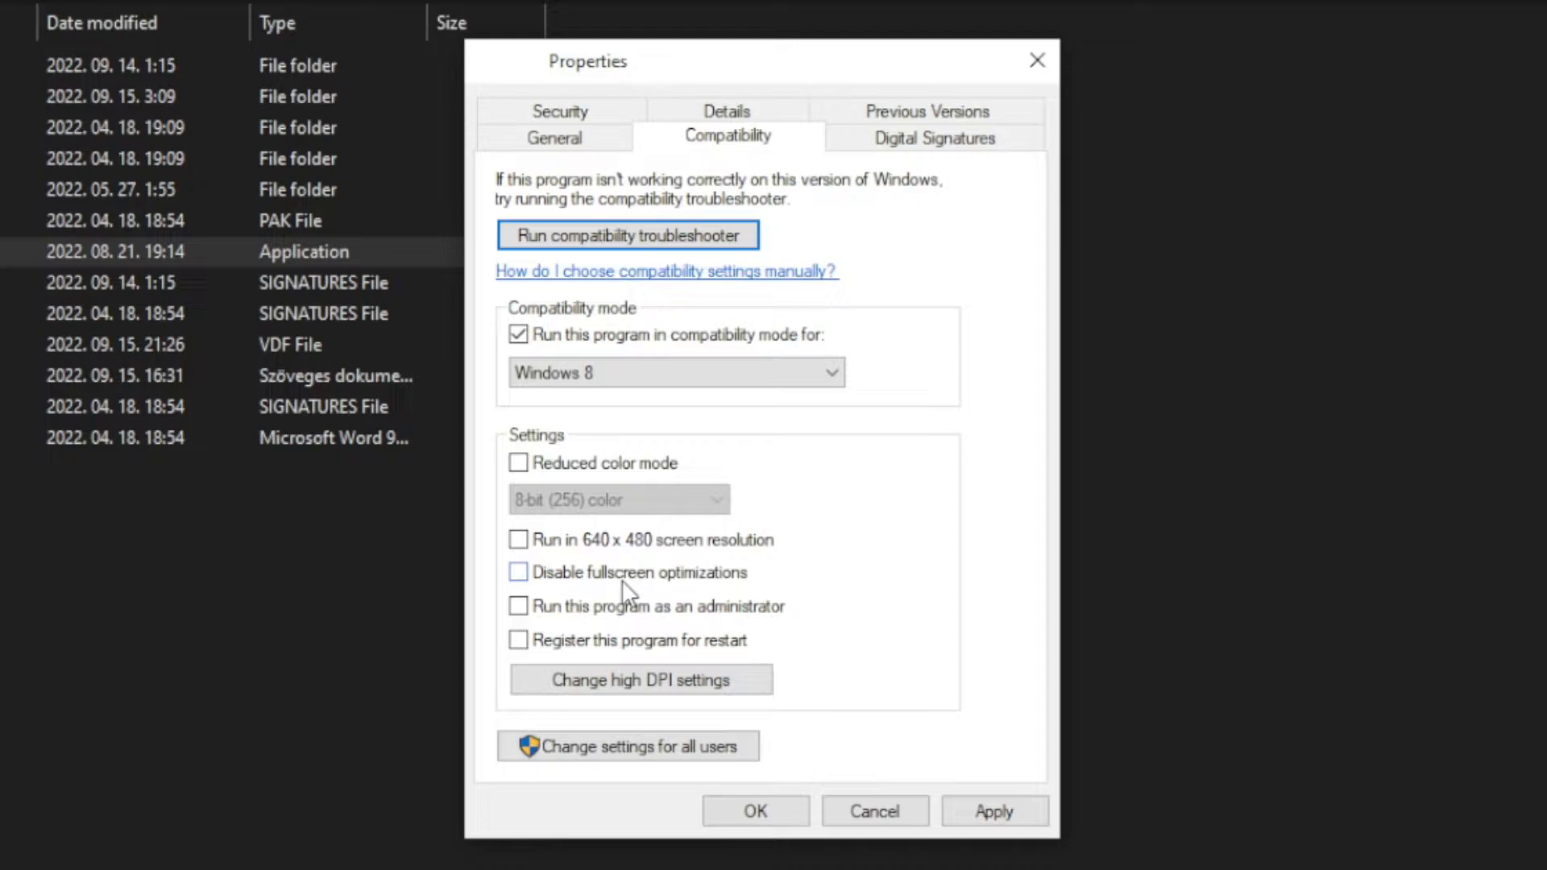
click(517, 571)
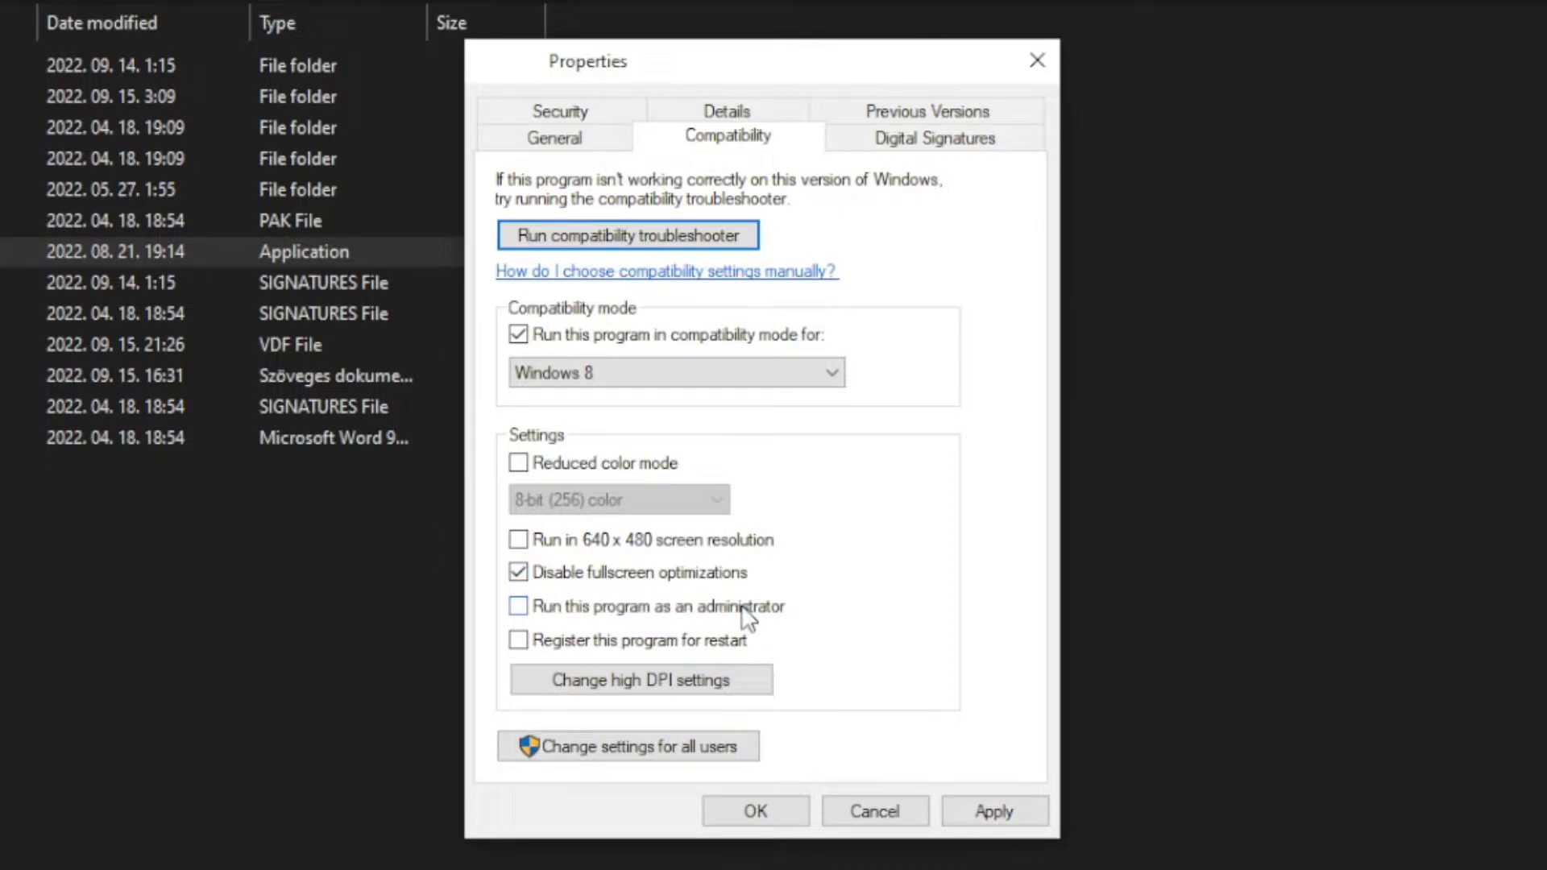
click(517, 606)
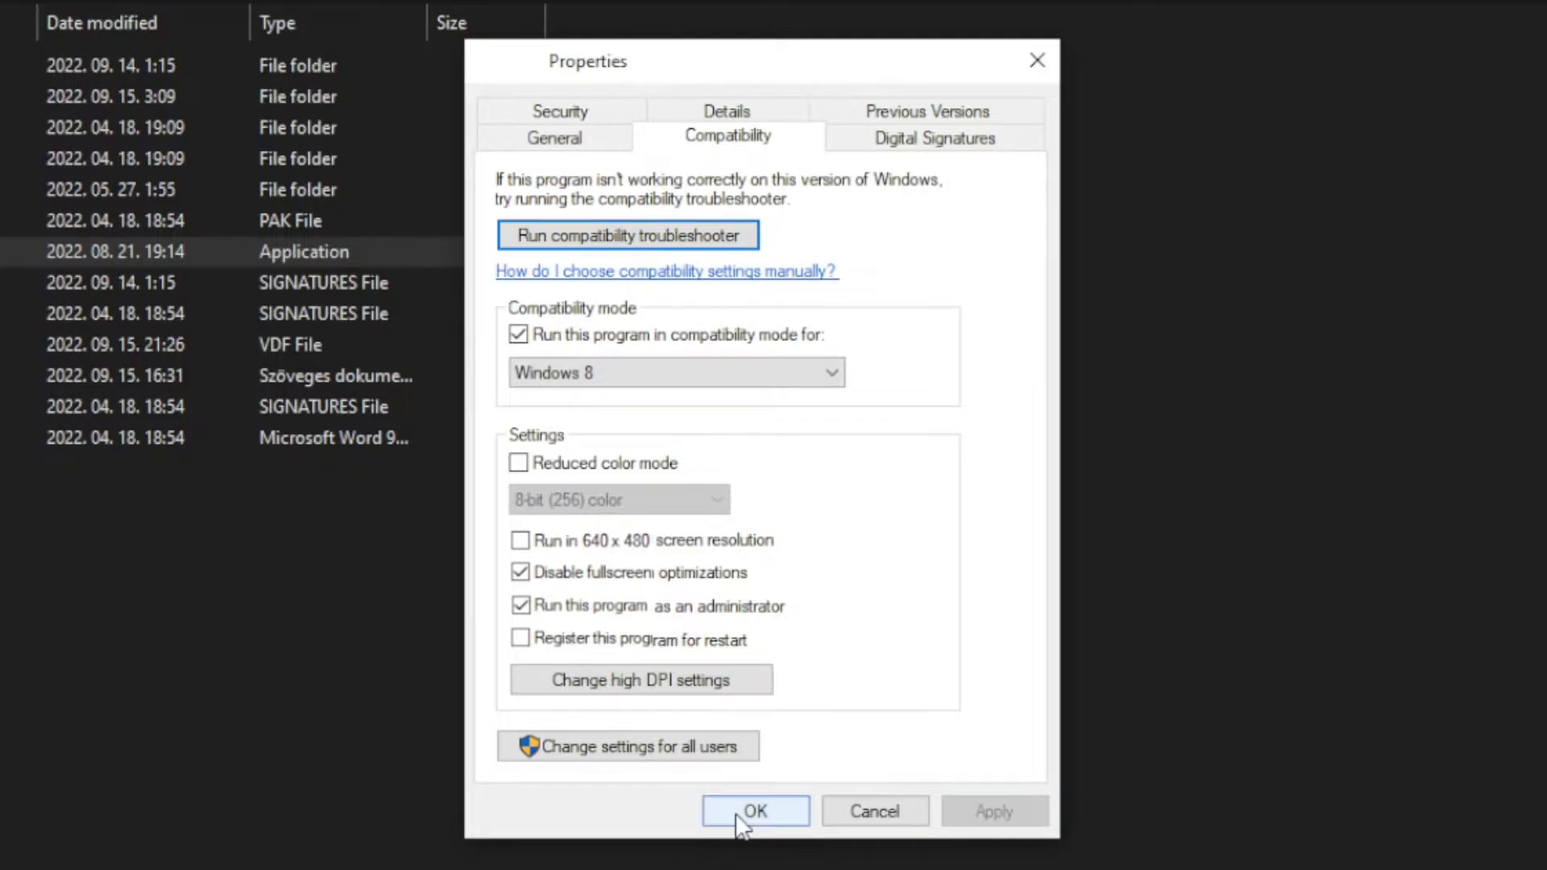
click(754, 811)
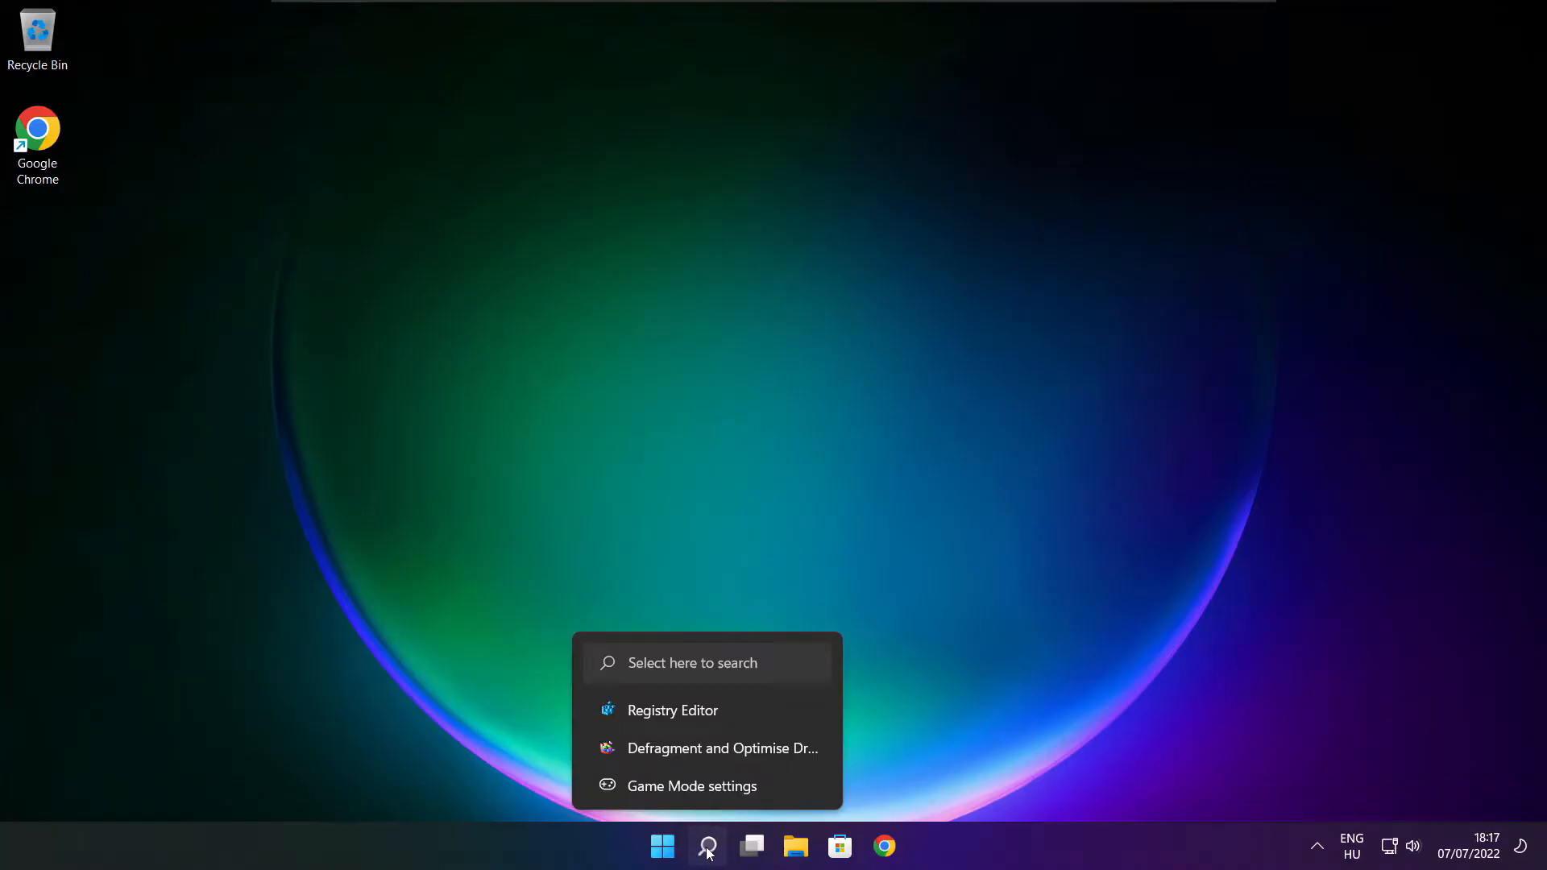
Search 'updates', check for Windows updates until up to date, then close Settings
click(706, 847)
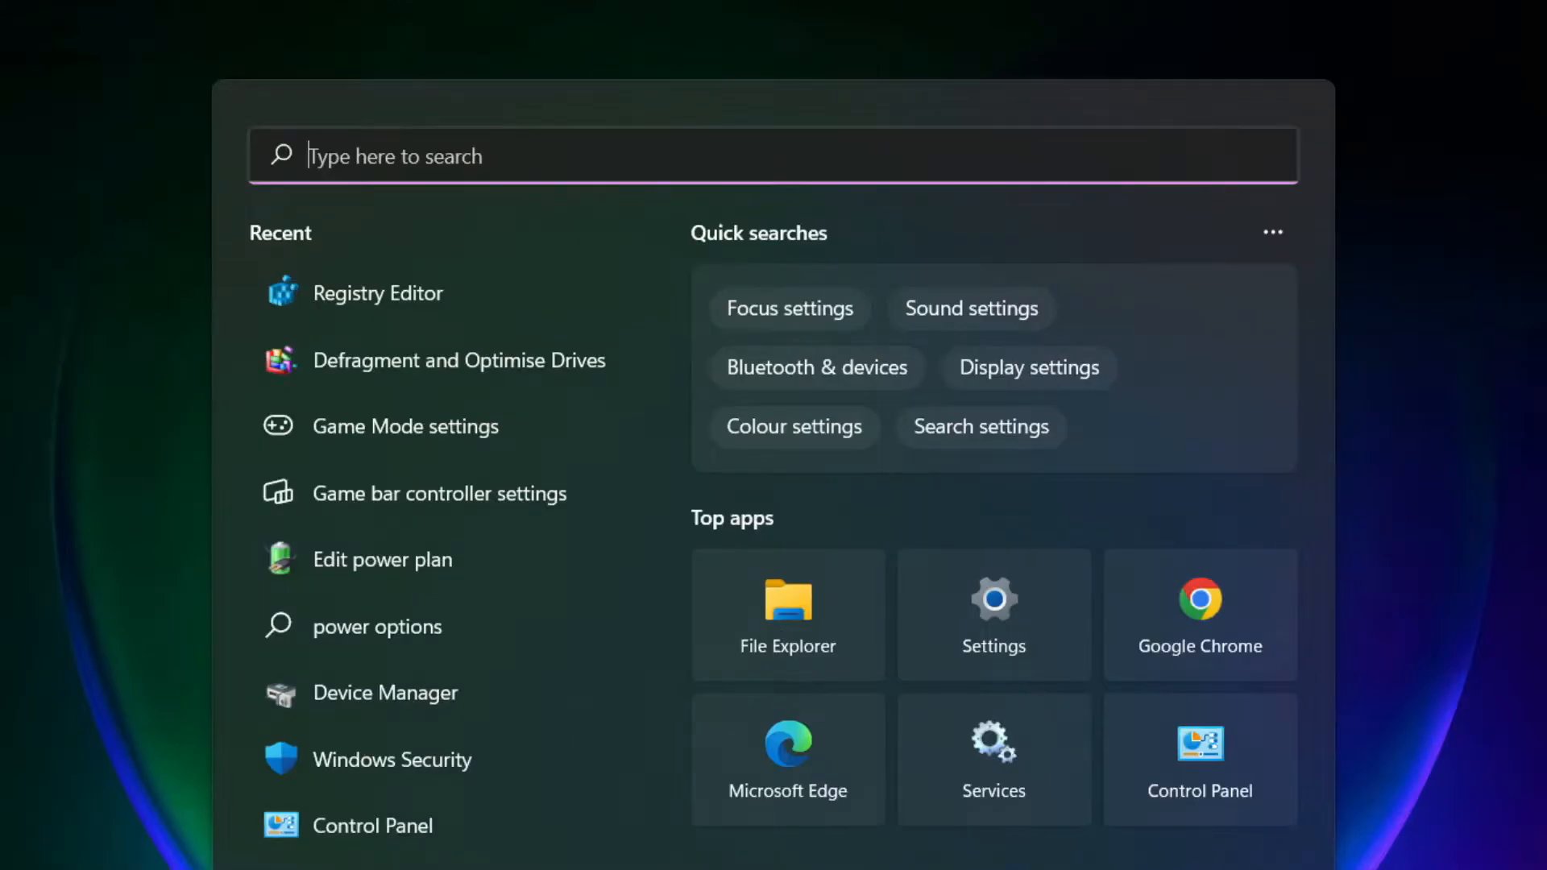
text(updates)
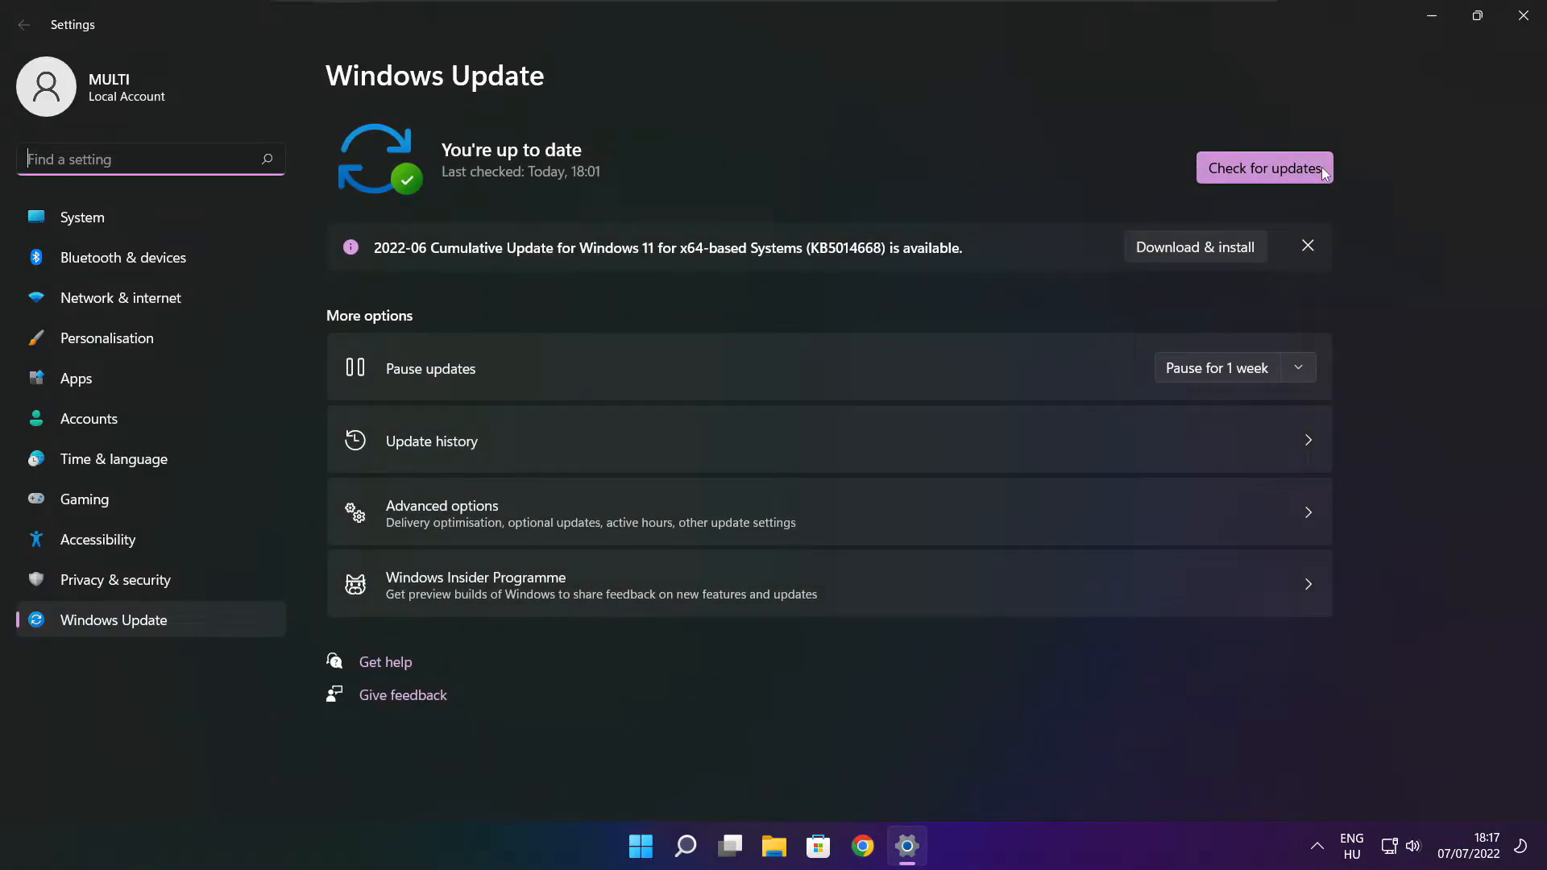
click(1263, 168)
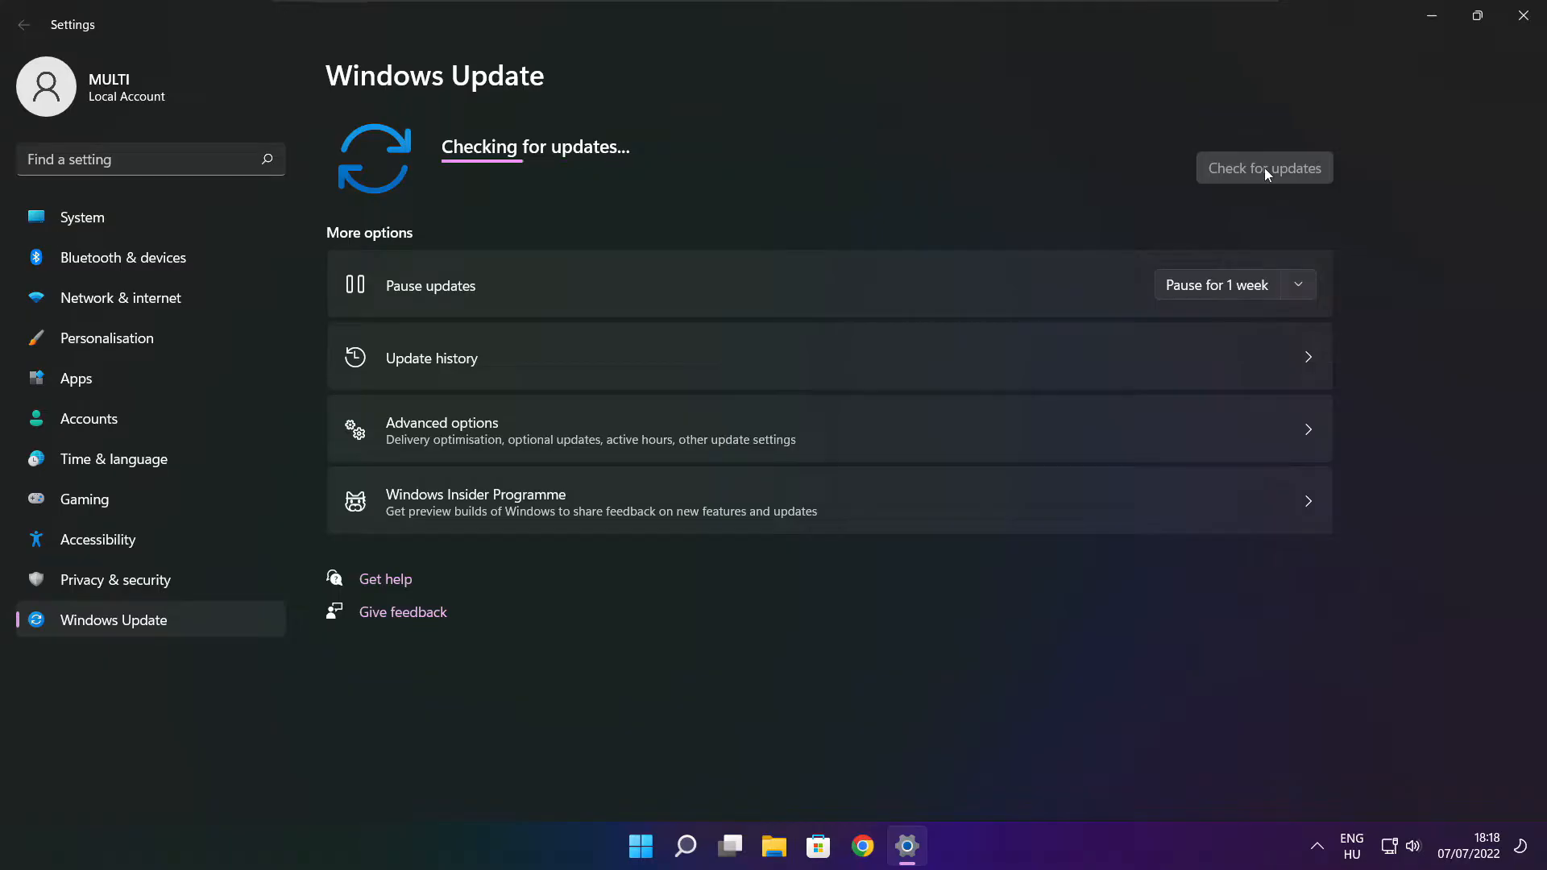
click(1263, 167)
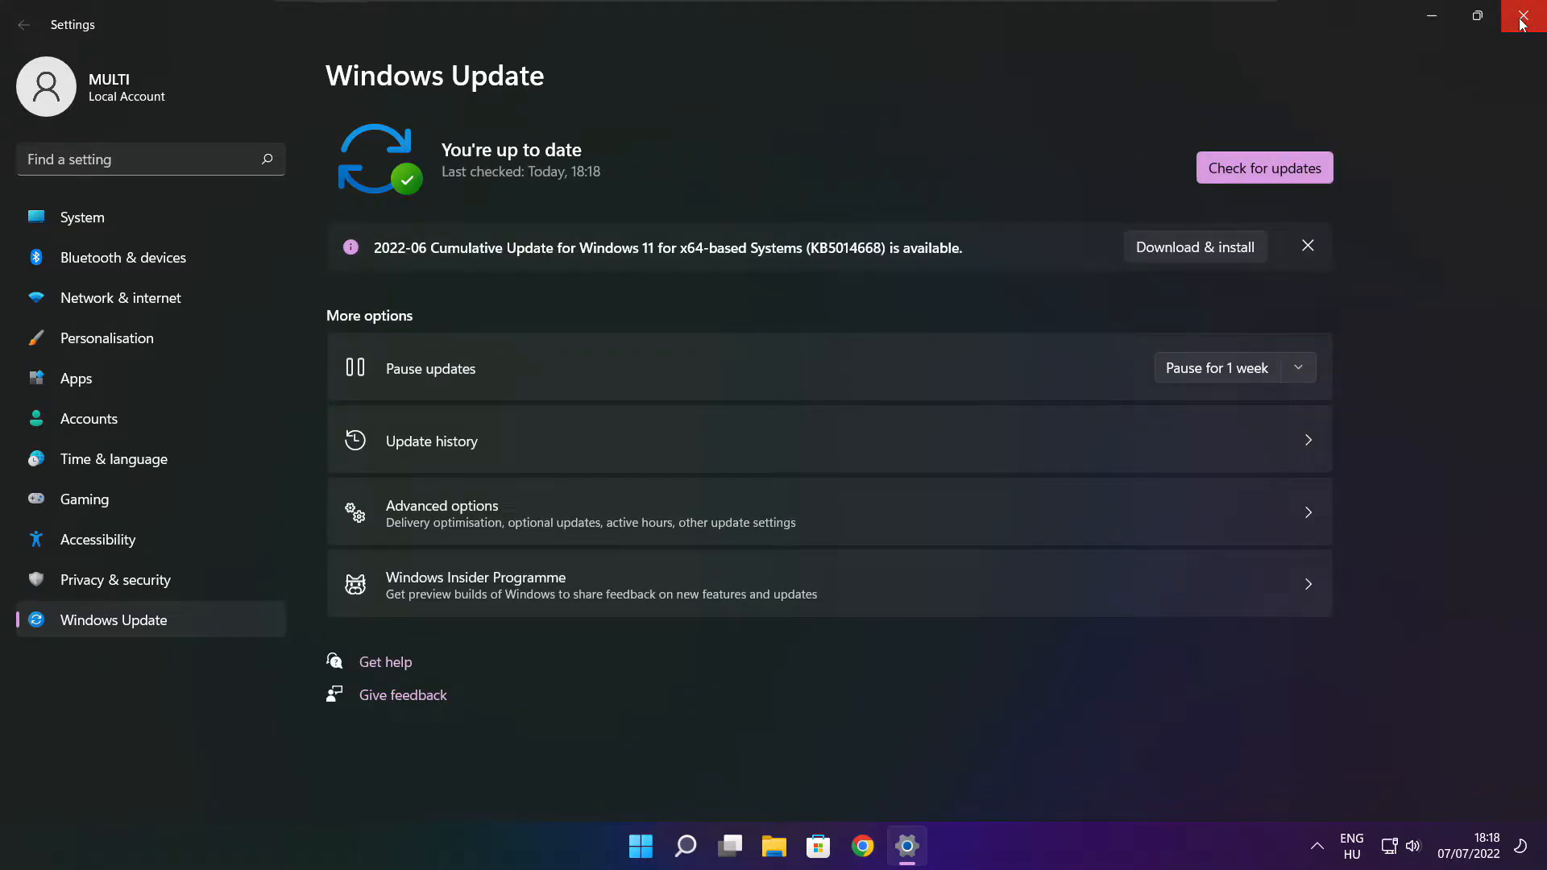
click(1528, 16)
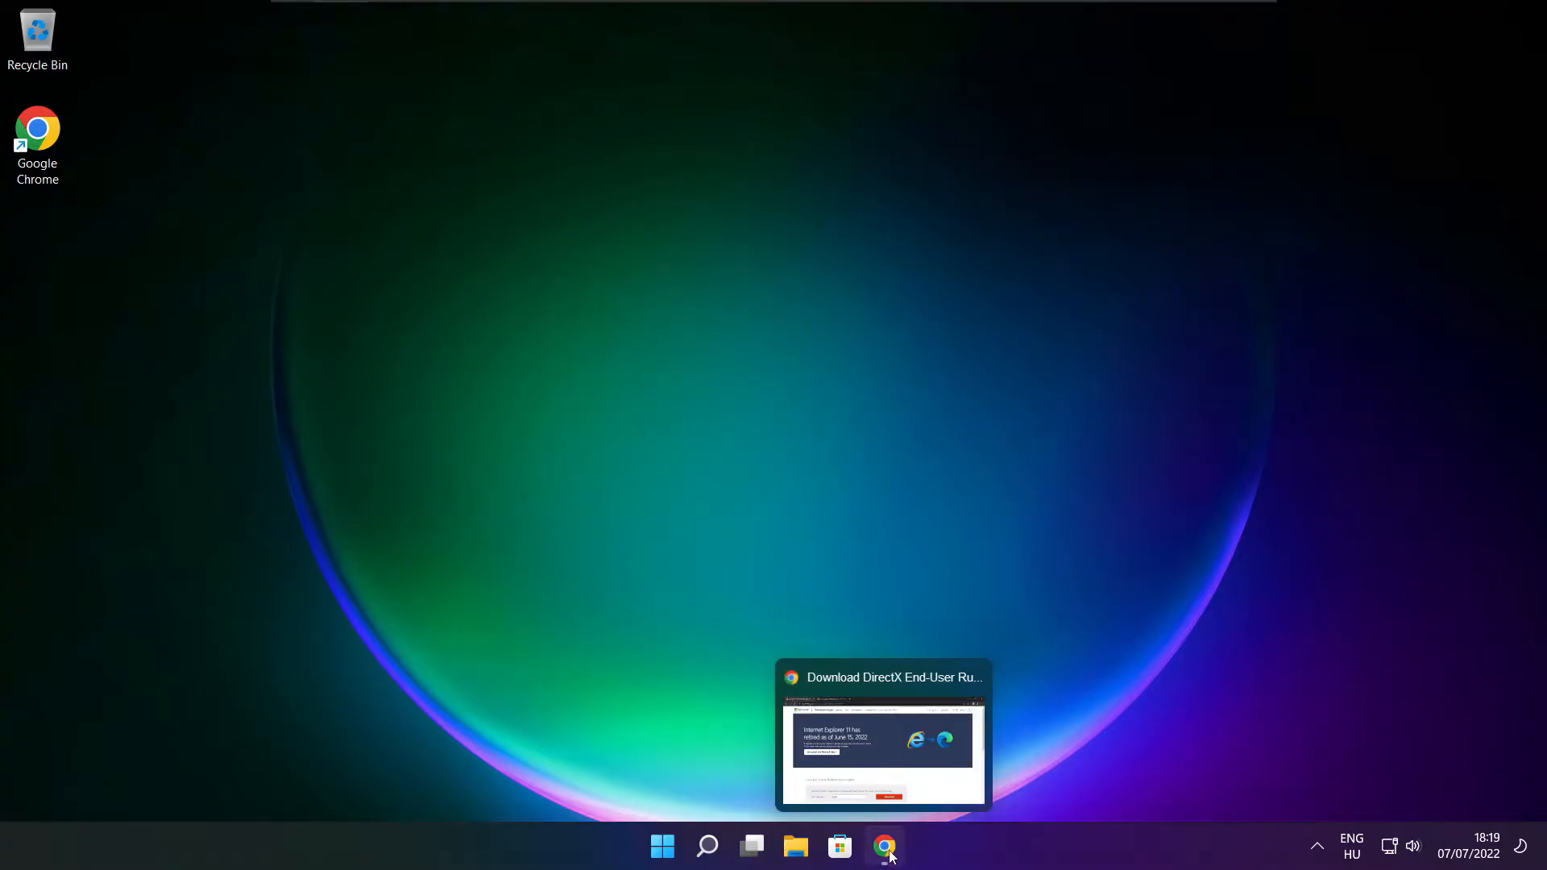
Download the DirectX End-User Runtime Web Installer in Chrome and launch dxwebsetup.exe
click(882, 846)
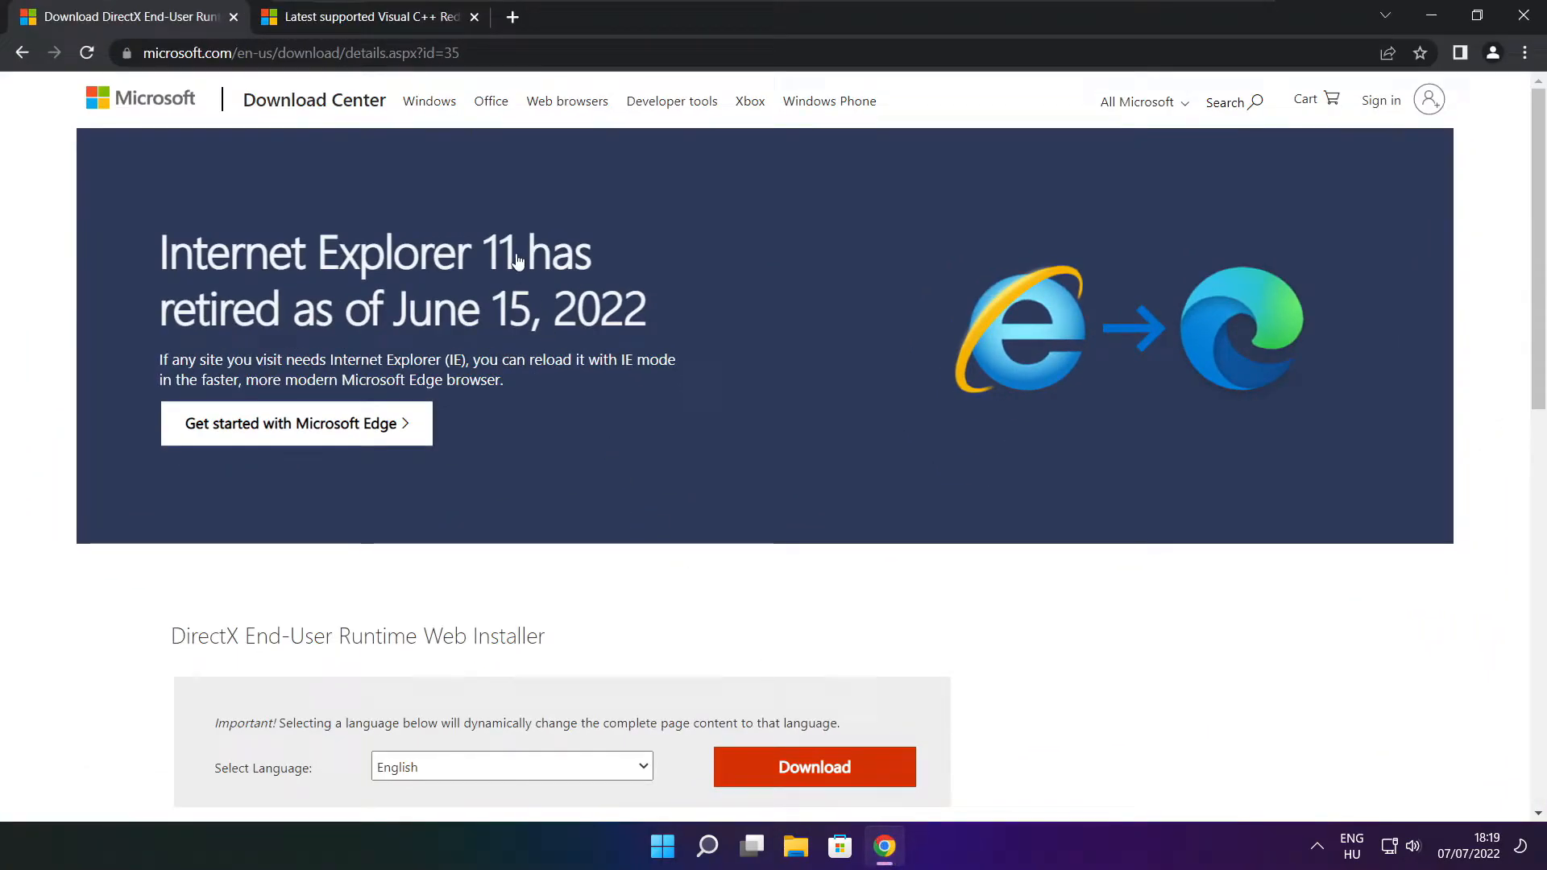
click(297, 52)
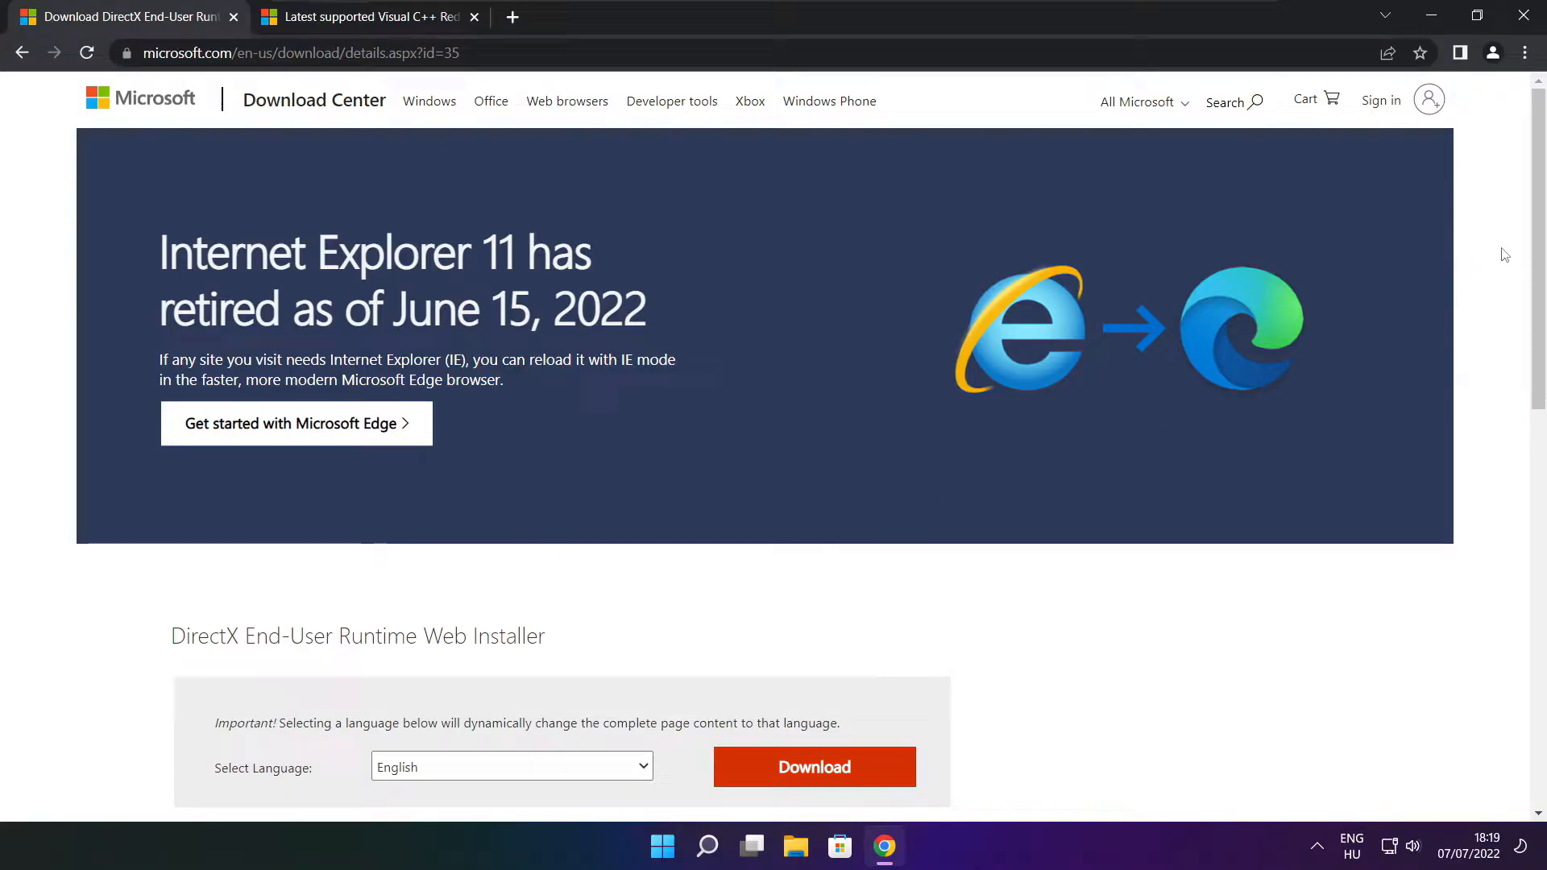
scroll(down, 3)
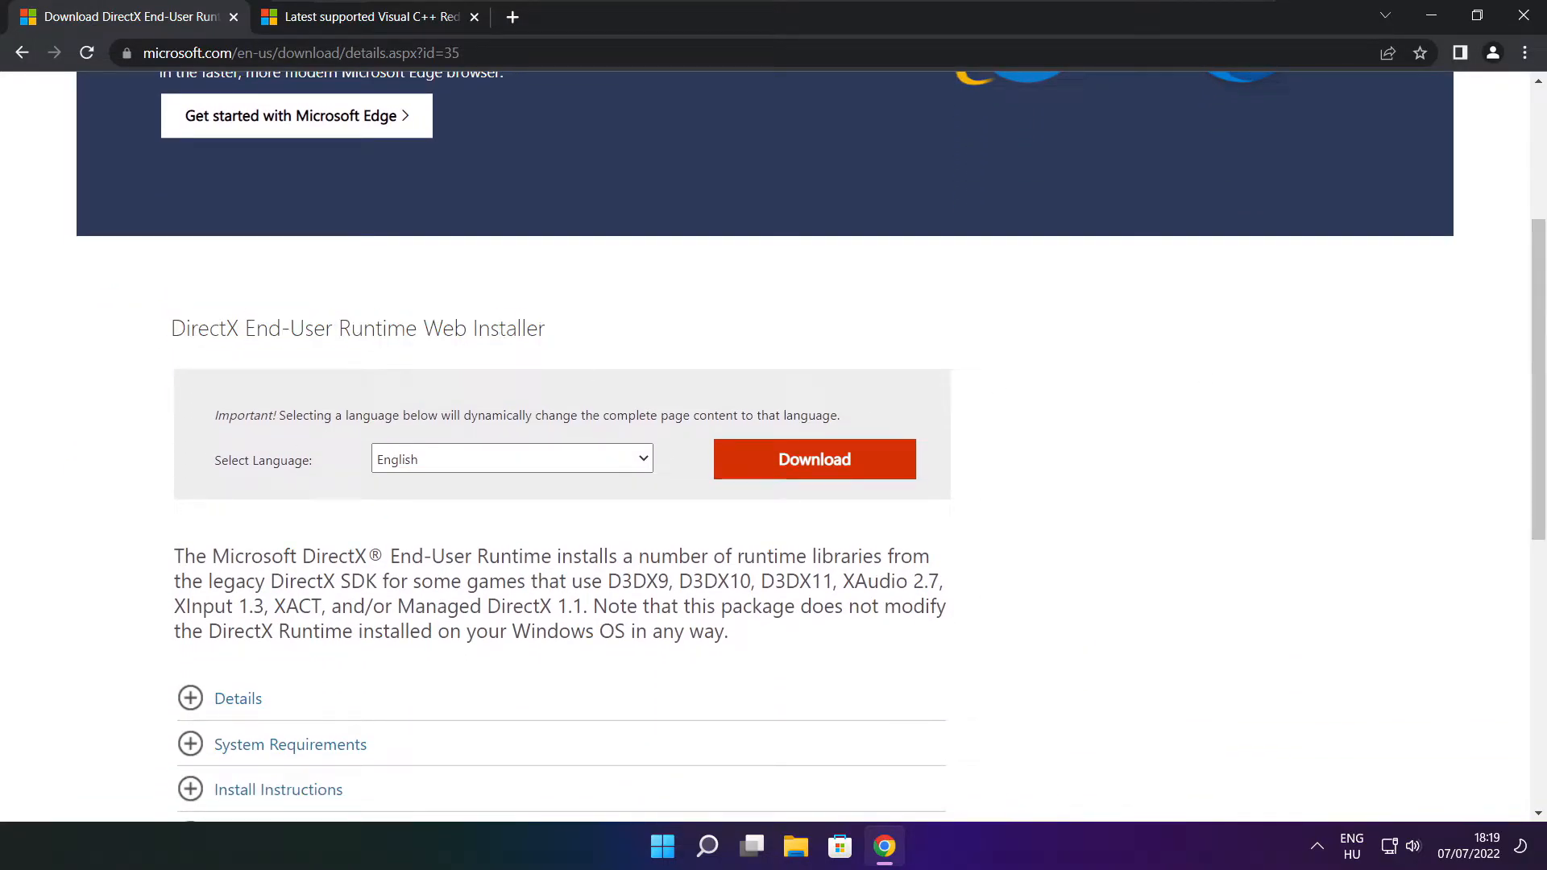
click(813, 459)
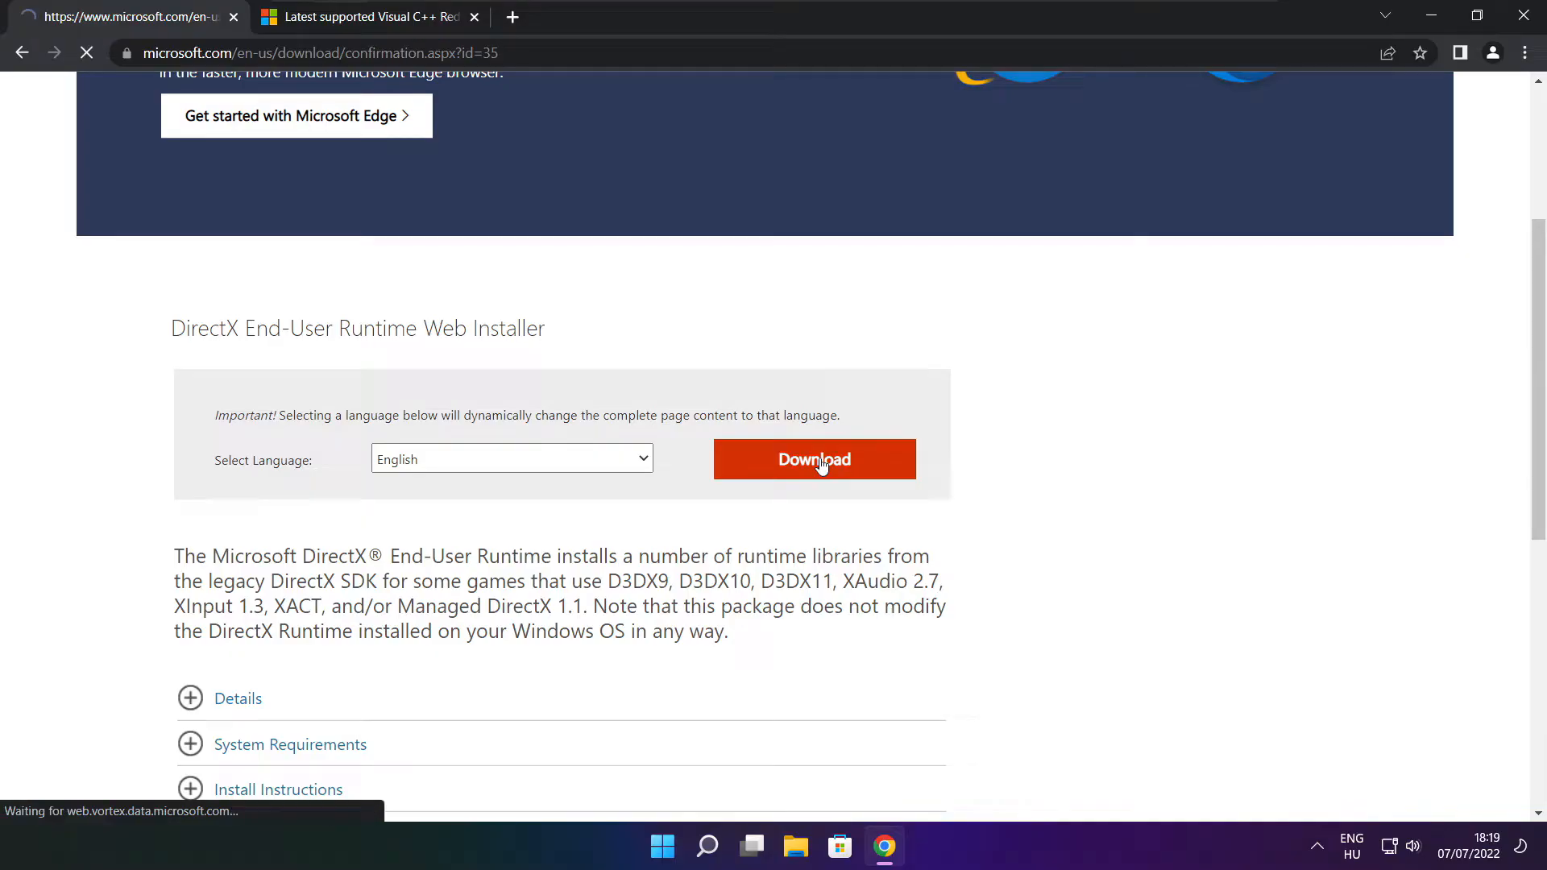
click(812, 459)
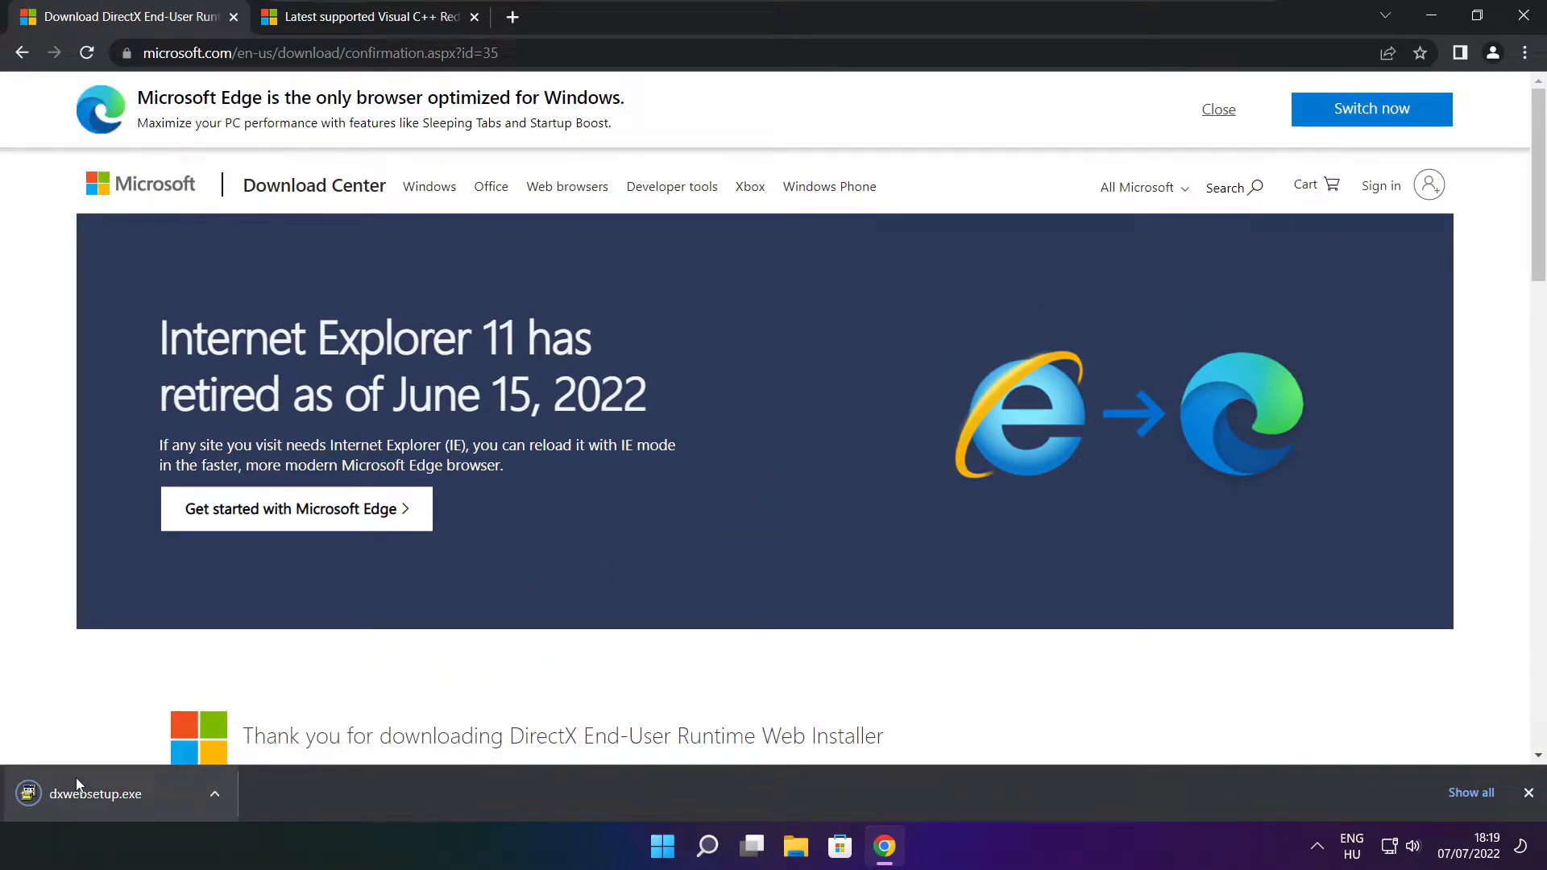
click(95, 793)
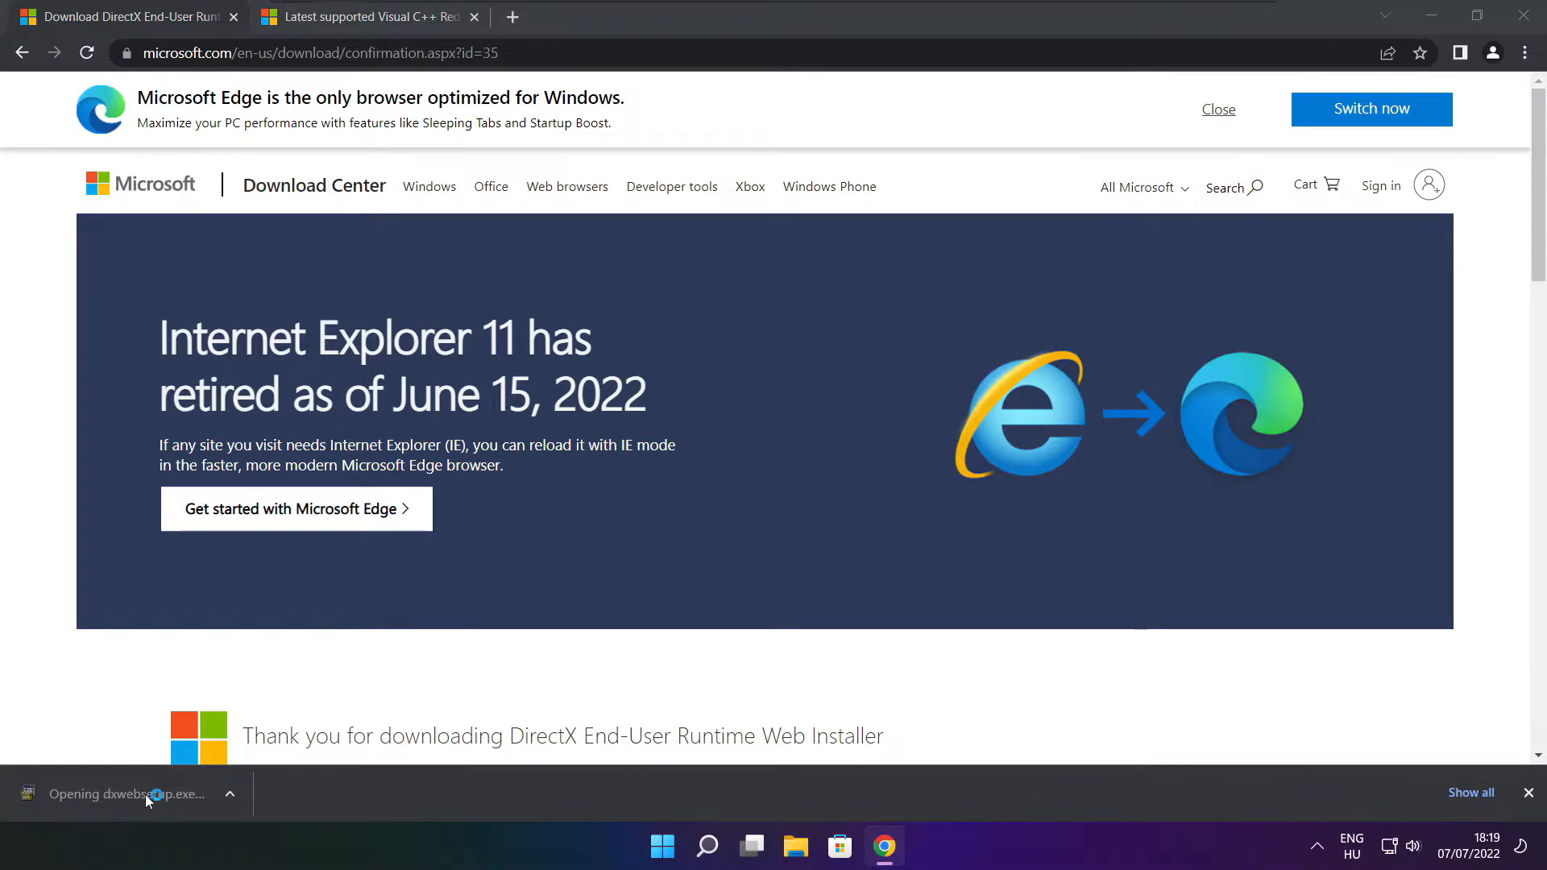
Accept the DirectX agreement, decline the Bing Bar, install the runtime components, and finish
click(139, 793)
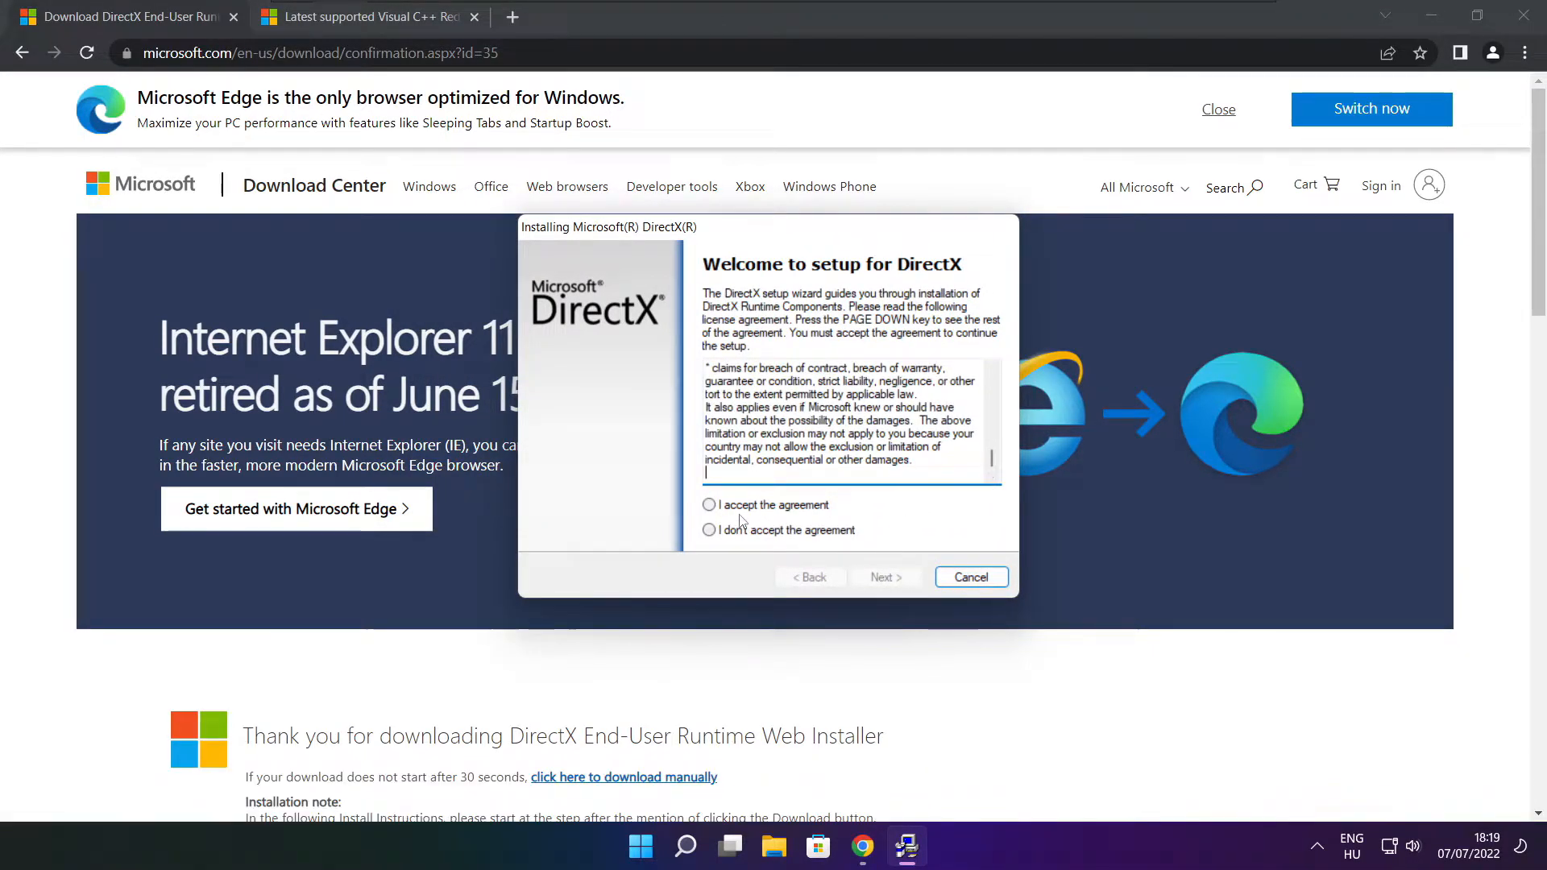
click(709, 505)
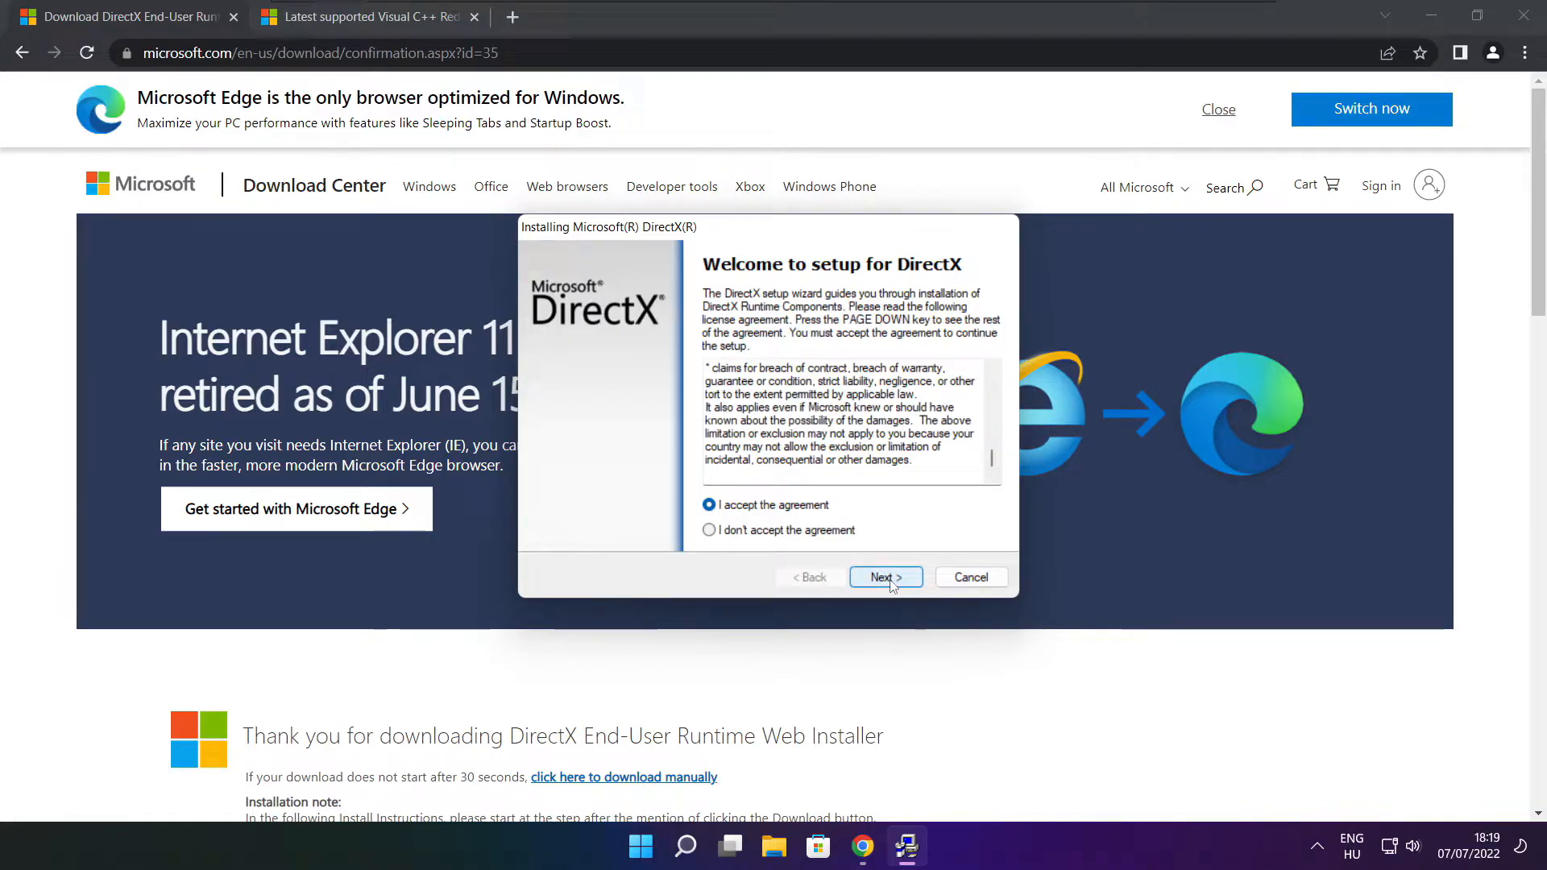
click(885, 577)
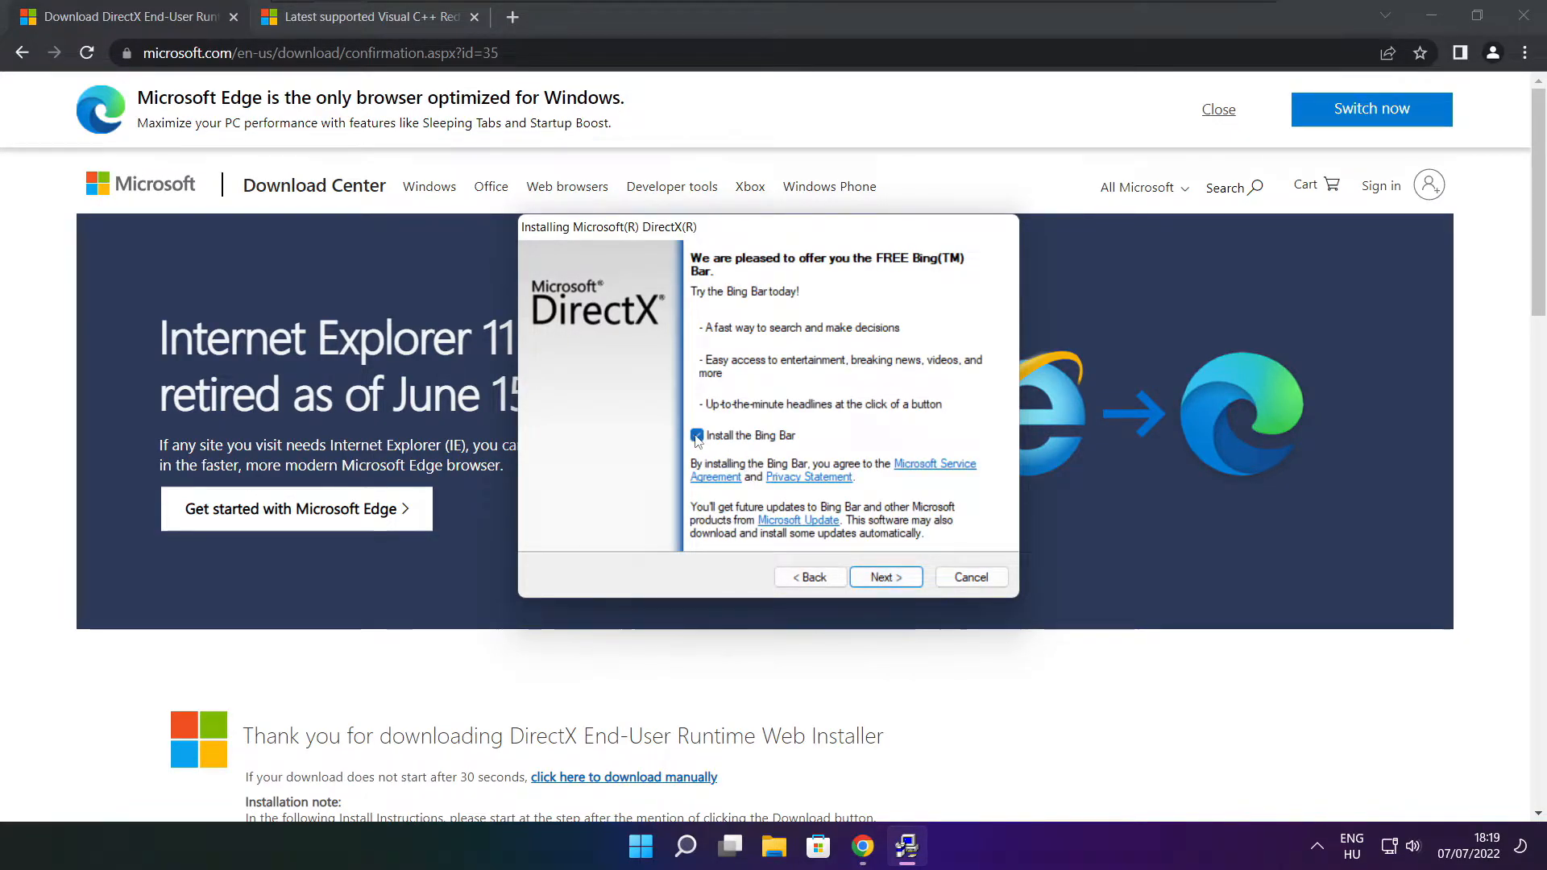
click(696, 435)
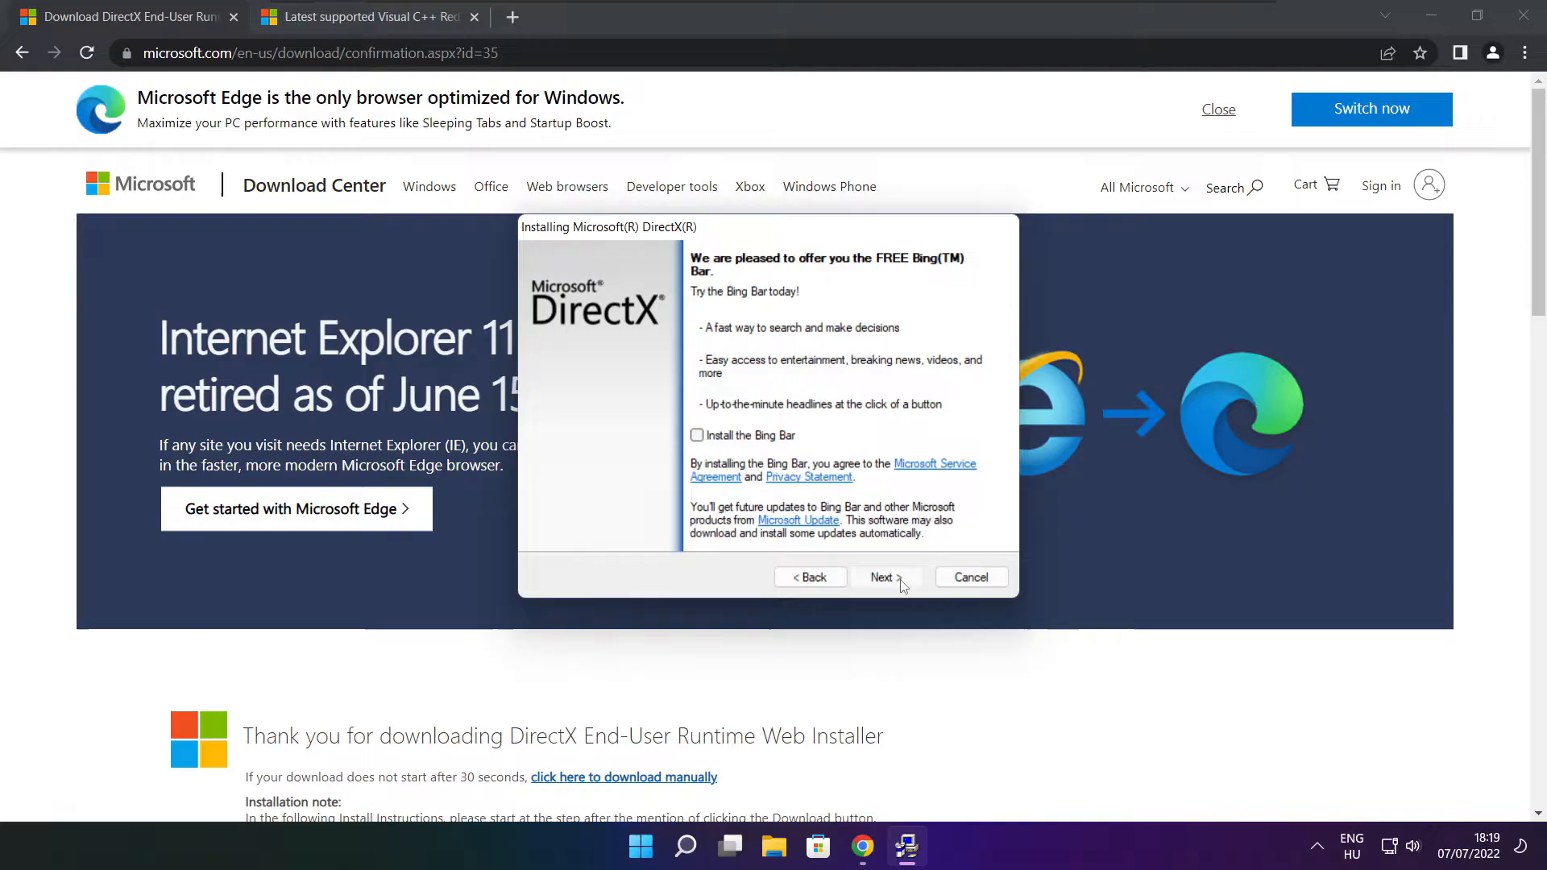
click(882, 577)
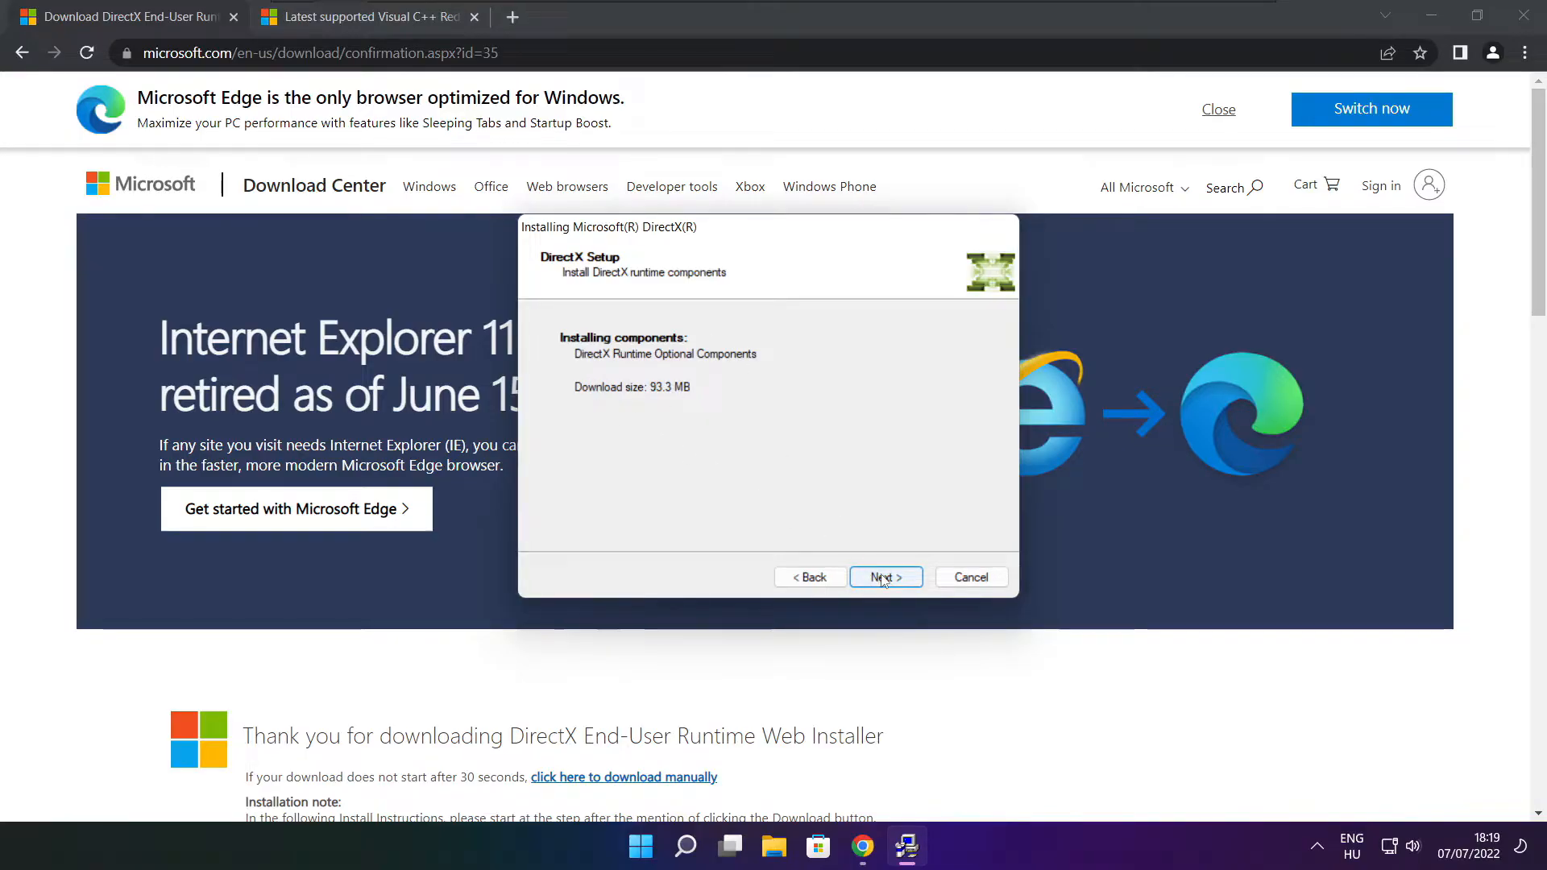
click(885, 577)
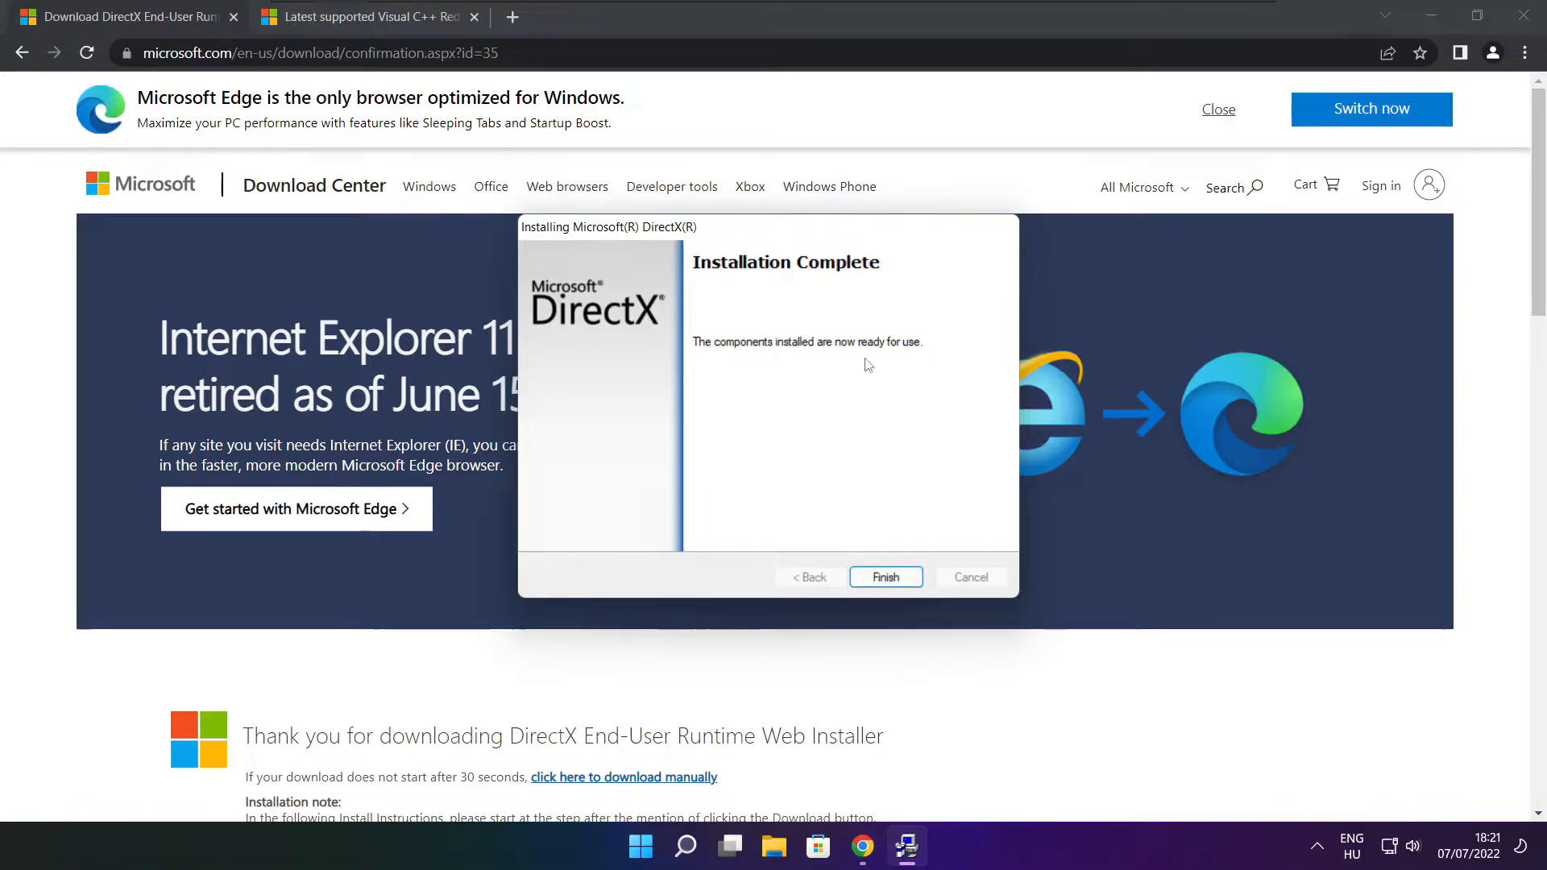
click(885, 577)
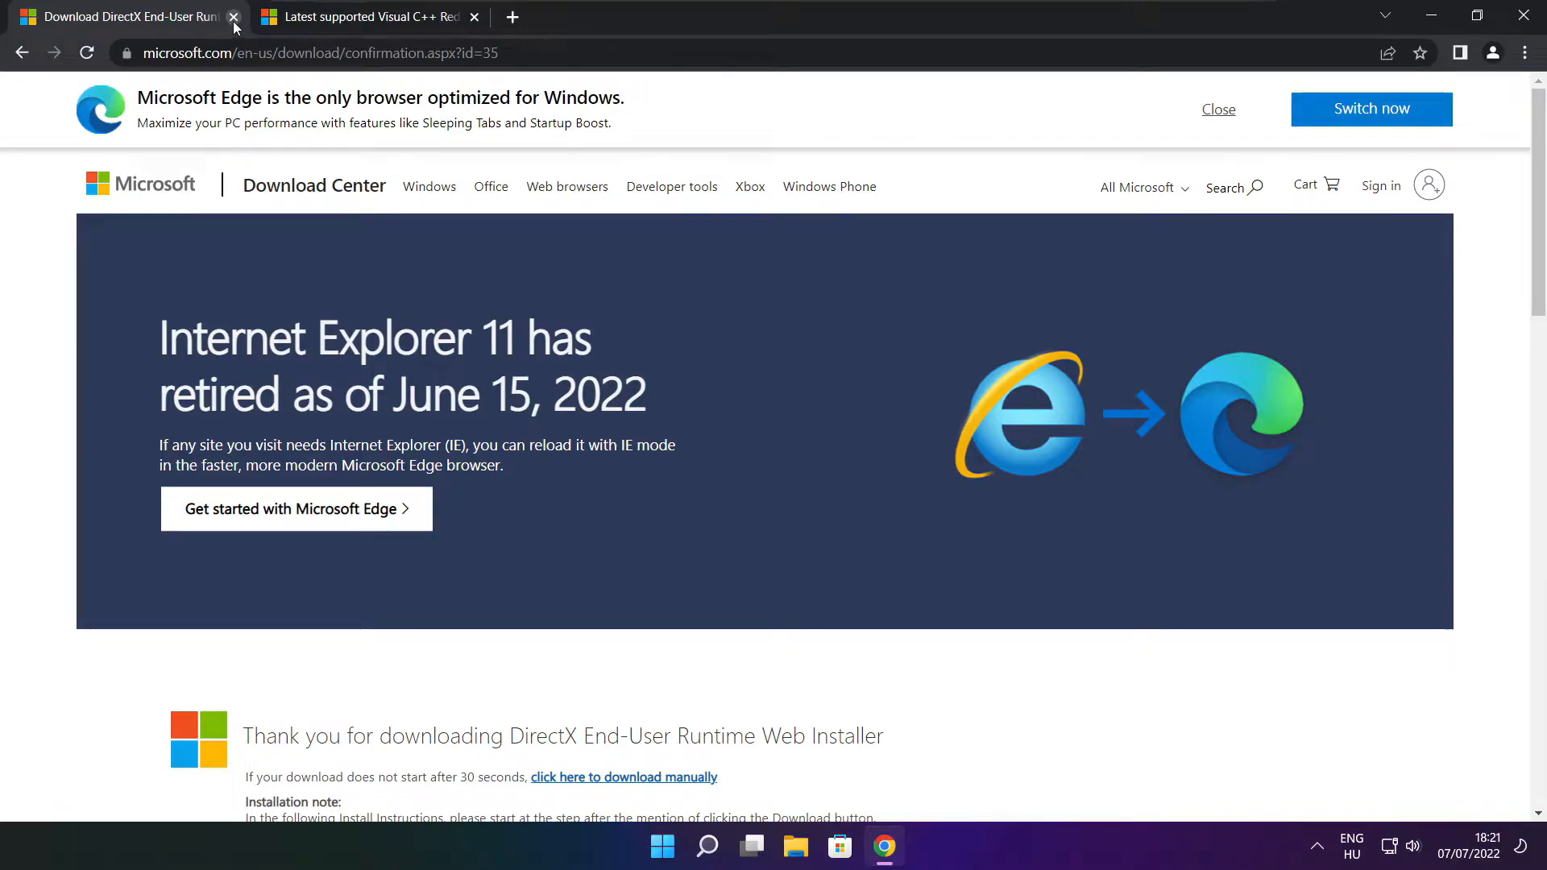
Close the DirectX tab and scroll to the Visual C++ Redistributable download table
click(233, 16)
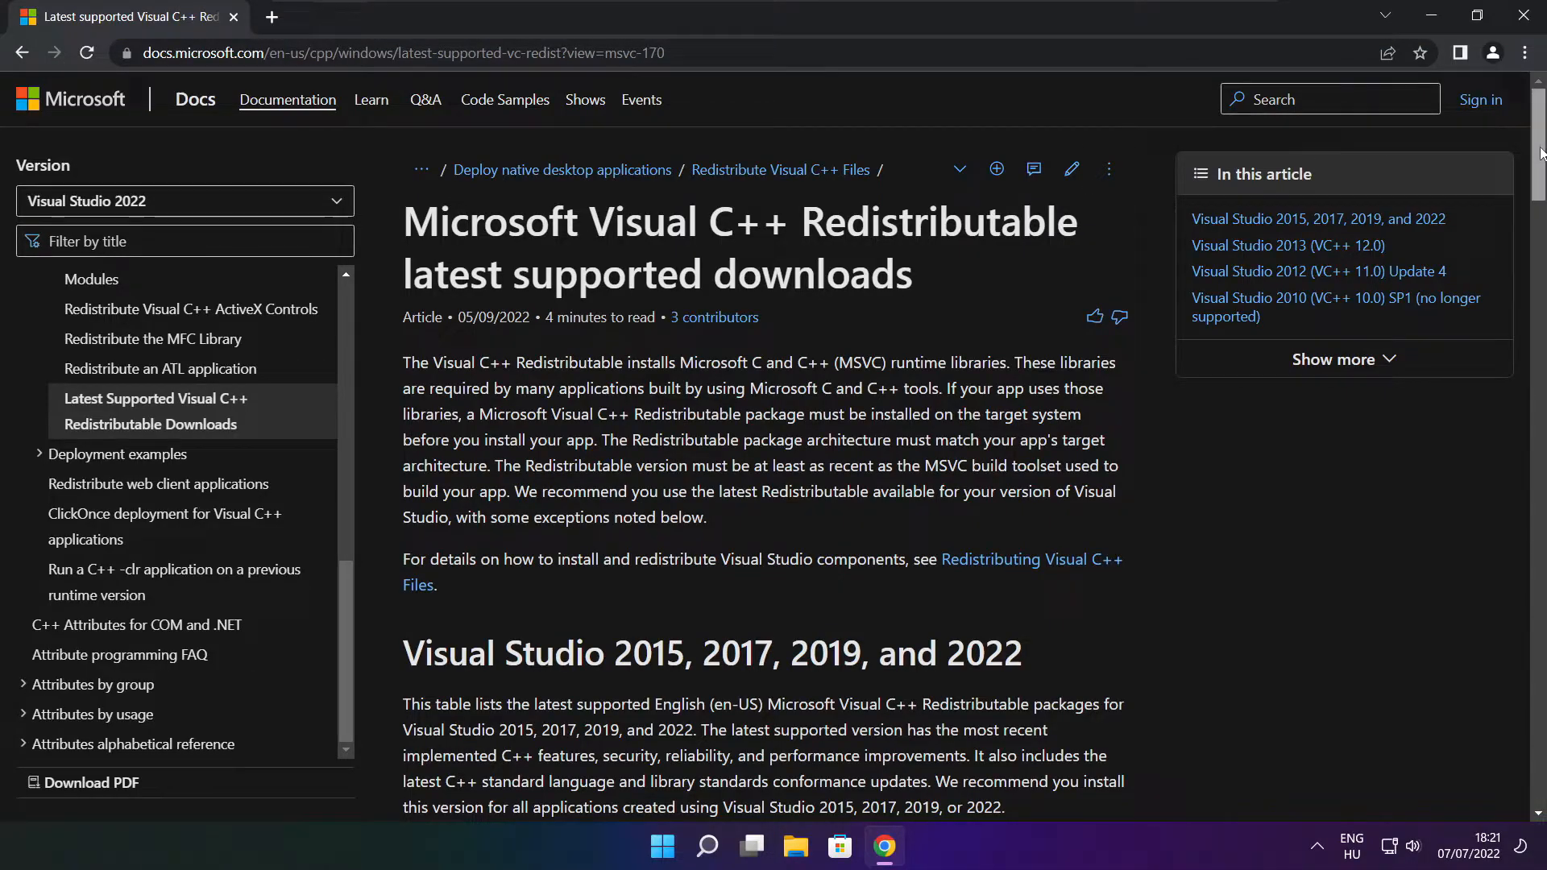
scroll(down, 3)
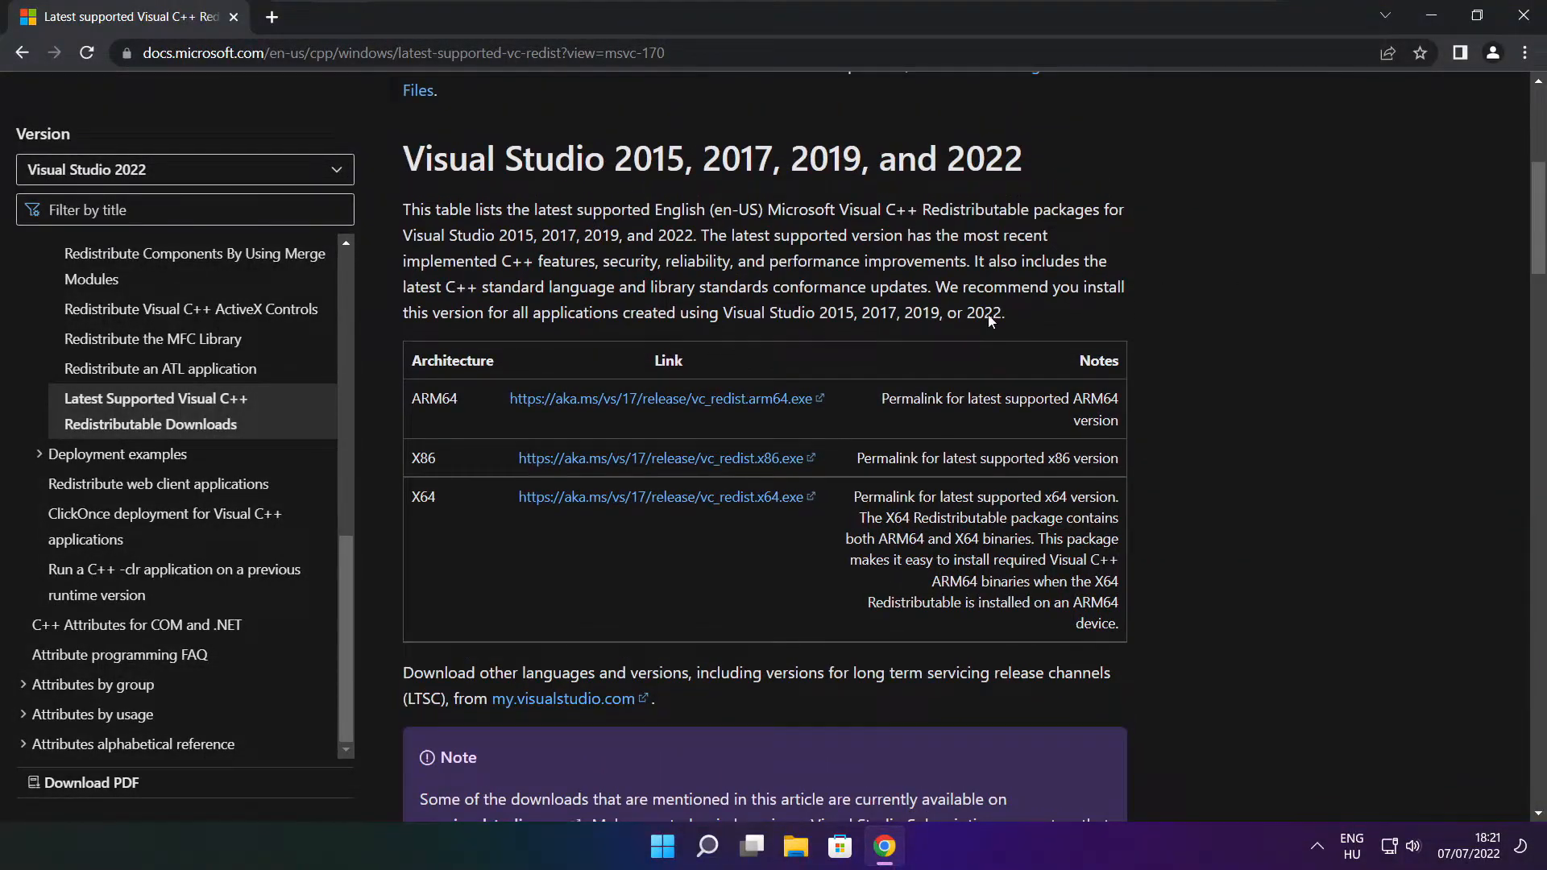
drag(414, 398, 780, 496)
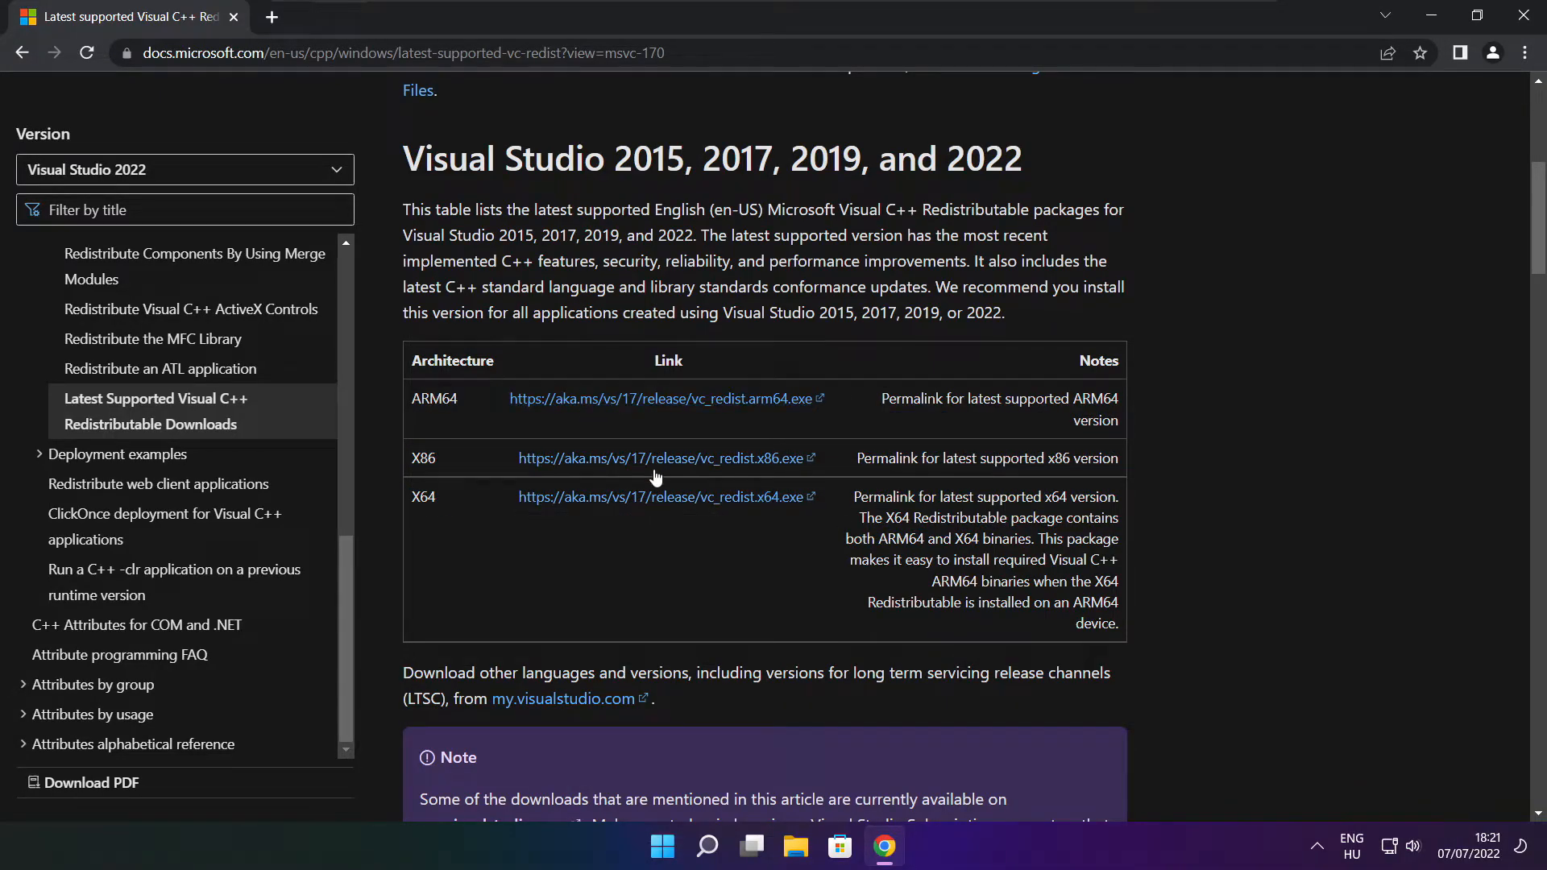
Download the ARM64, X86 and X64 vc_redist installers from Microsoft's page
click(665, 398)
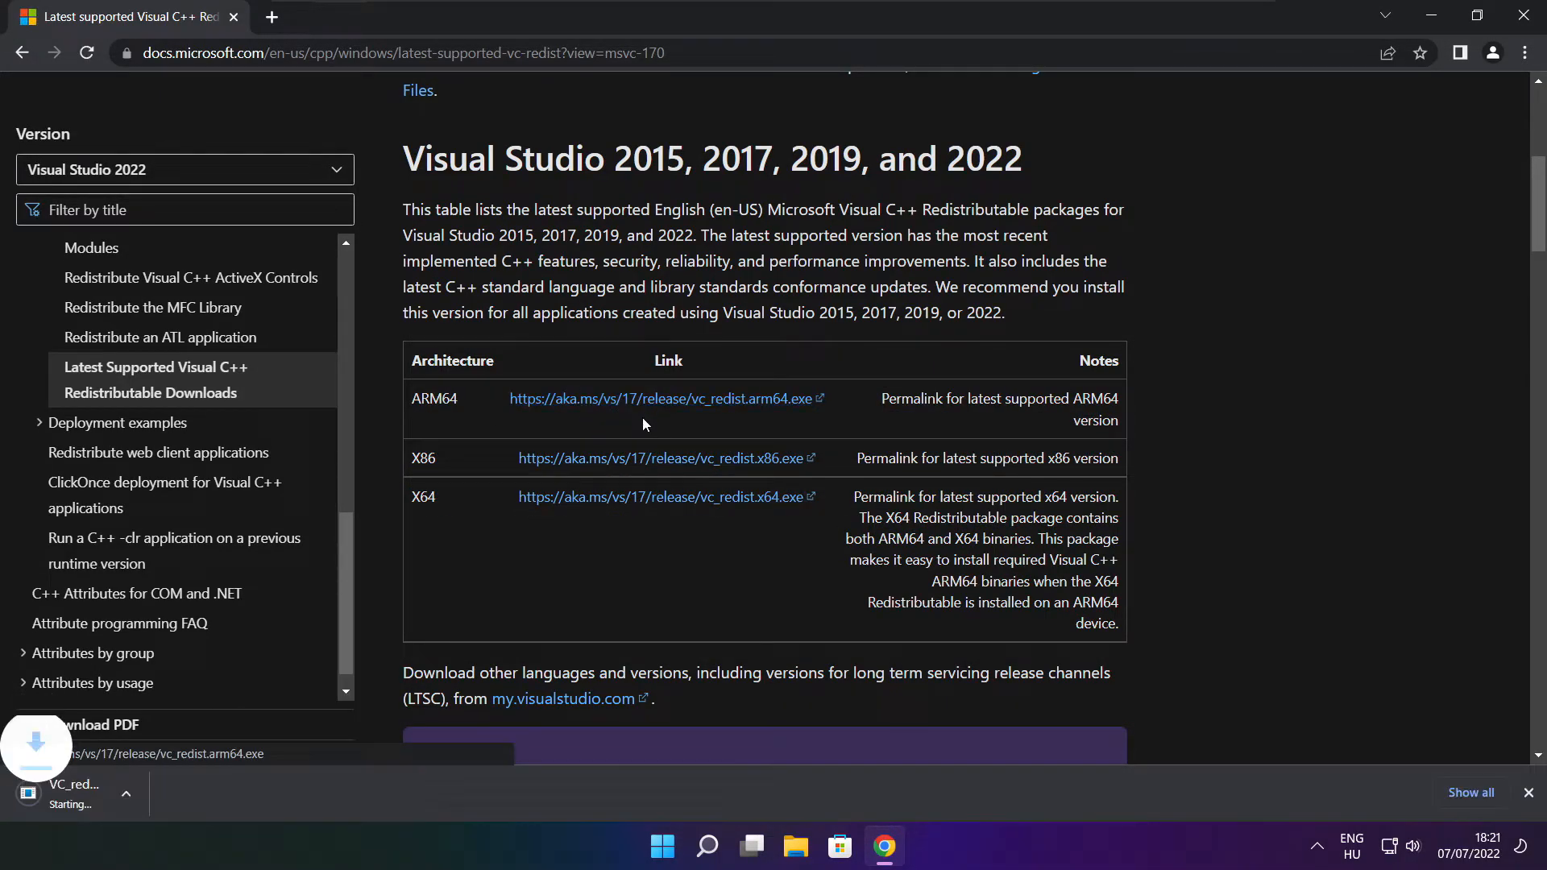
click(660, 496)
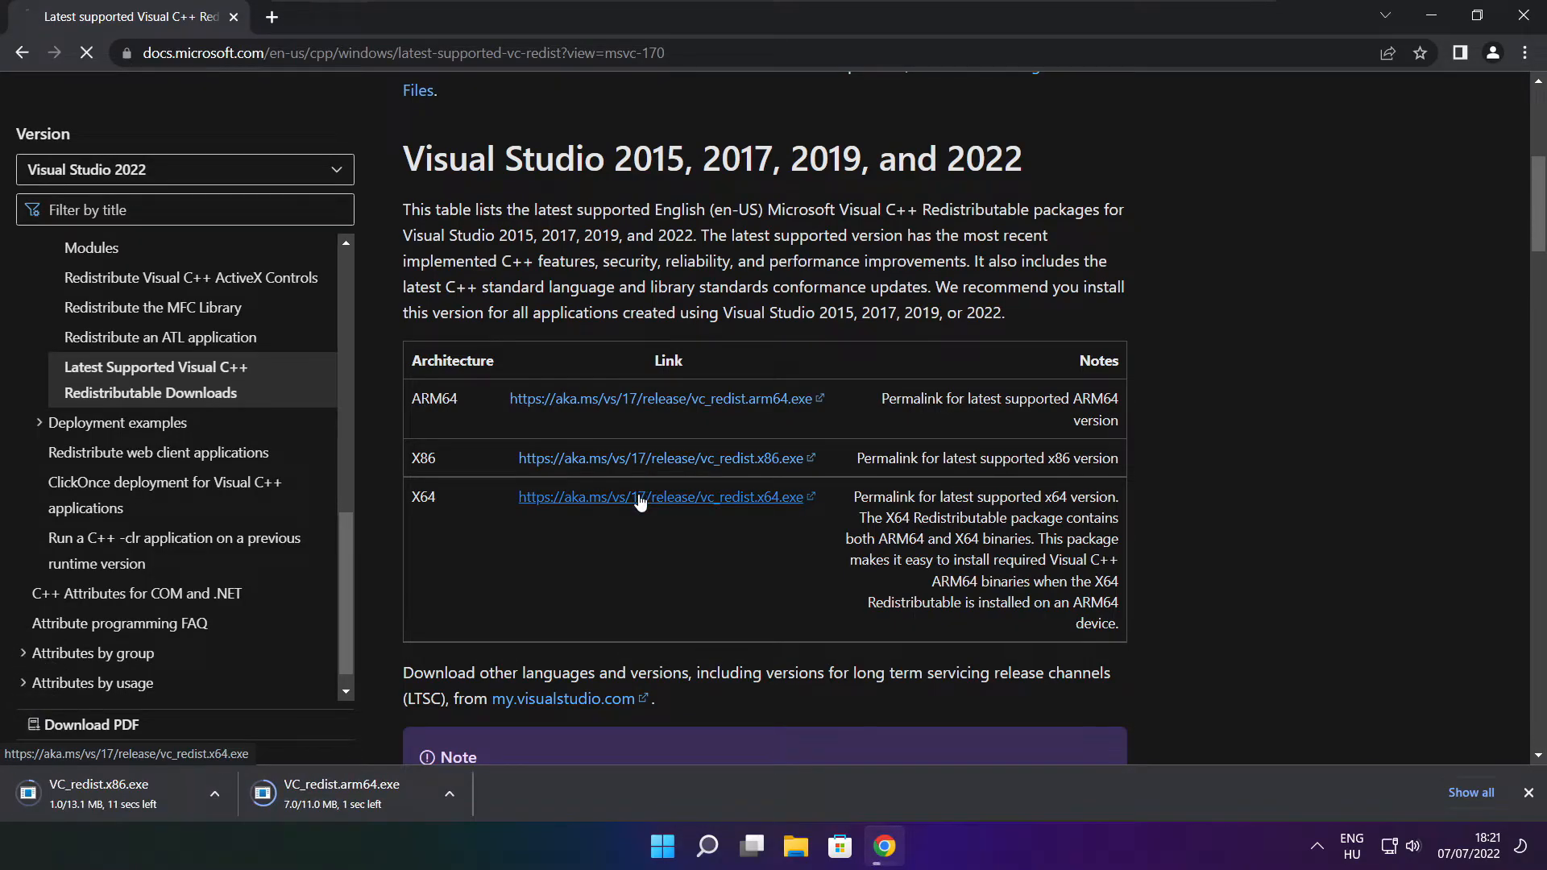
click(661, 496)
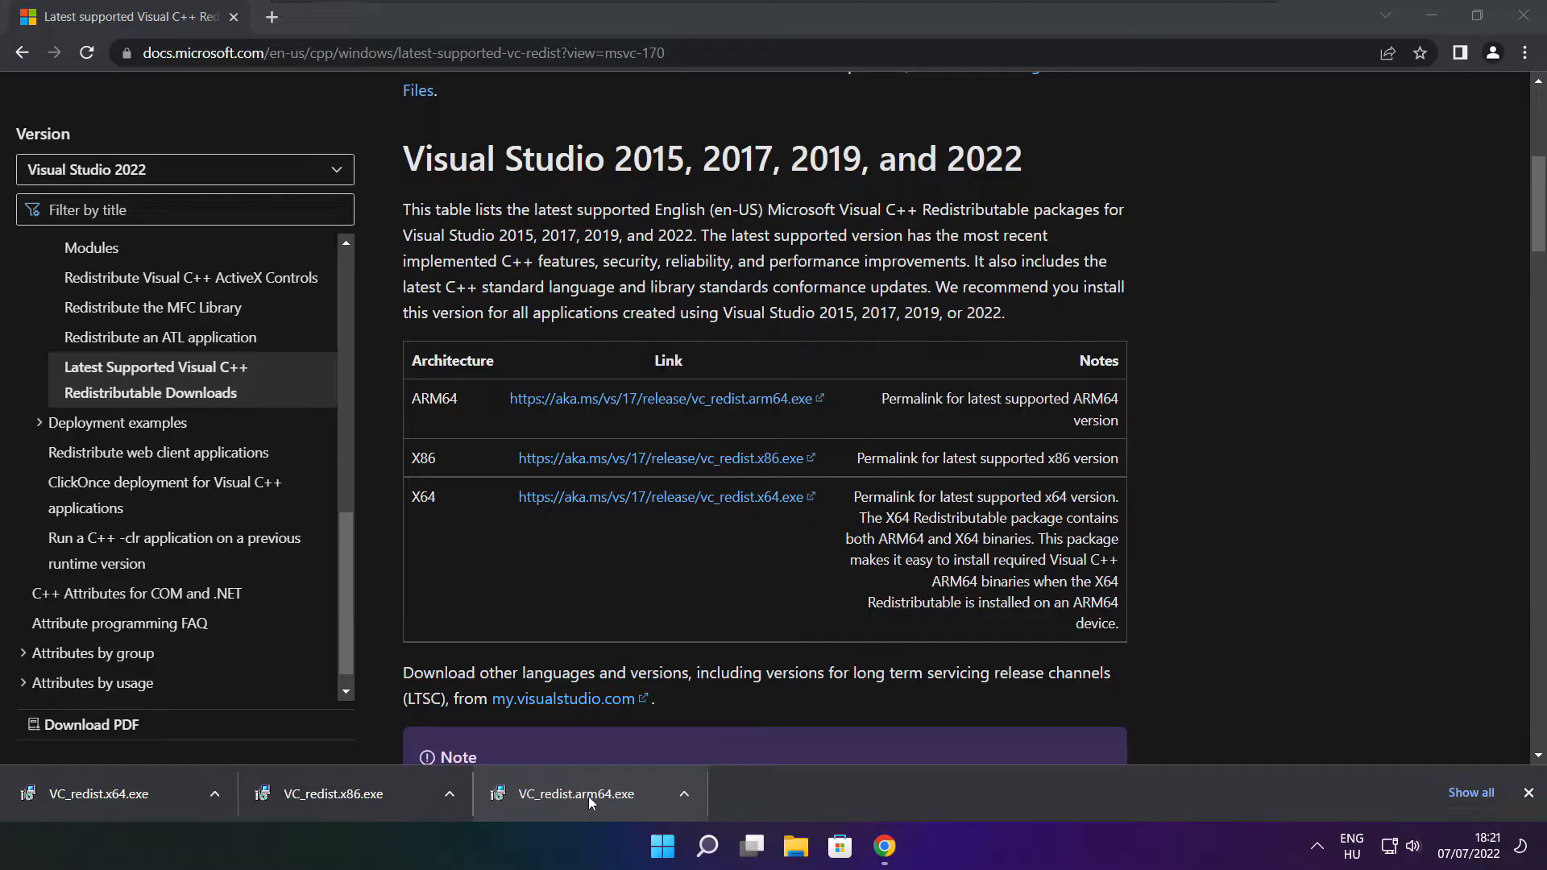
Run VC_redist.arm64.exe, accept the license, attempt install and dismiss the unsupported-processor failure
click(577, 795)
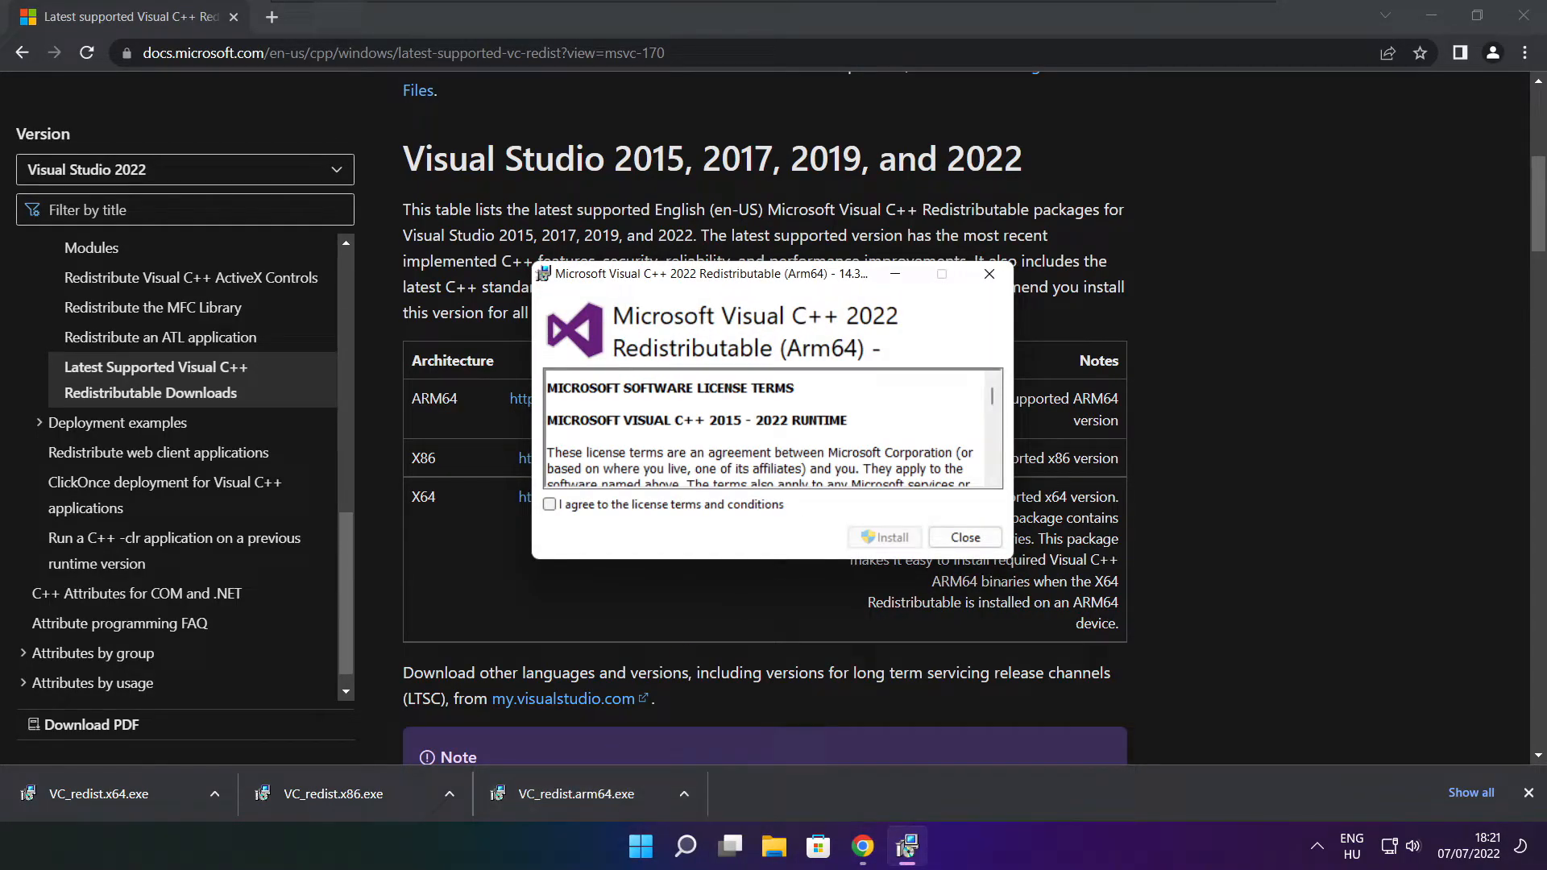
scroll(down, 3)
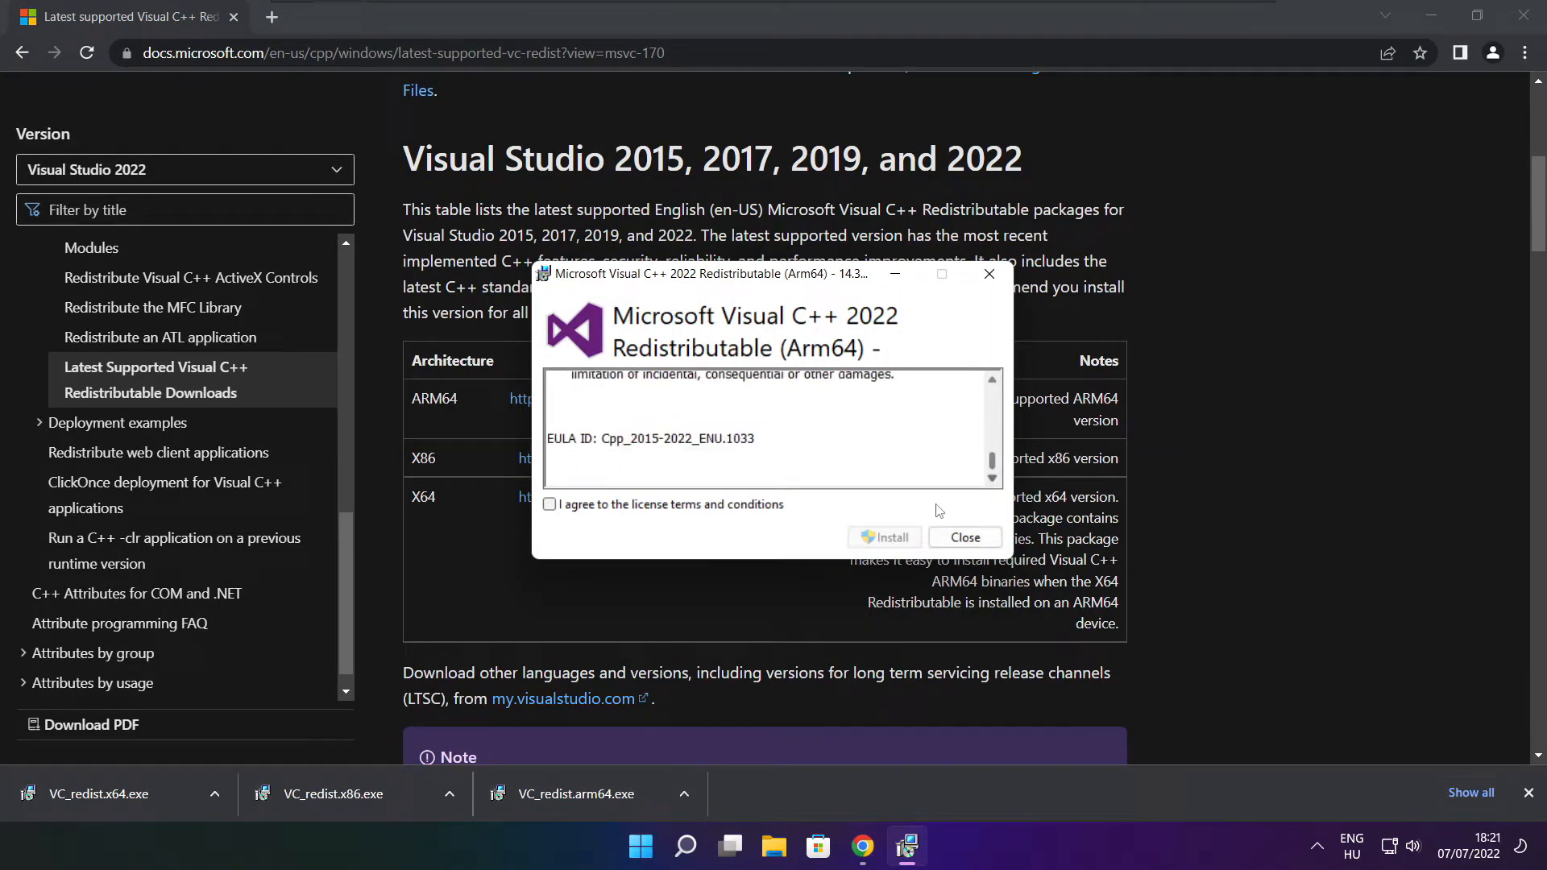
click(549, 505)
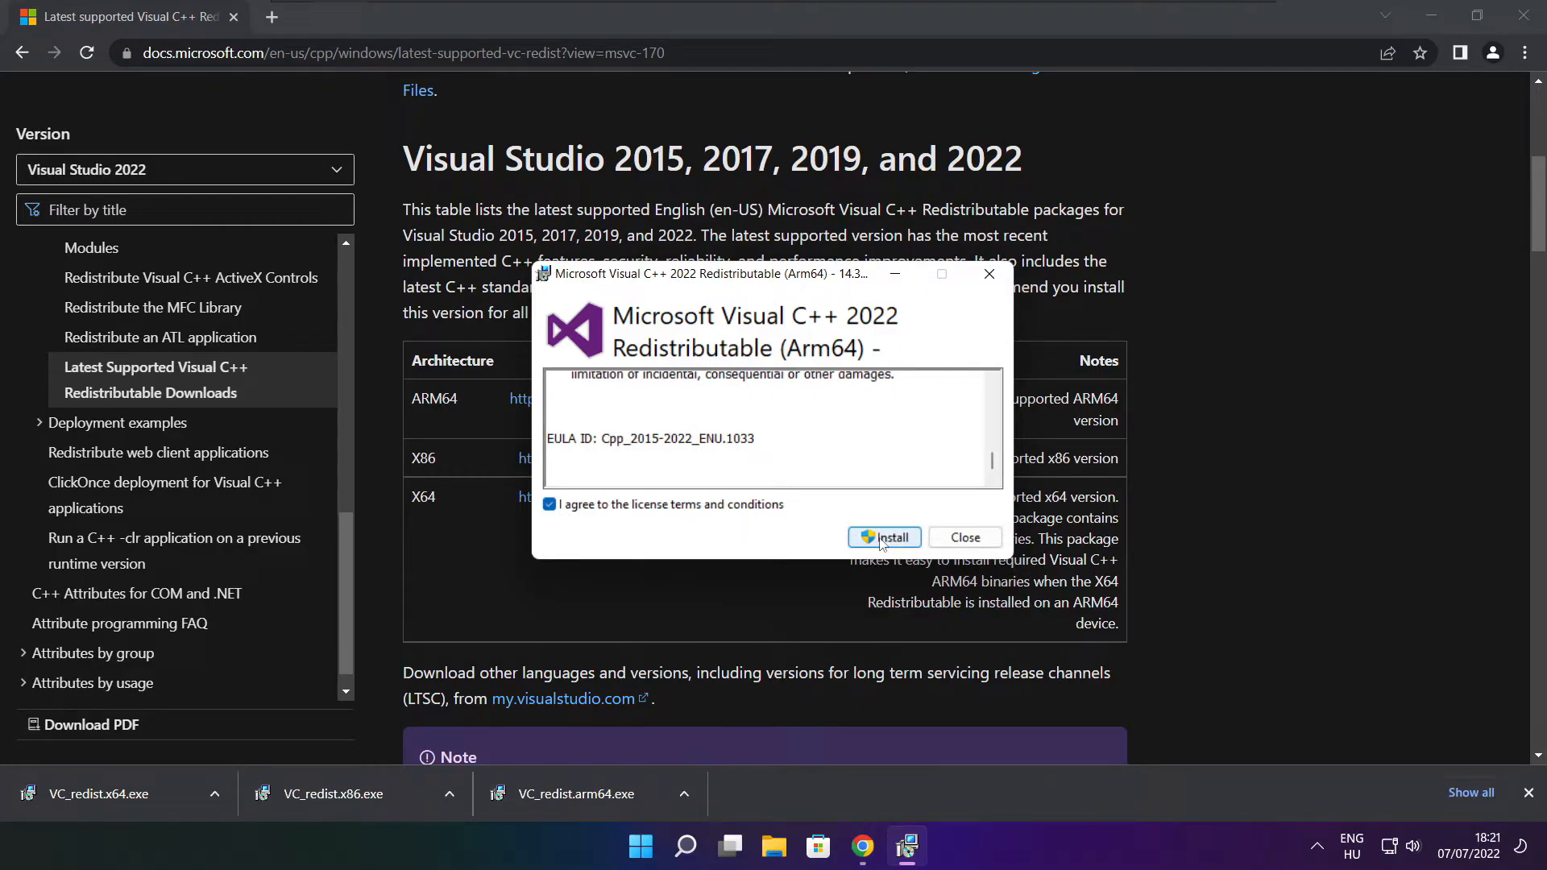
click(885, 537)
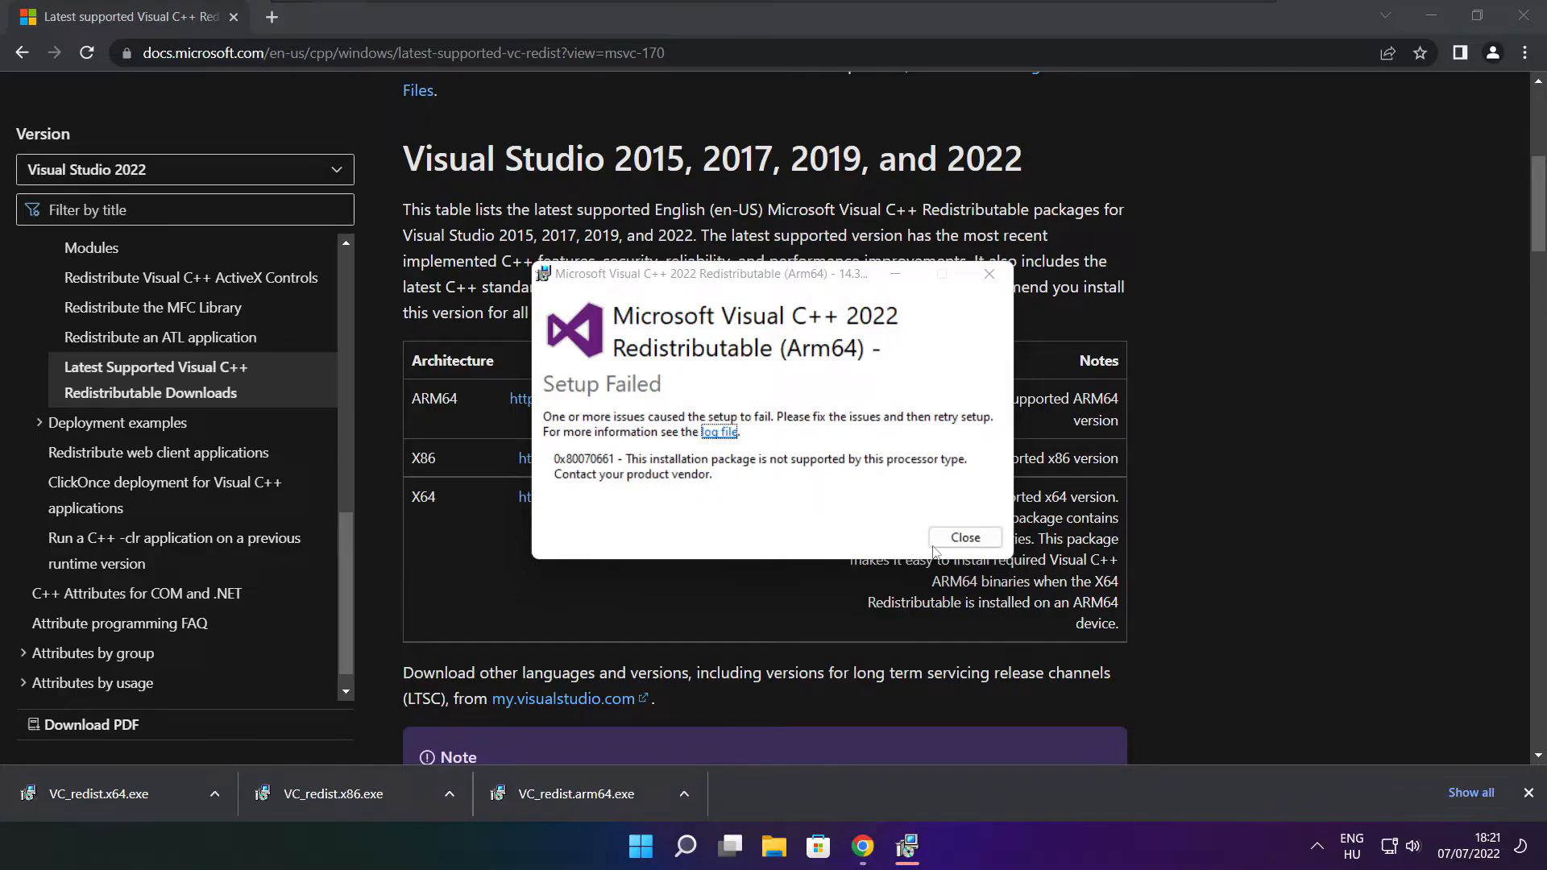
click(964, 538)
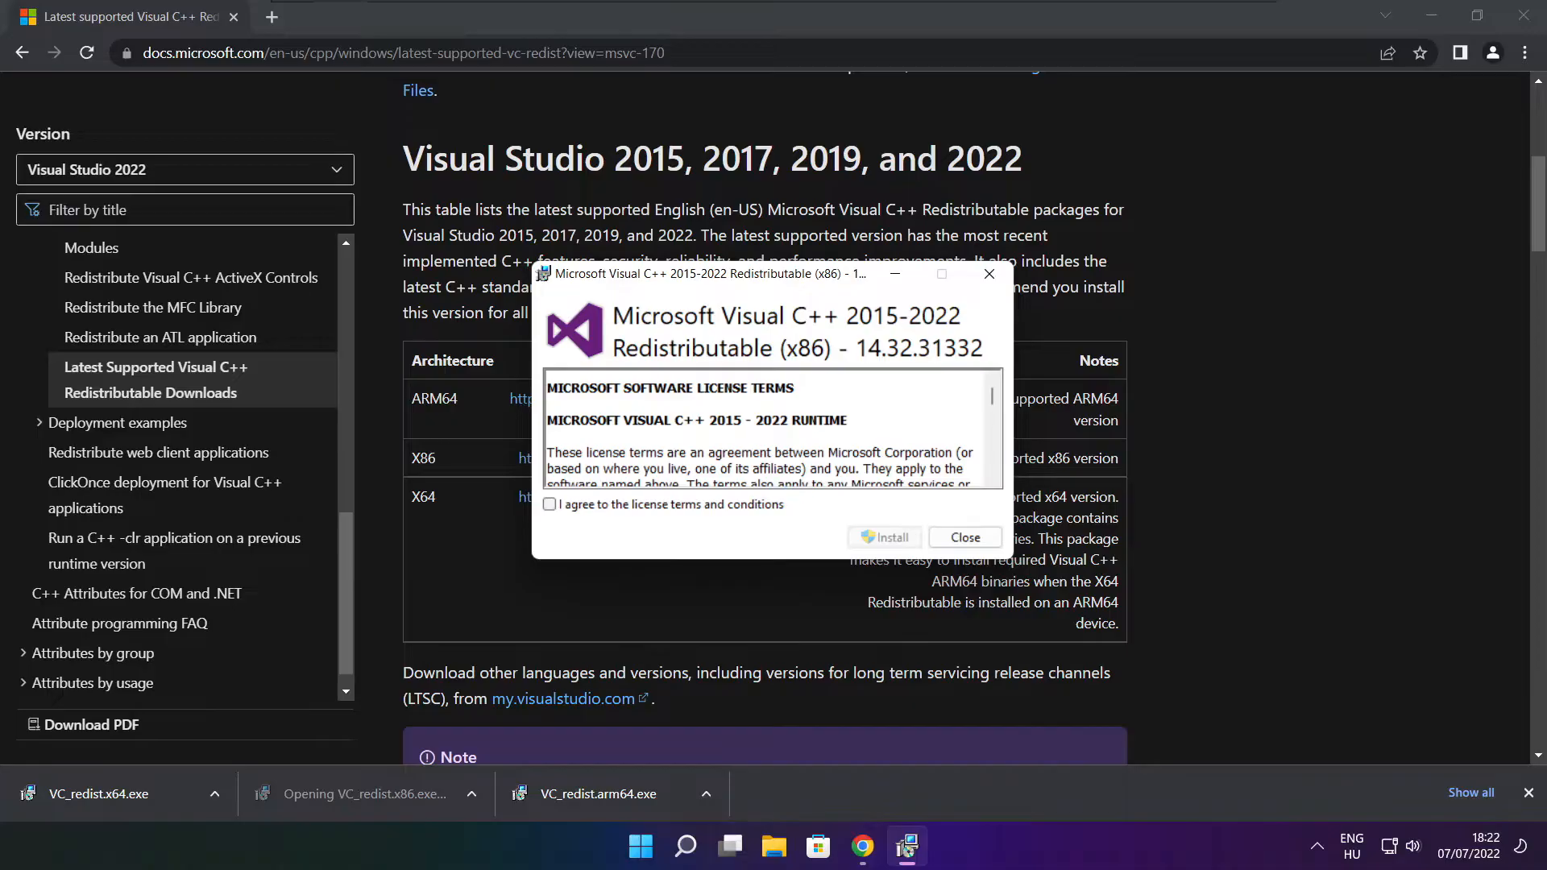
Accept the license and install the x86 Visual C++ 2015-2022 Redistributable
scroll(down, 3)
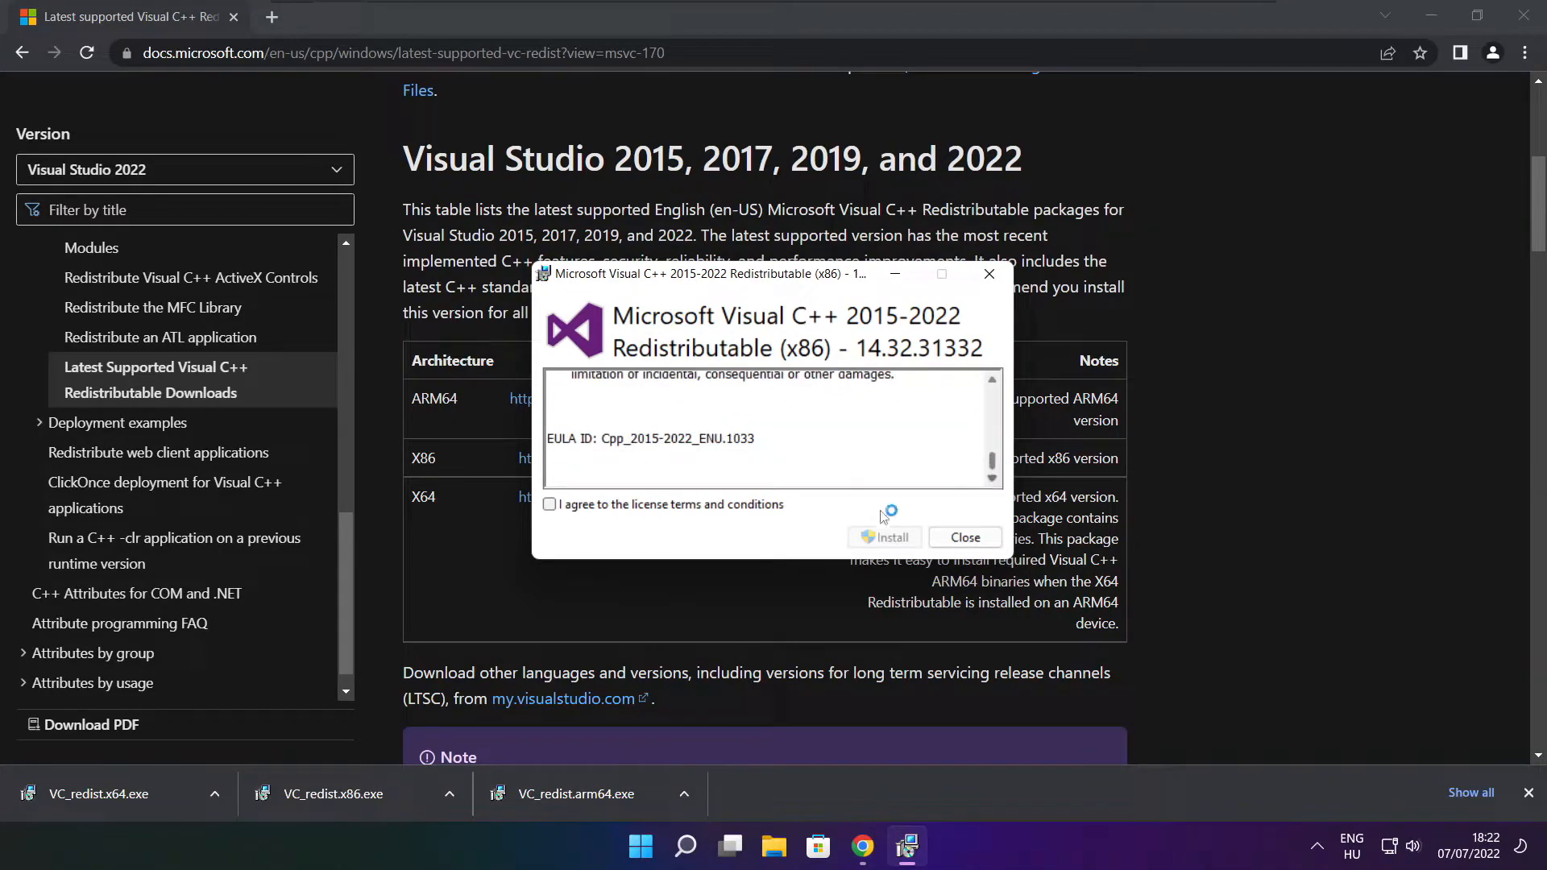
click(549, 504)
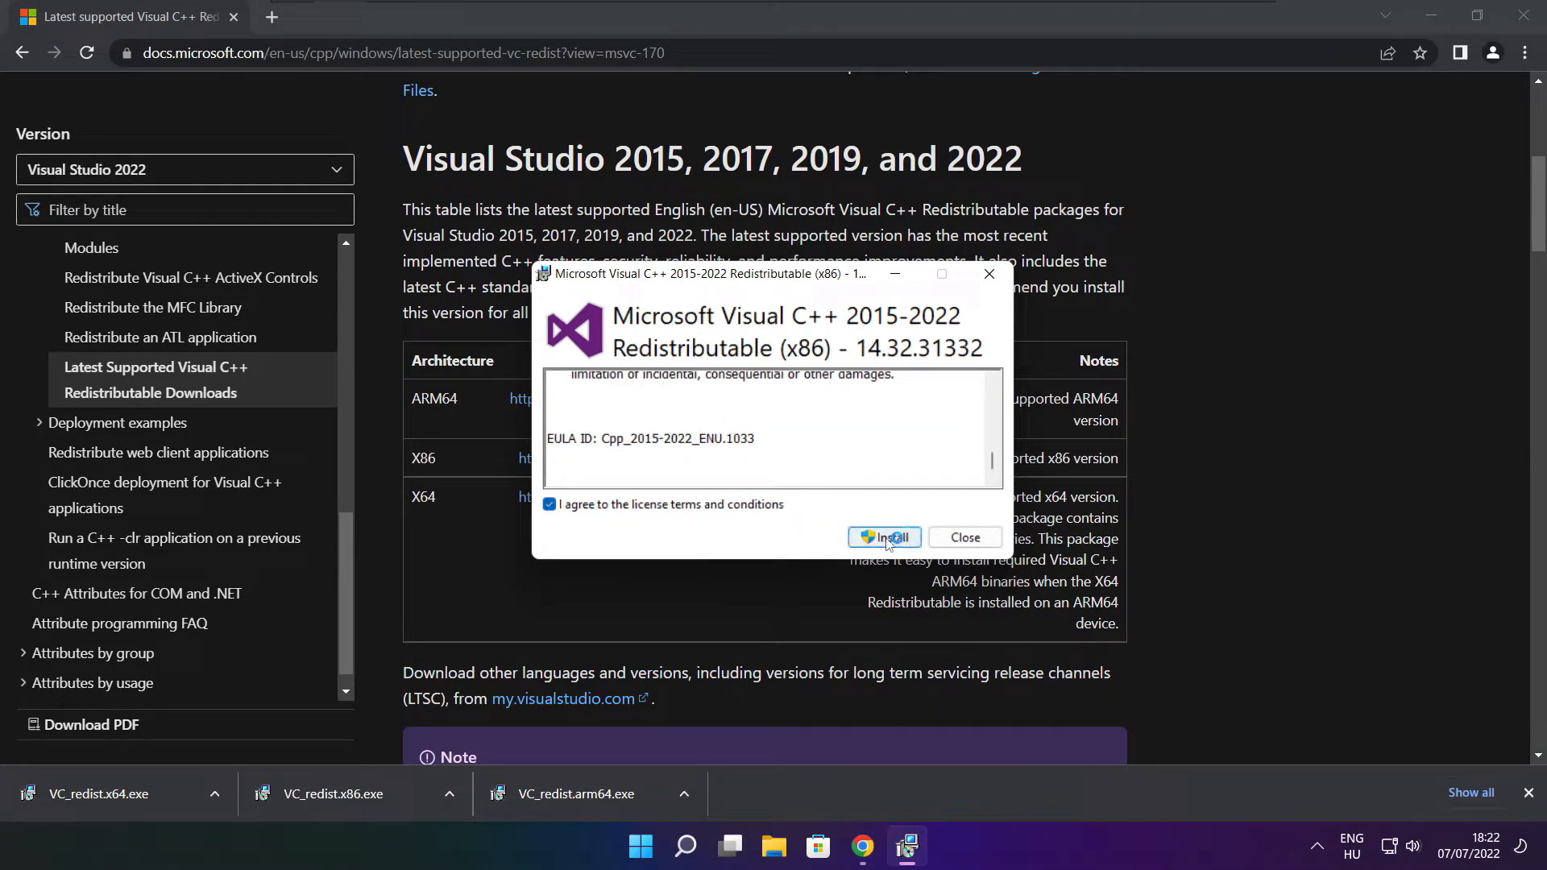
click(884, 538)
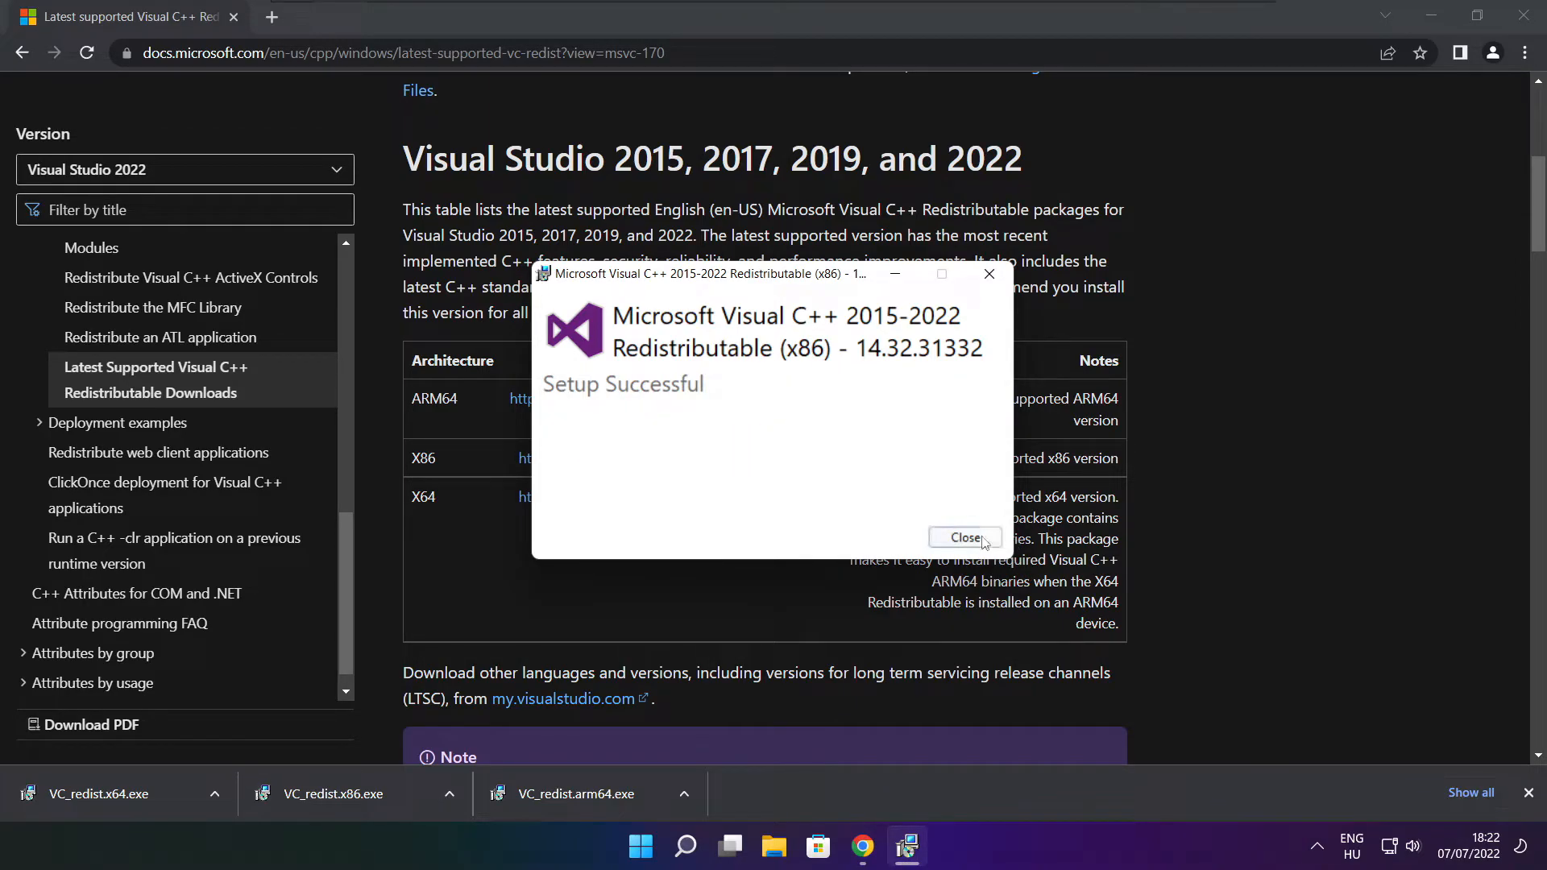
Close the x86 setup, then install the x64 Visual C++ Redistributable and dismiss its success message
click(964, 538)
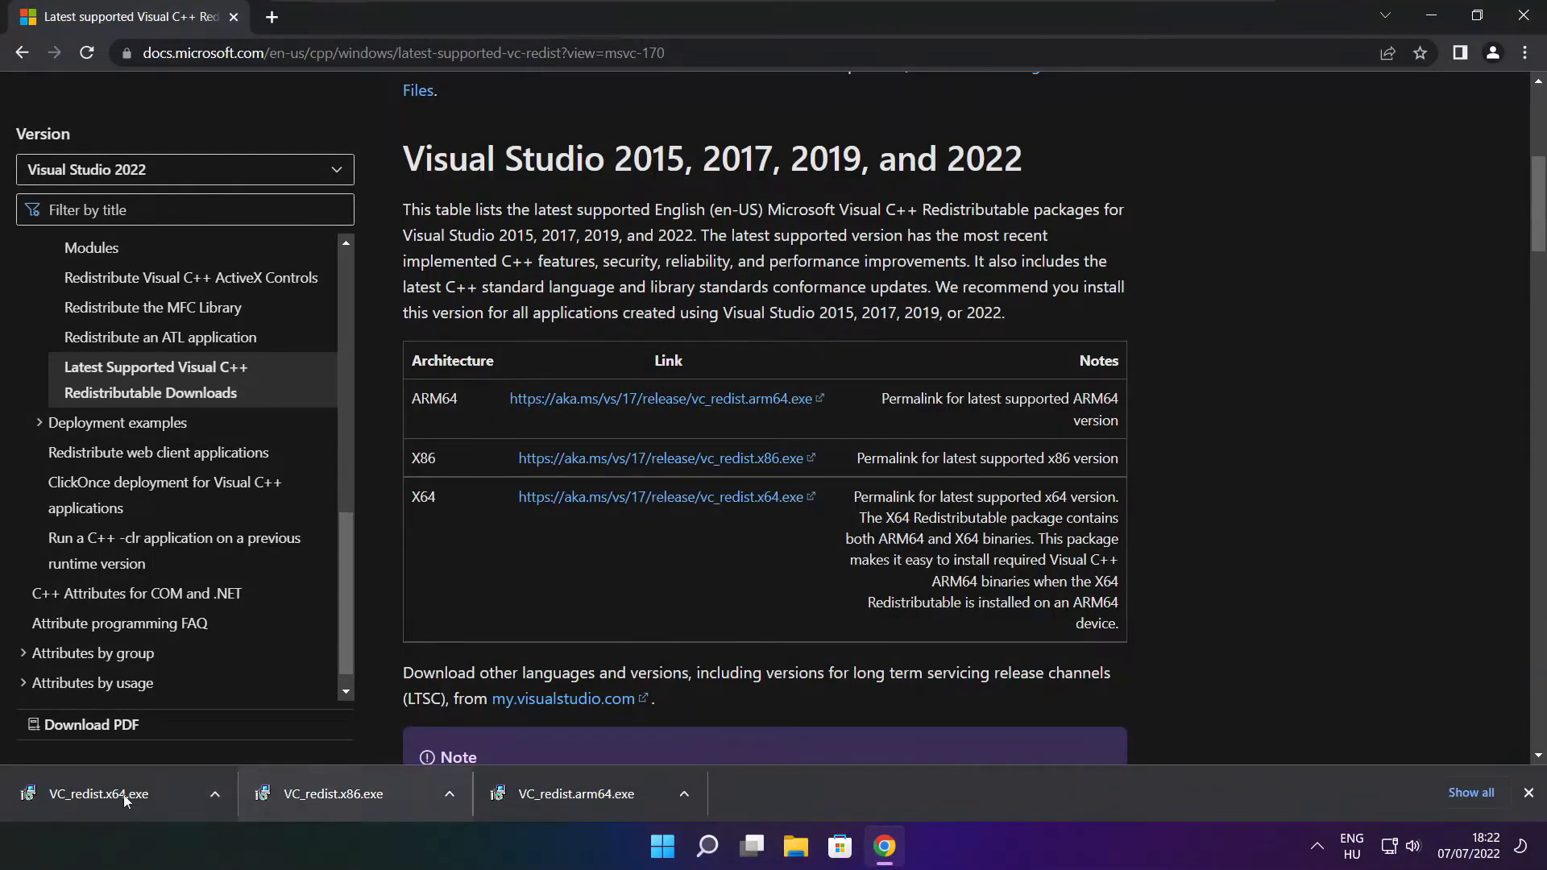
click(99, 793)
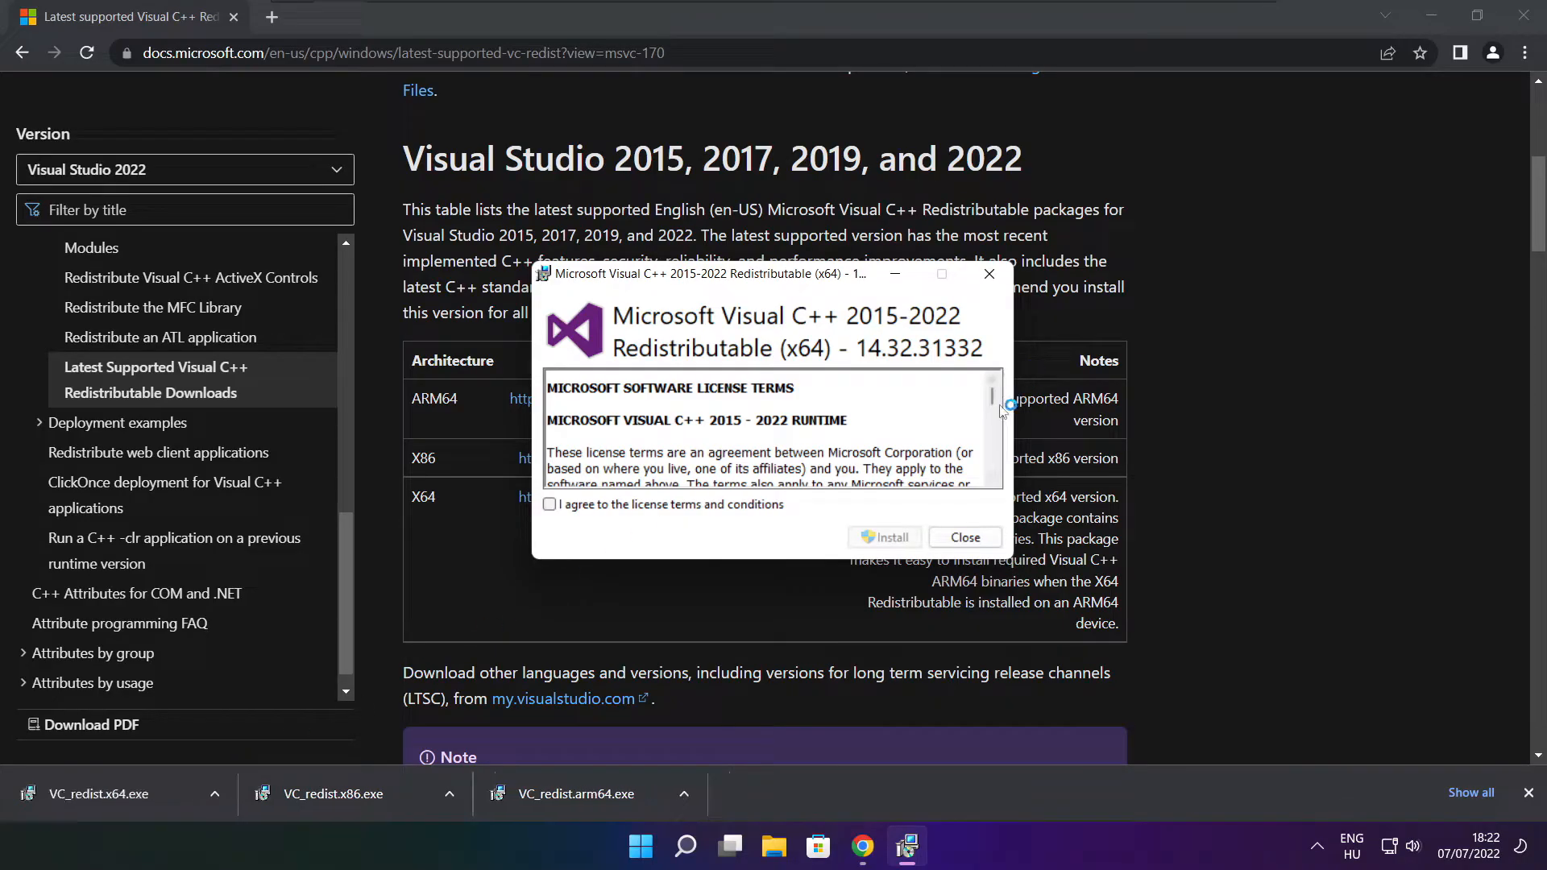
scroll(down, 3)
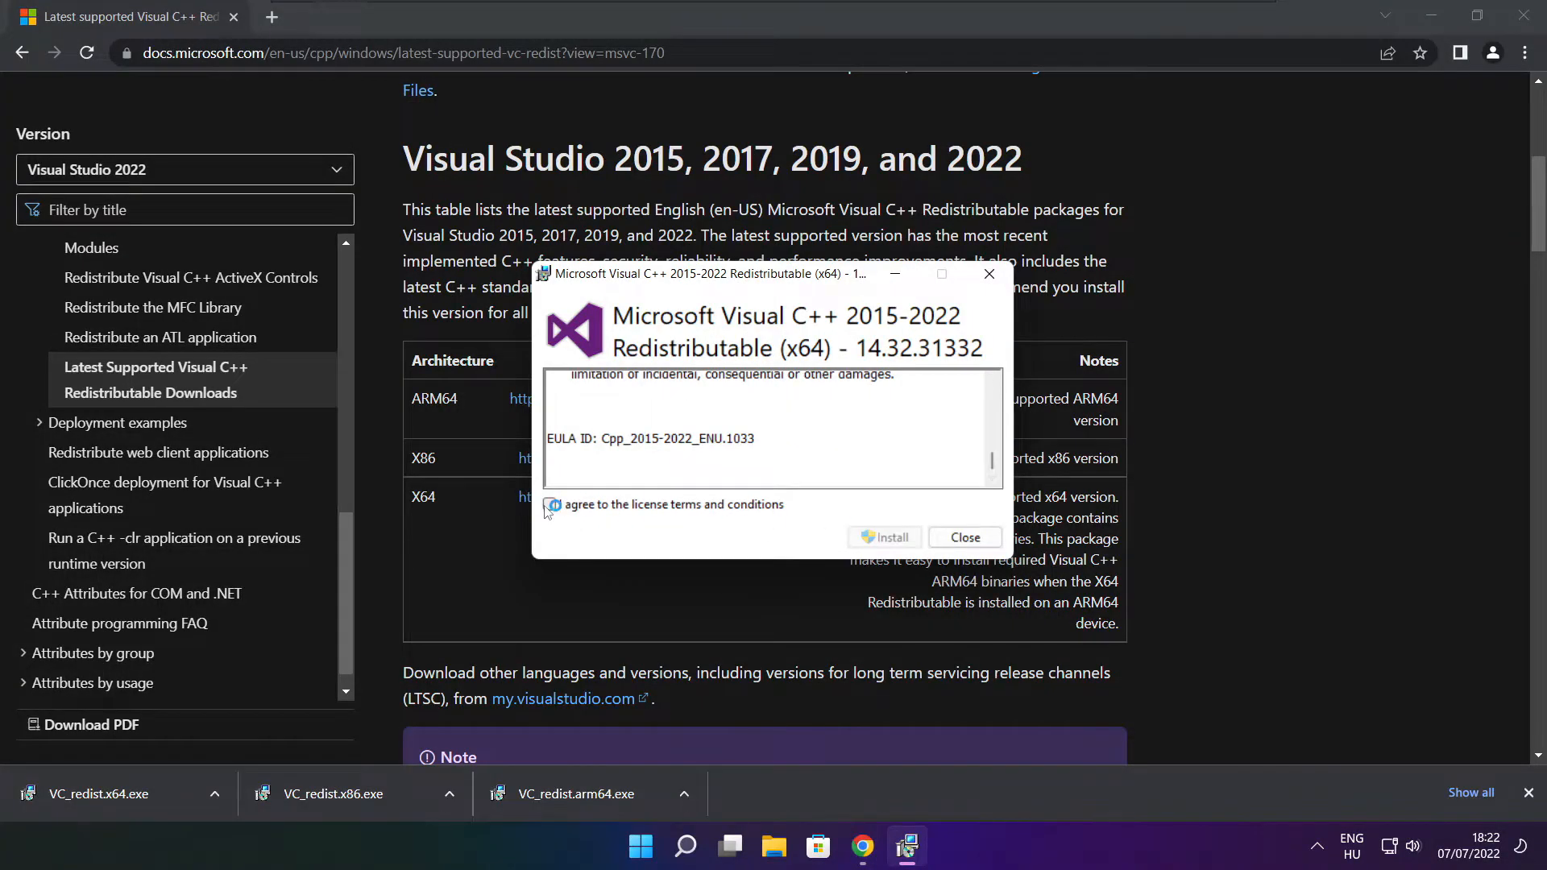
click(884, 537)
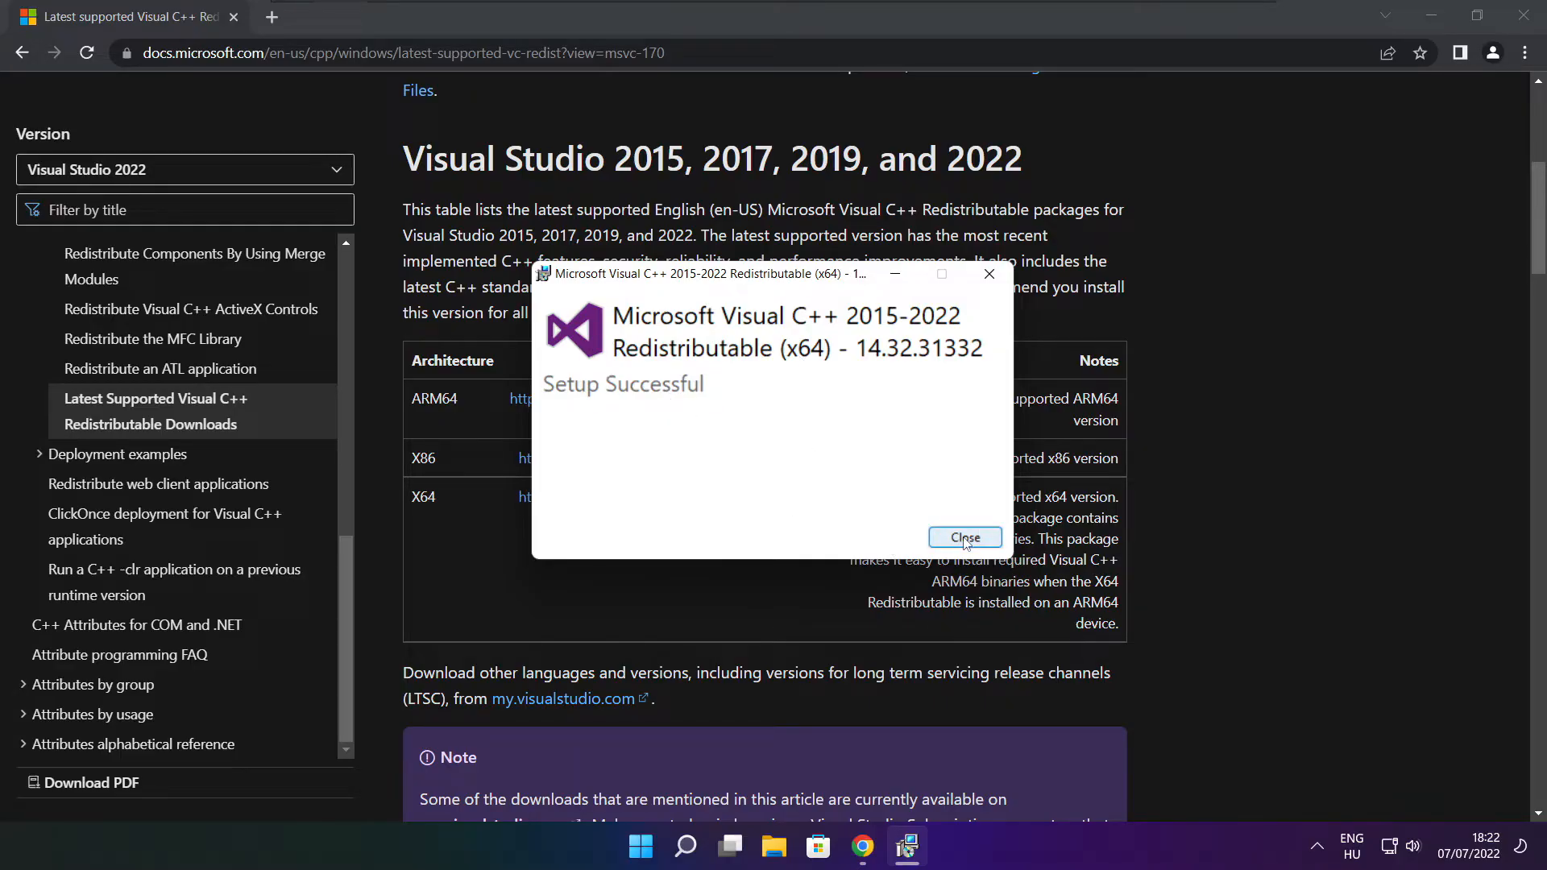
click(964, 537)
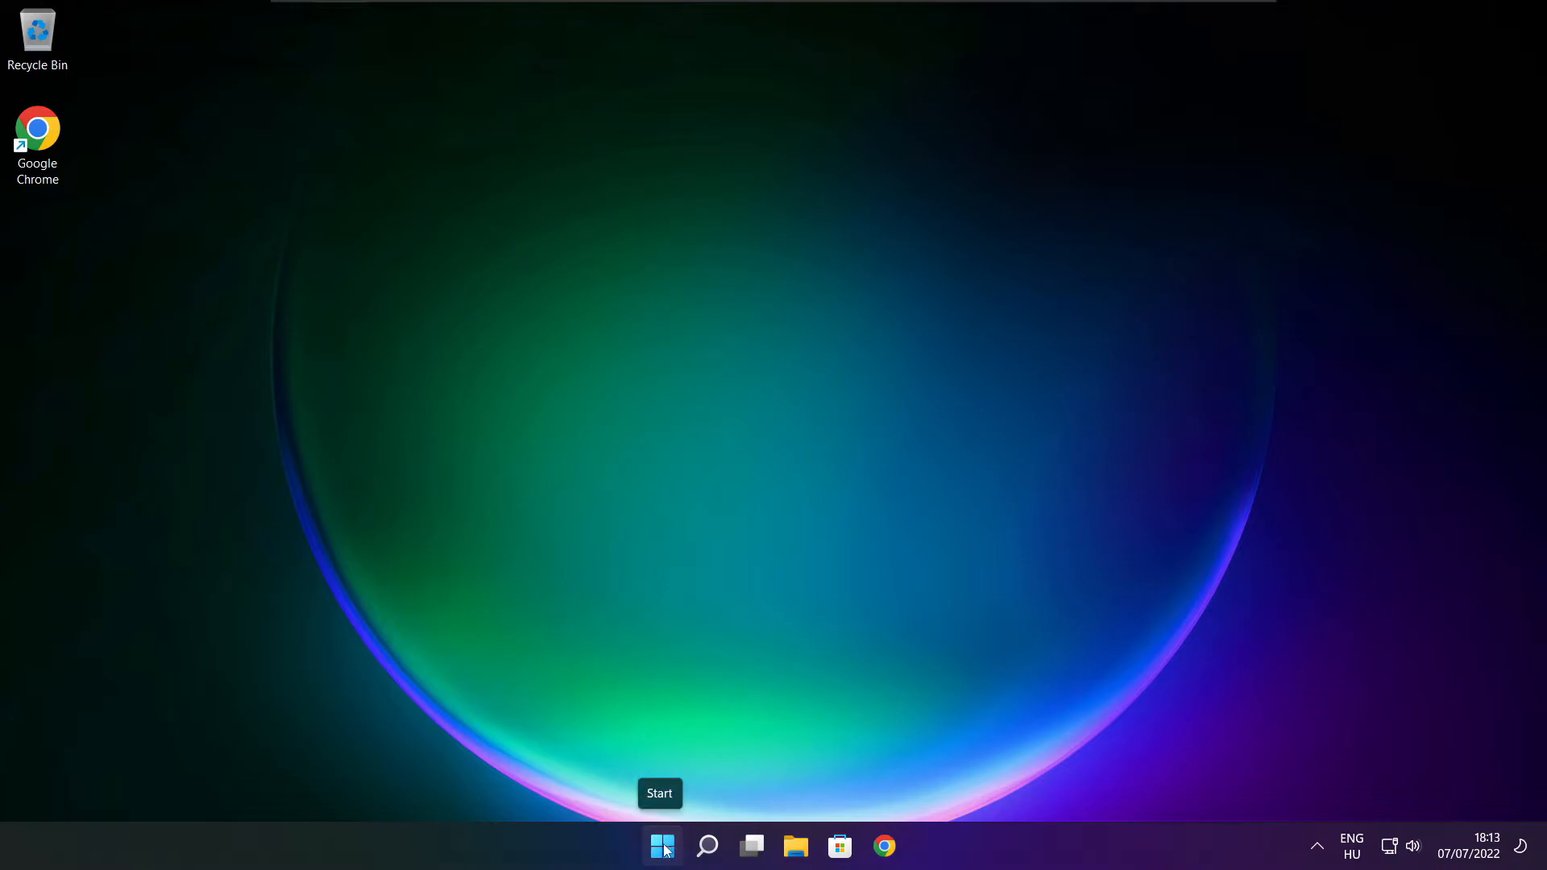
Launch Task Manager from the Start right-click menu and show the Startup apps list
right_click(662, 847)
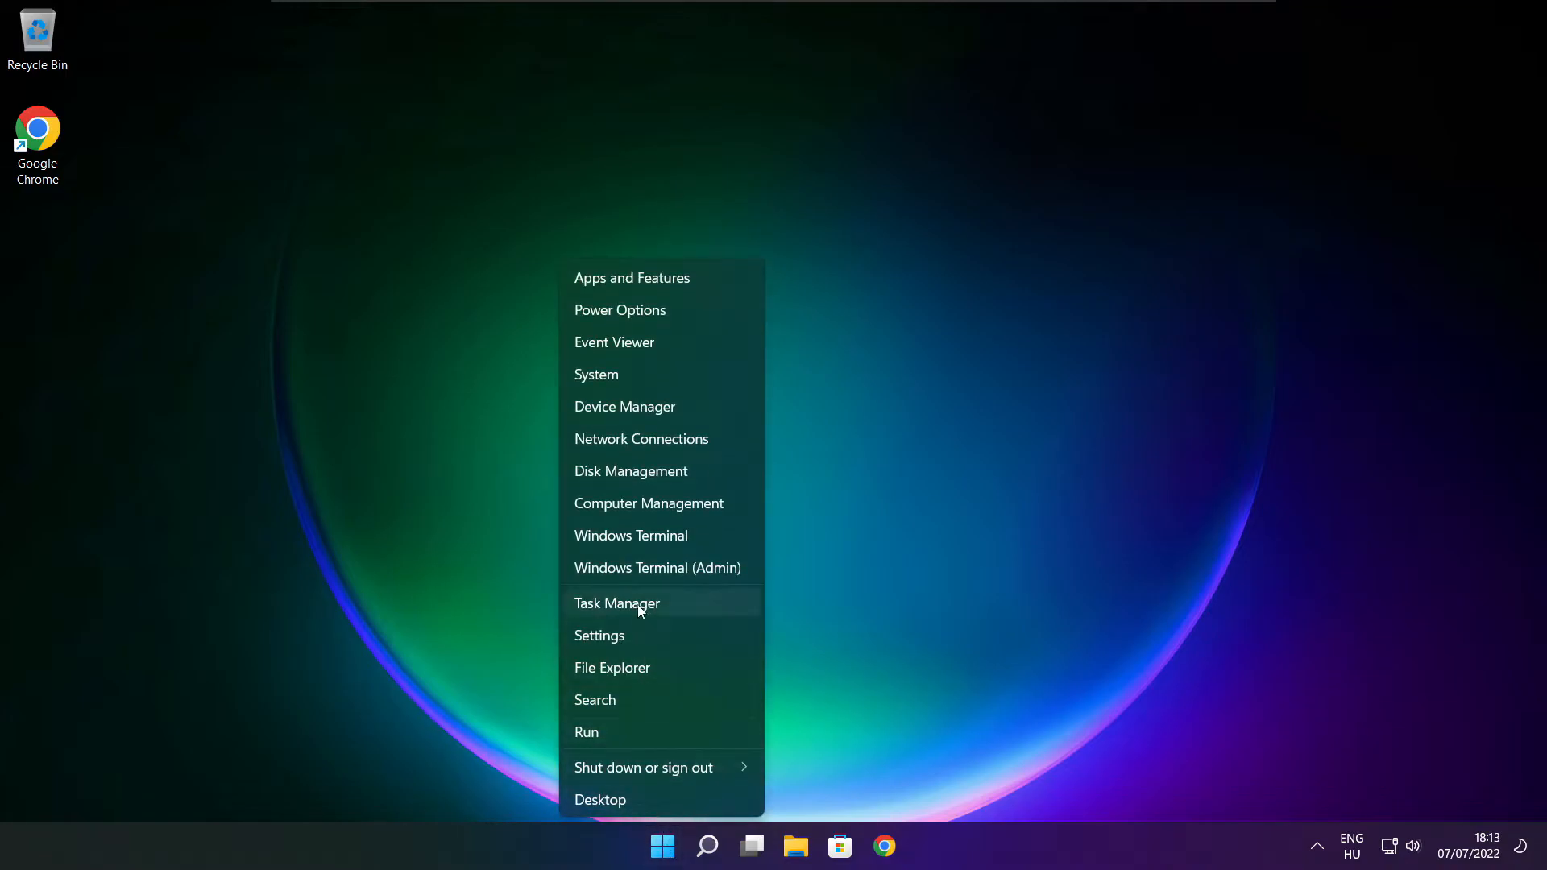
mouse_move(669, 604)
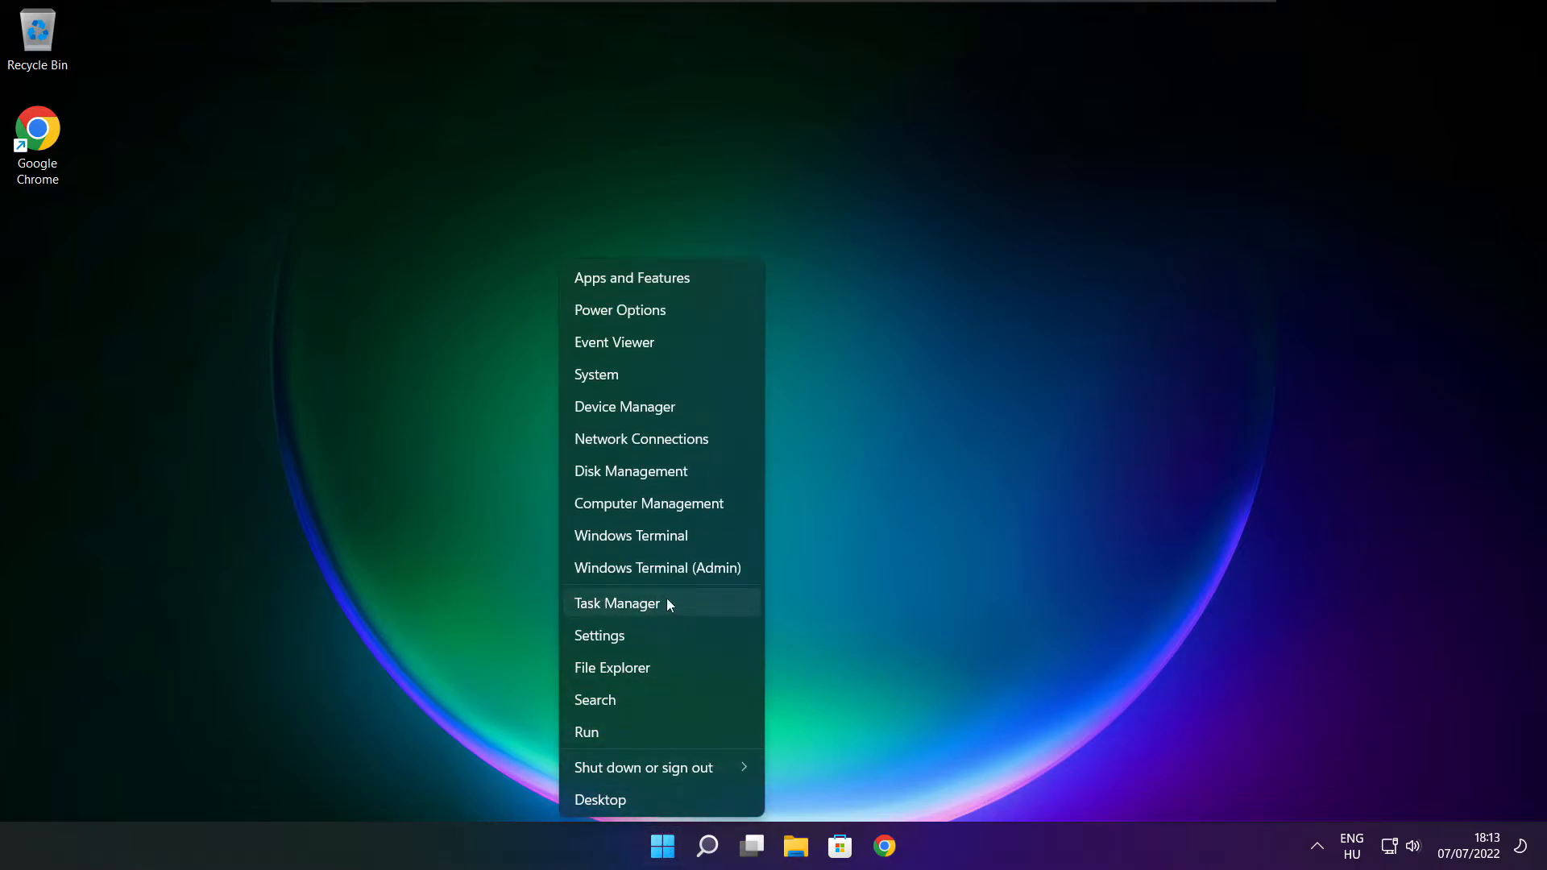
click(617, 603)
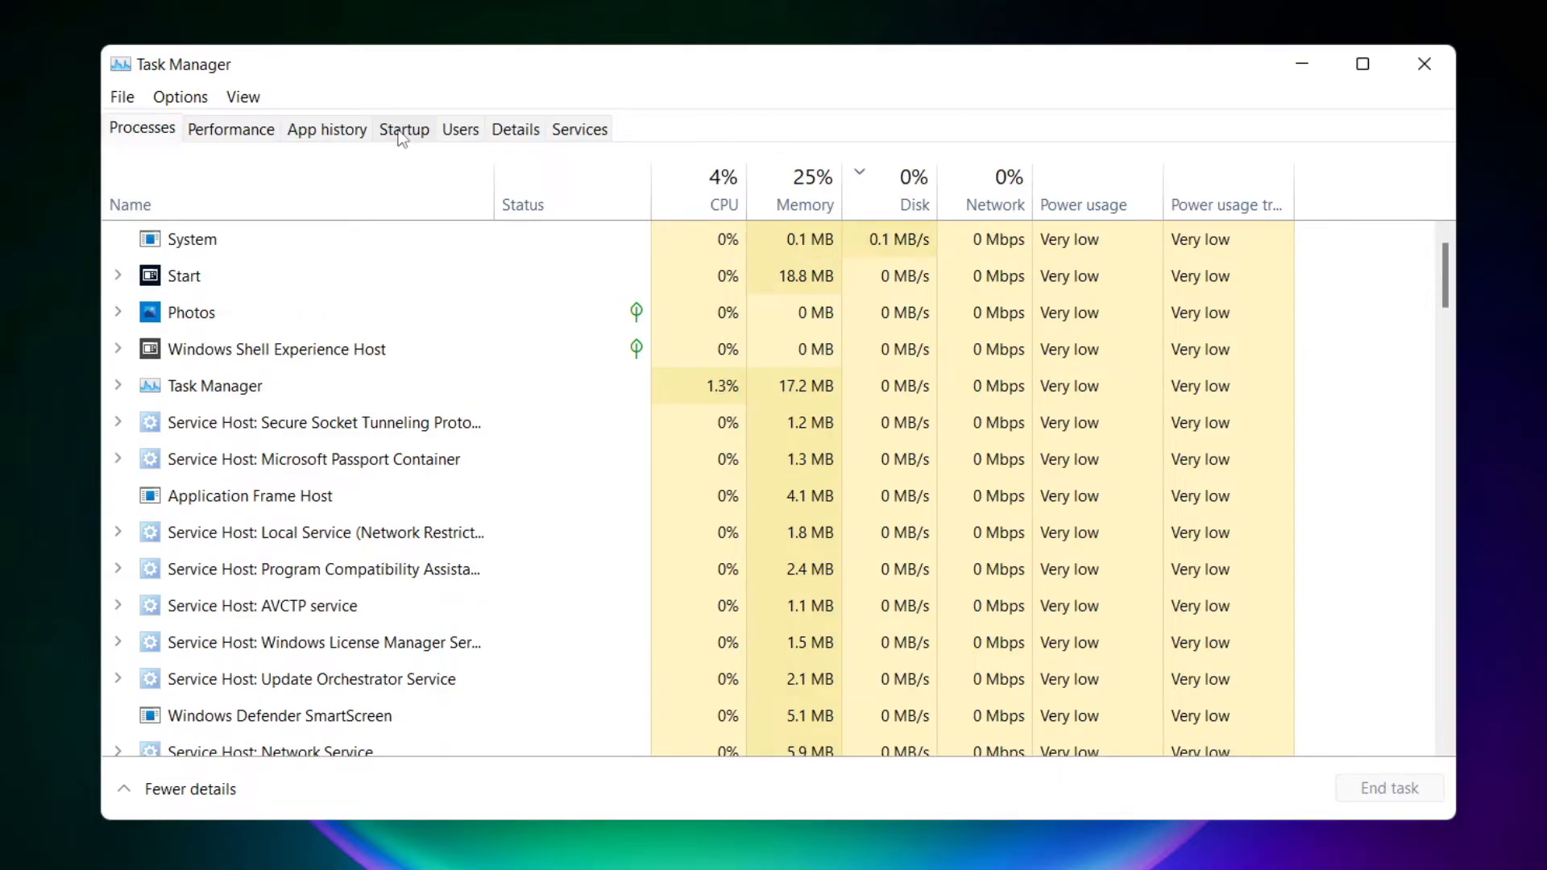
click(403, 128)
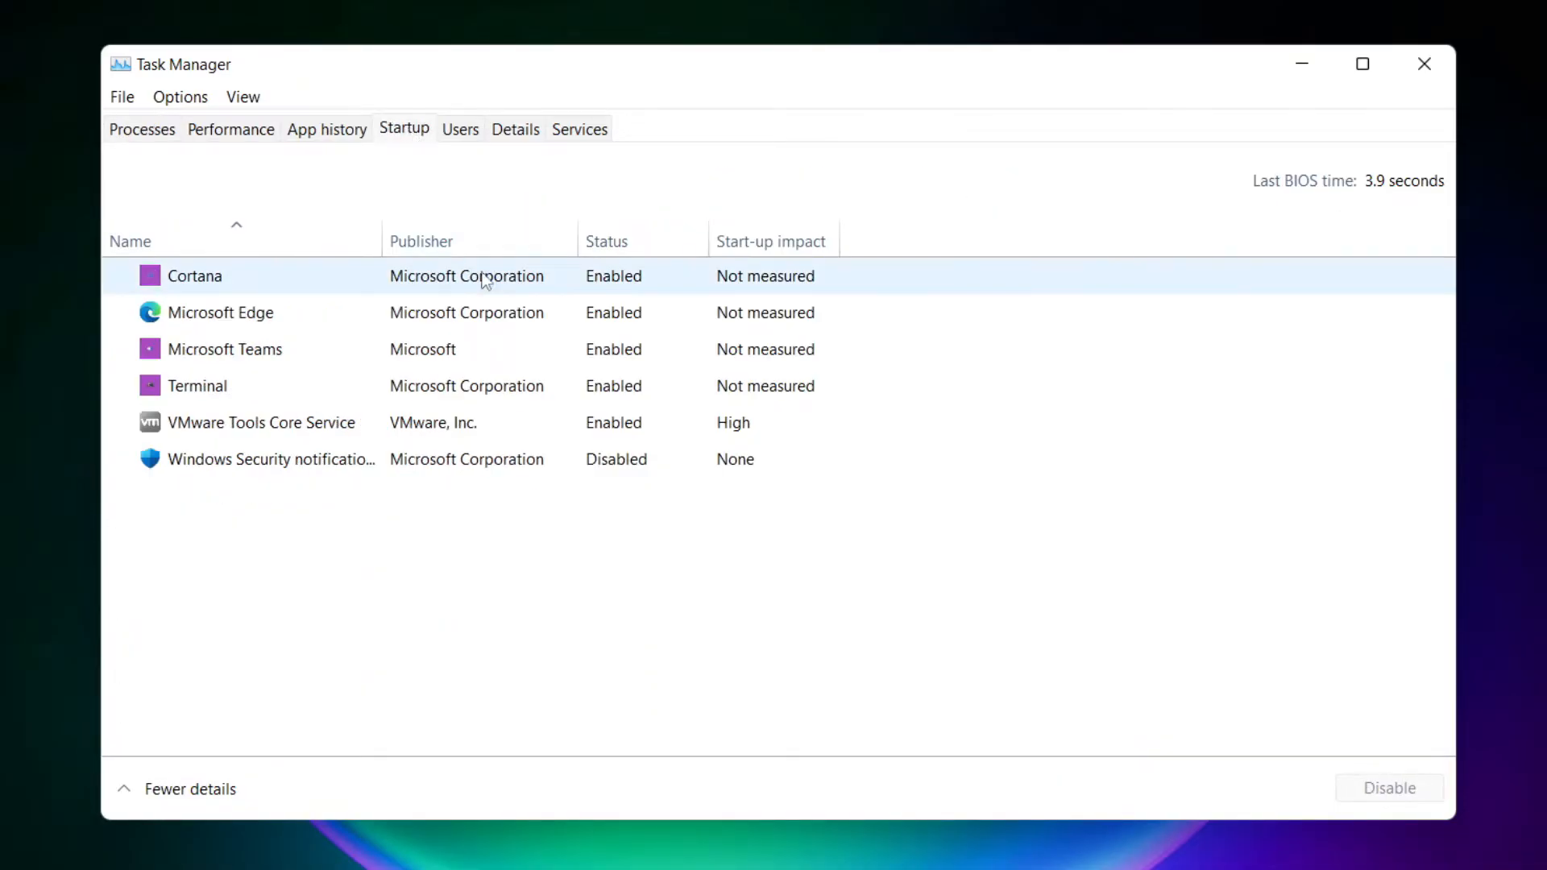
Disable Cortana, Microsoft Edge, Microsoft Teams and Terminal at startup, then close Task Manager
click(195, 276)
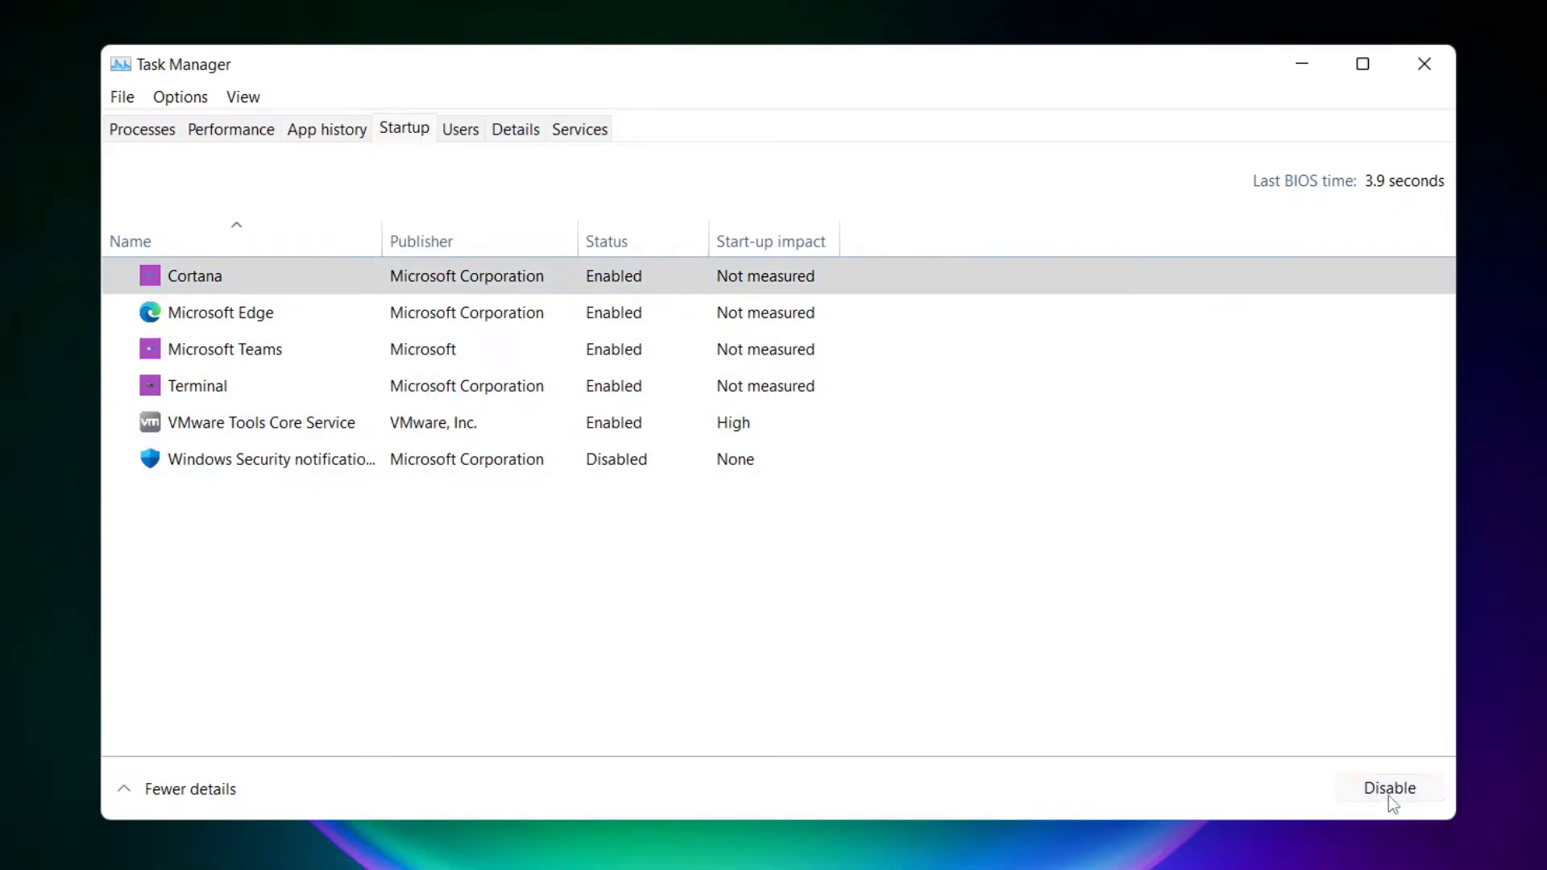
click(1388, 788)
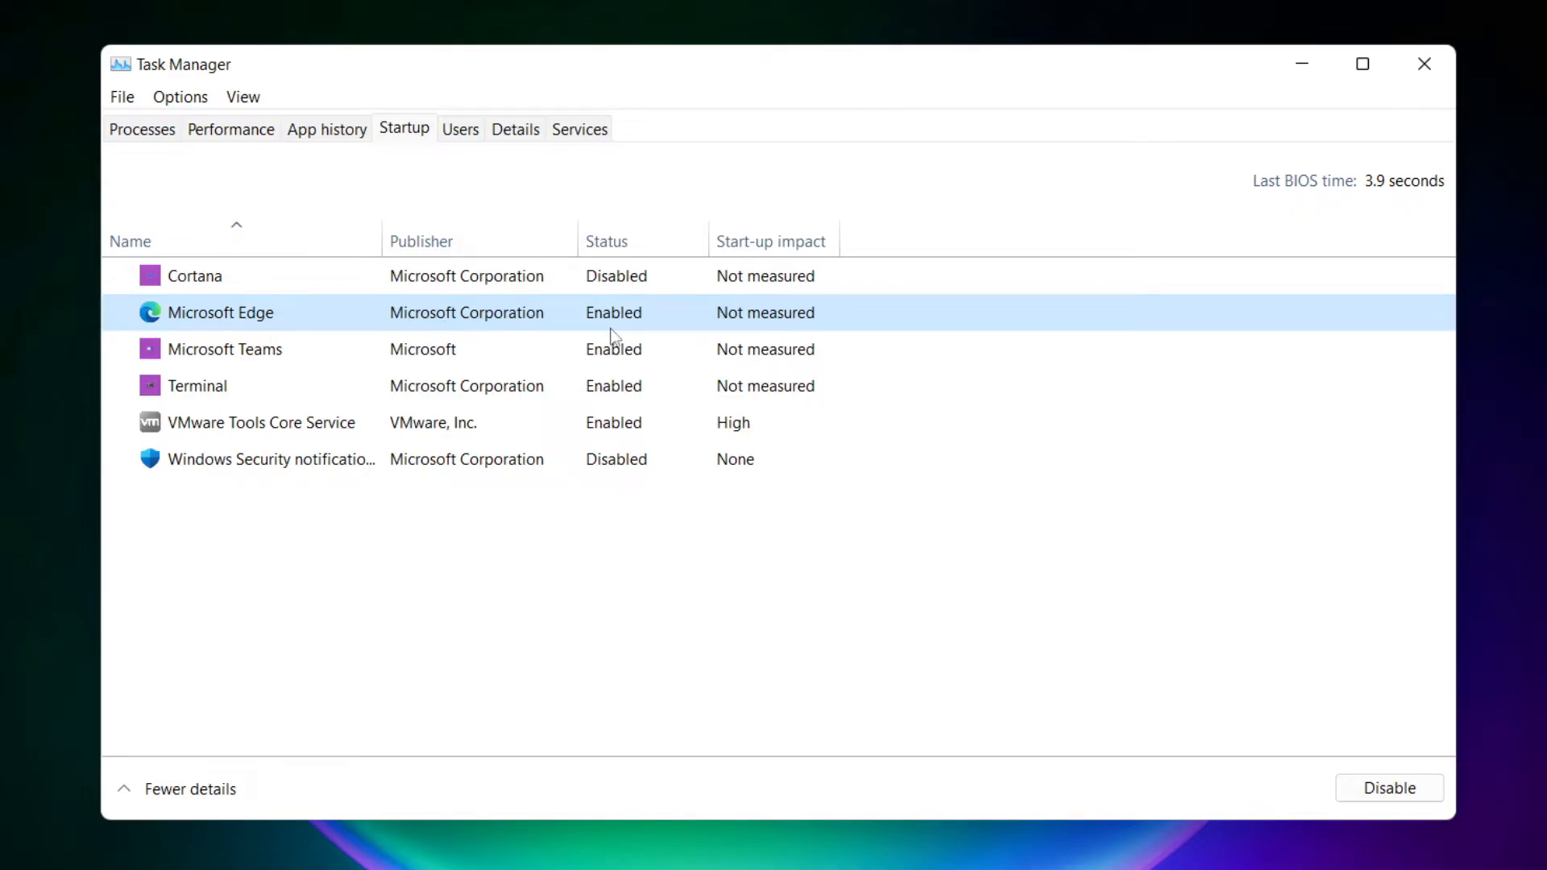
click(1388, 789)
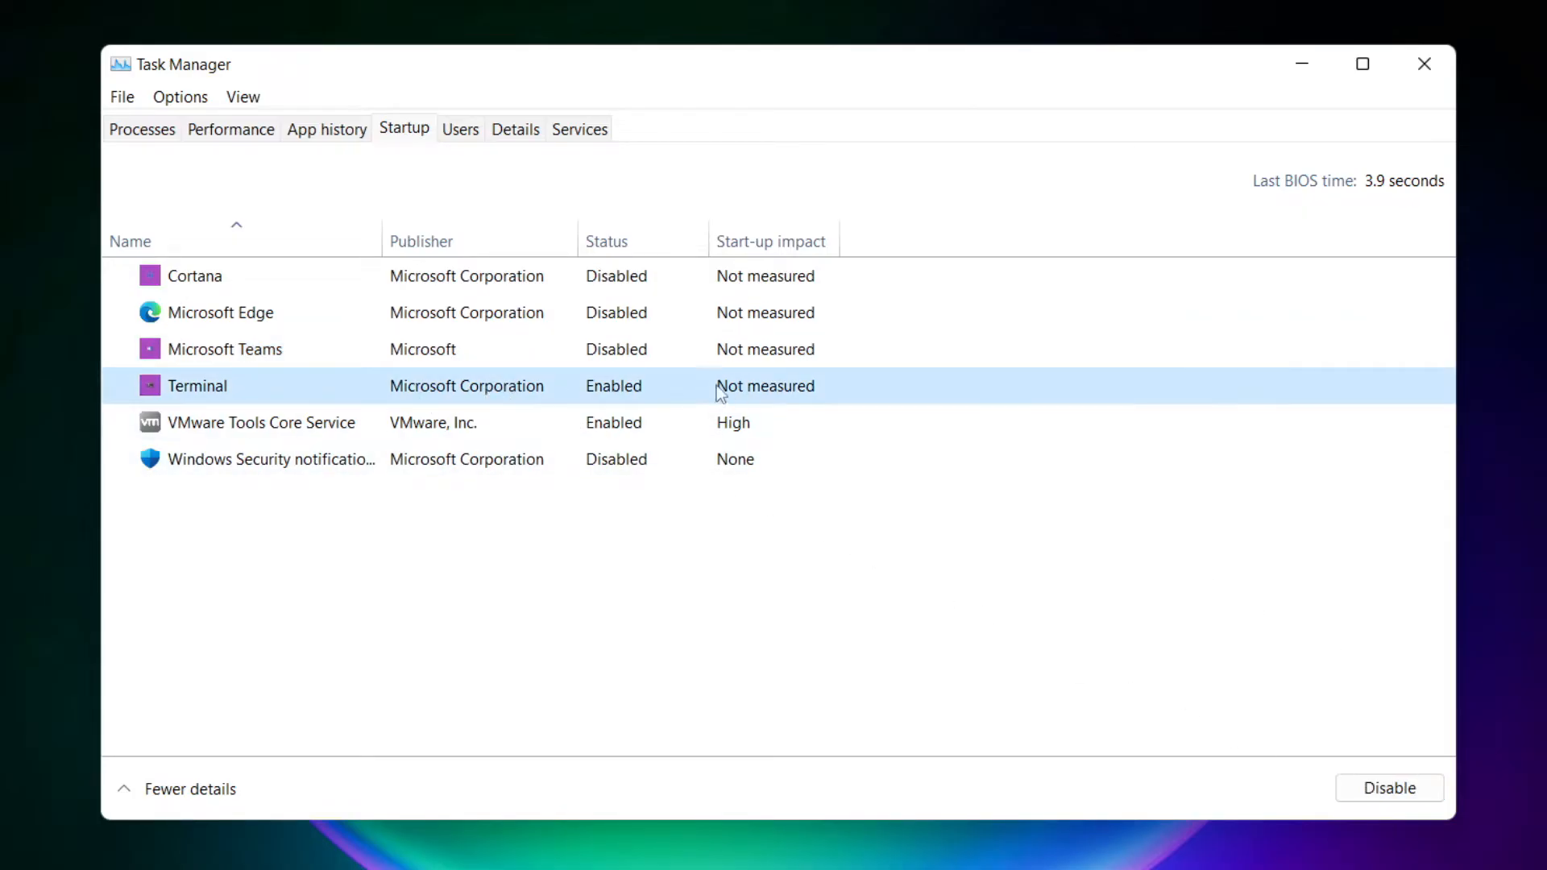
click(1387, 788)
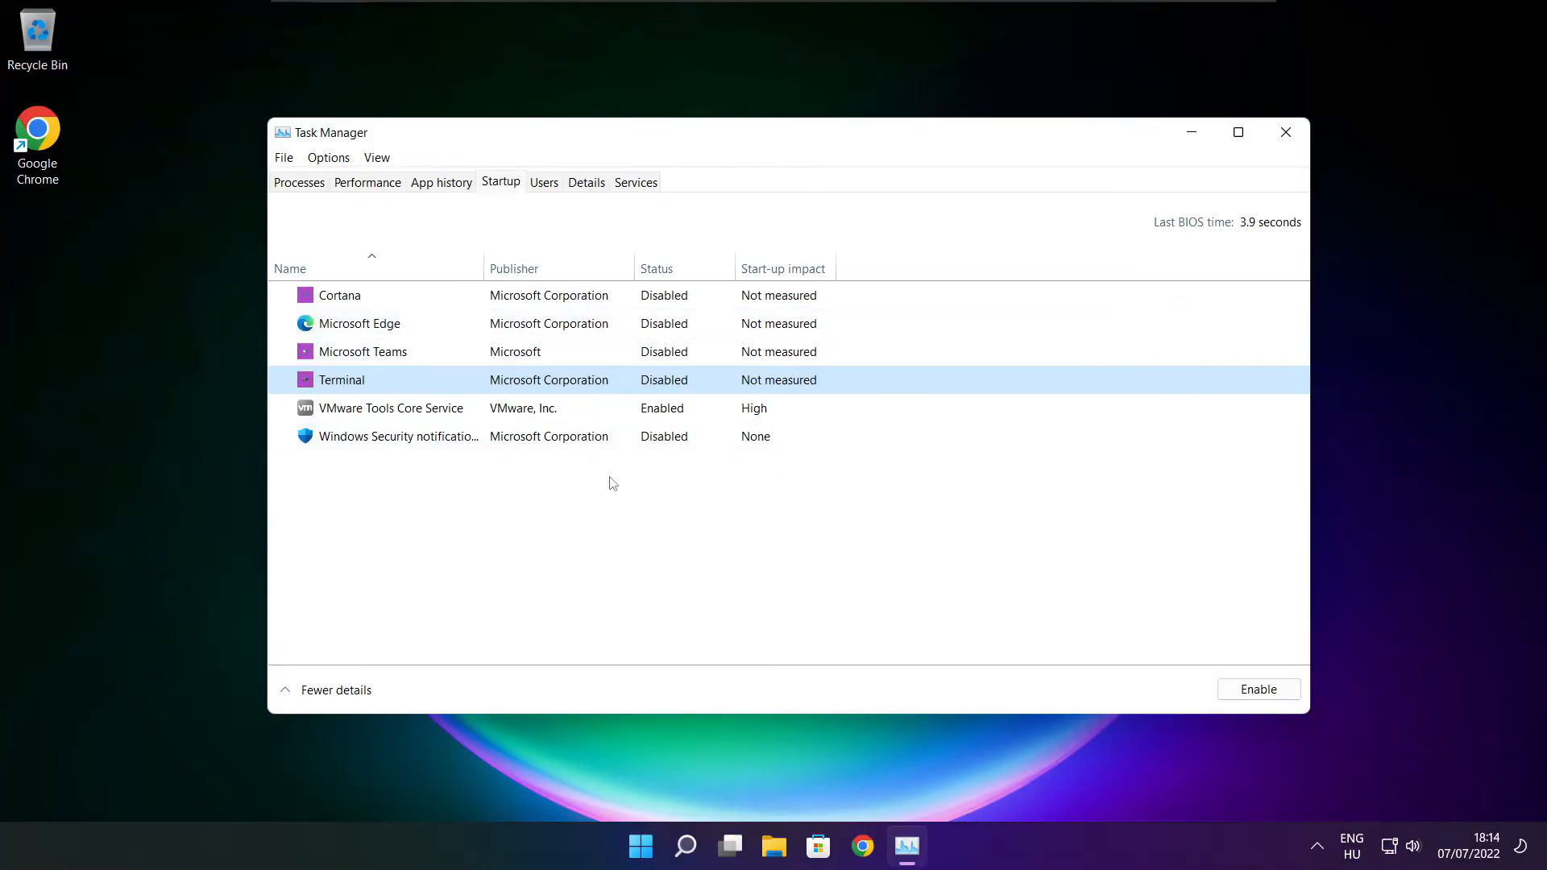
click(1286, 131)
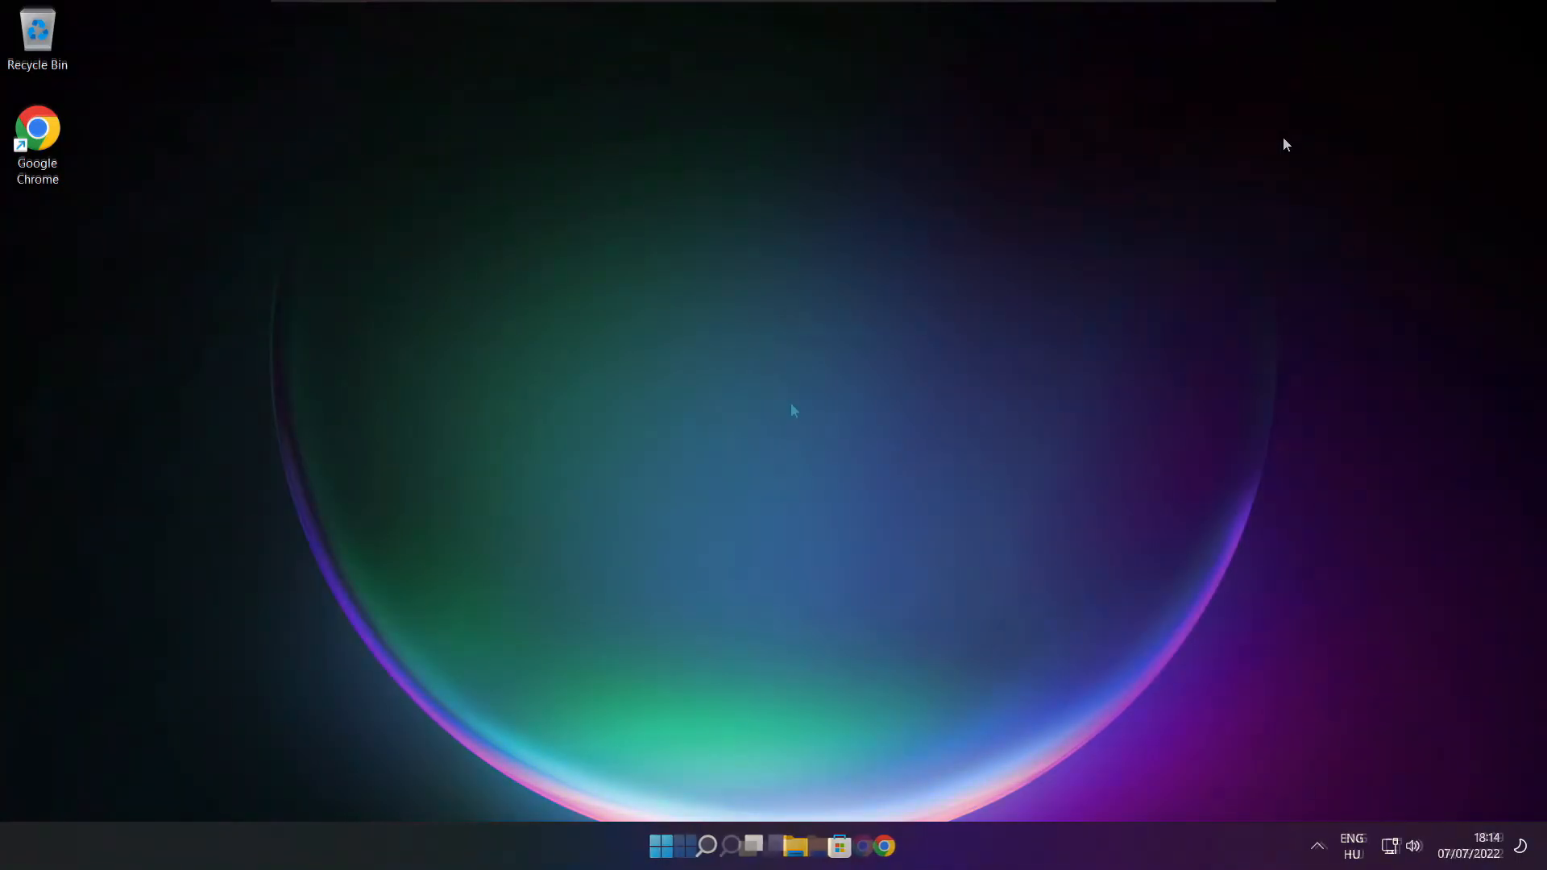
Search for cmd and run Command Prompt as administrator
click(729, 846)
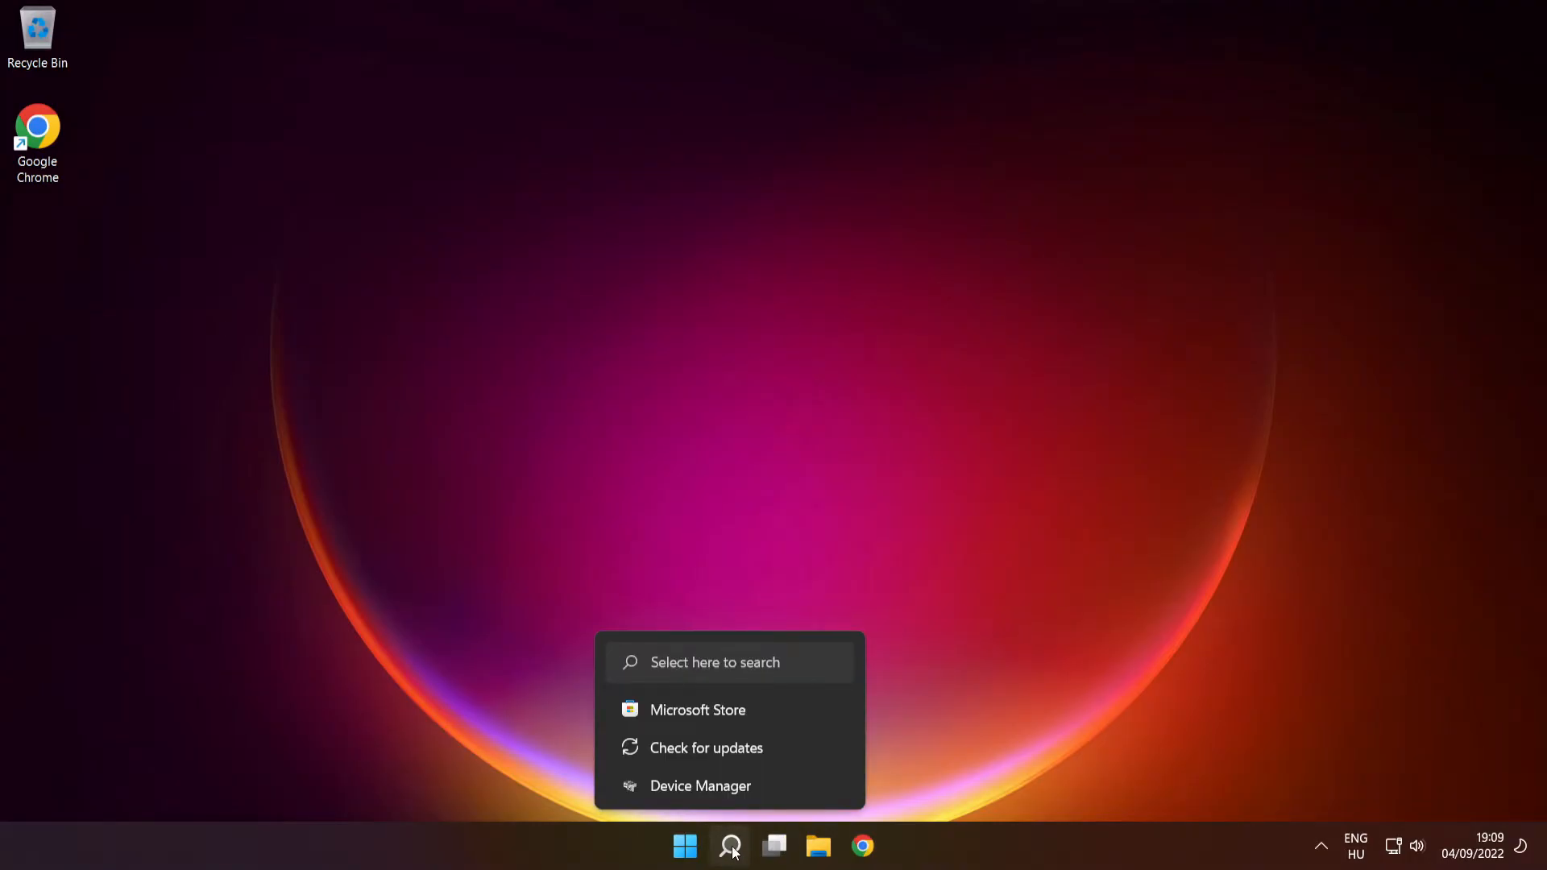
text(cmd)
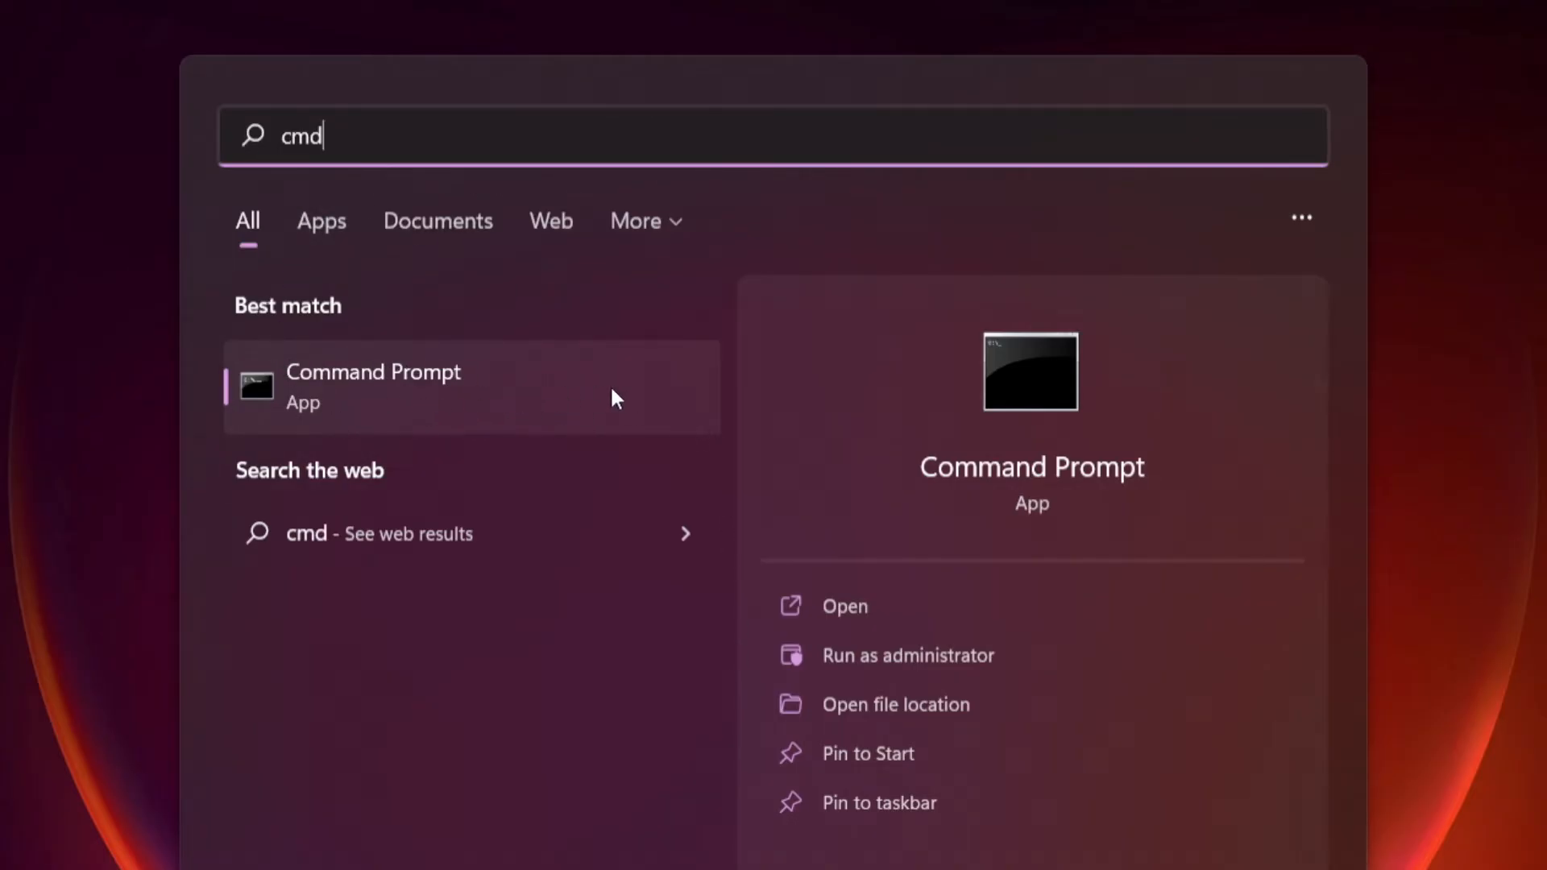
right_click(372, 385)
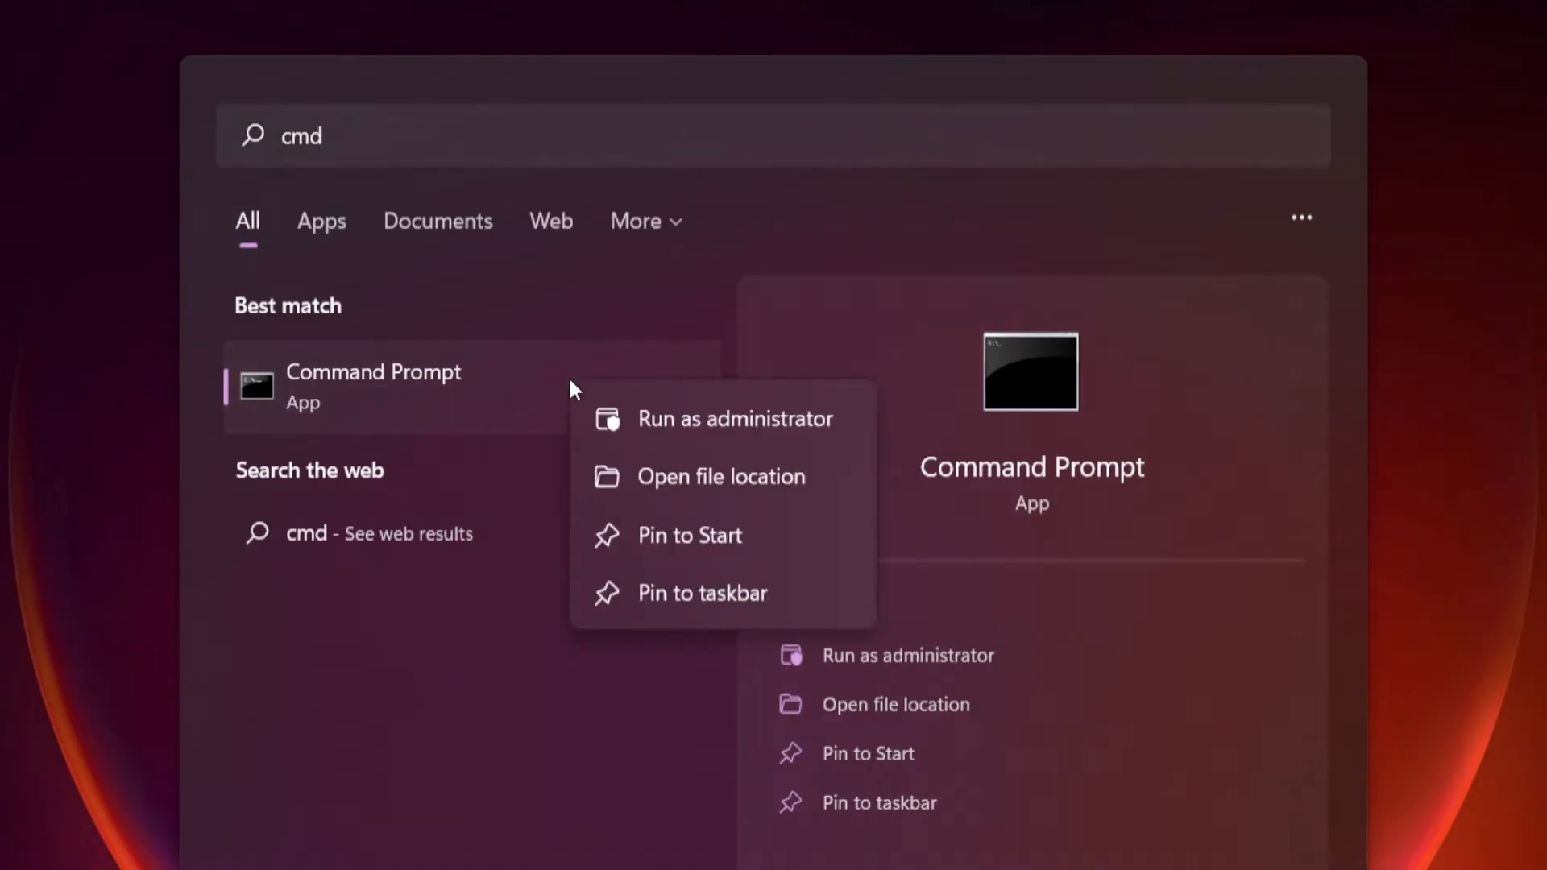
mouse_move(661, 419)
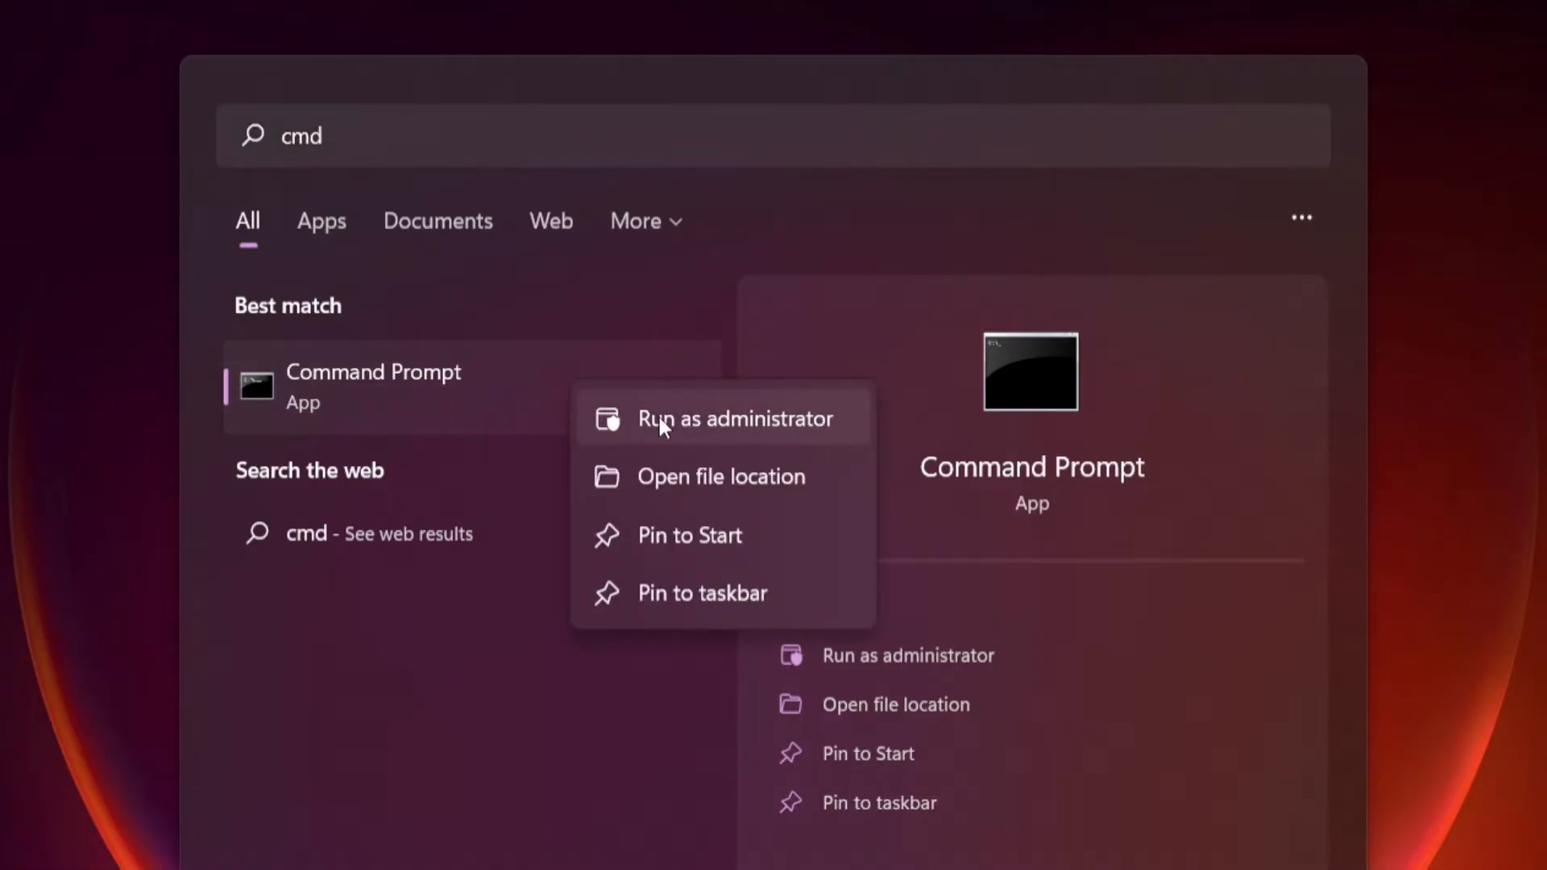
mouse_move(739, 426)
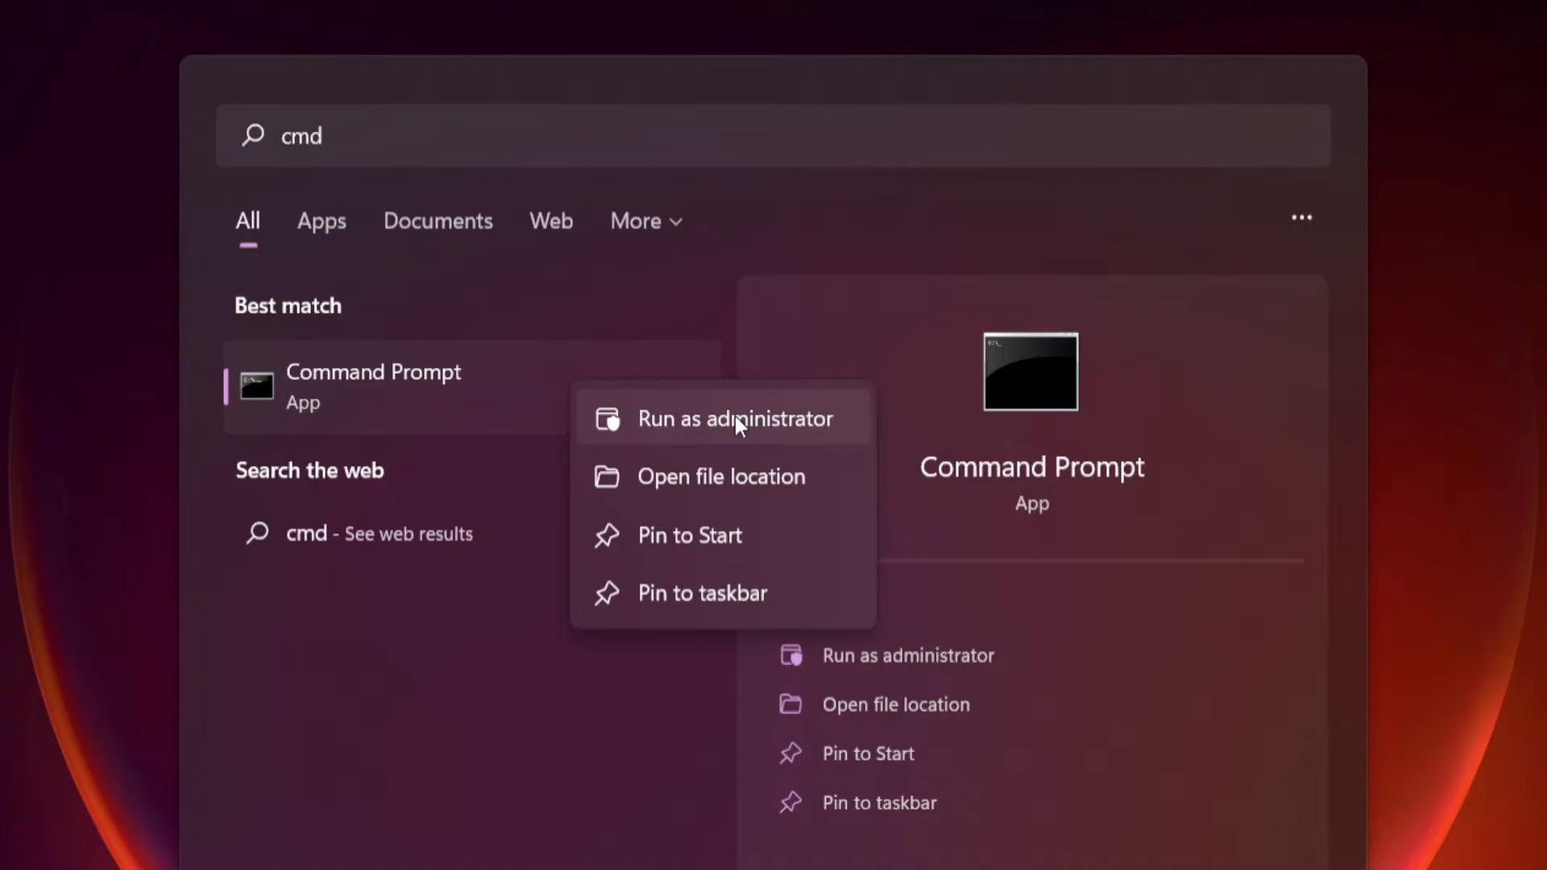
click(735, 417)
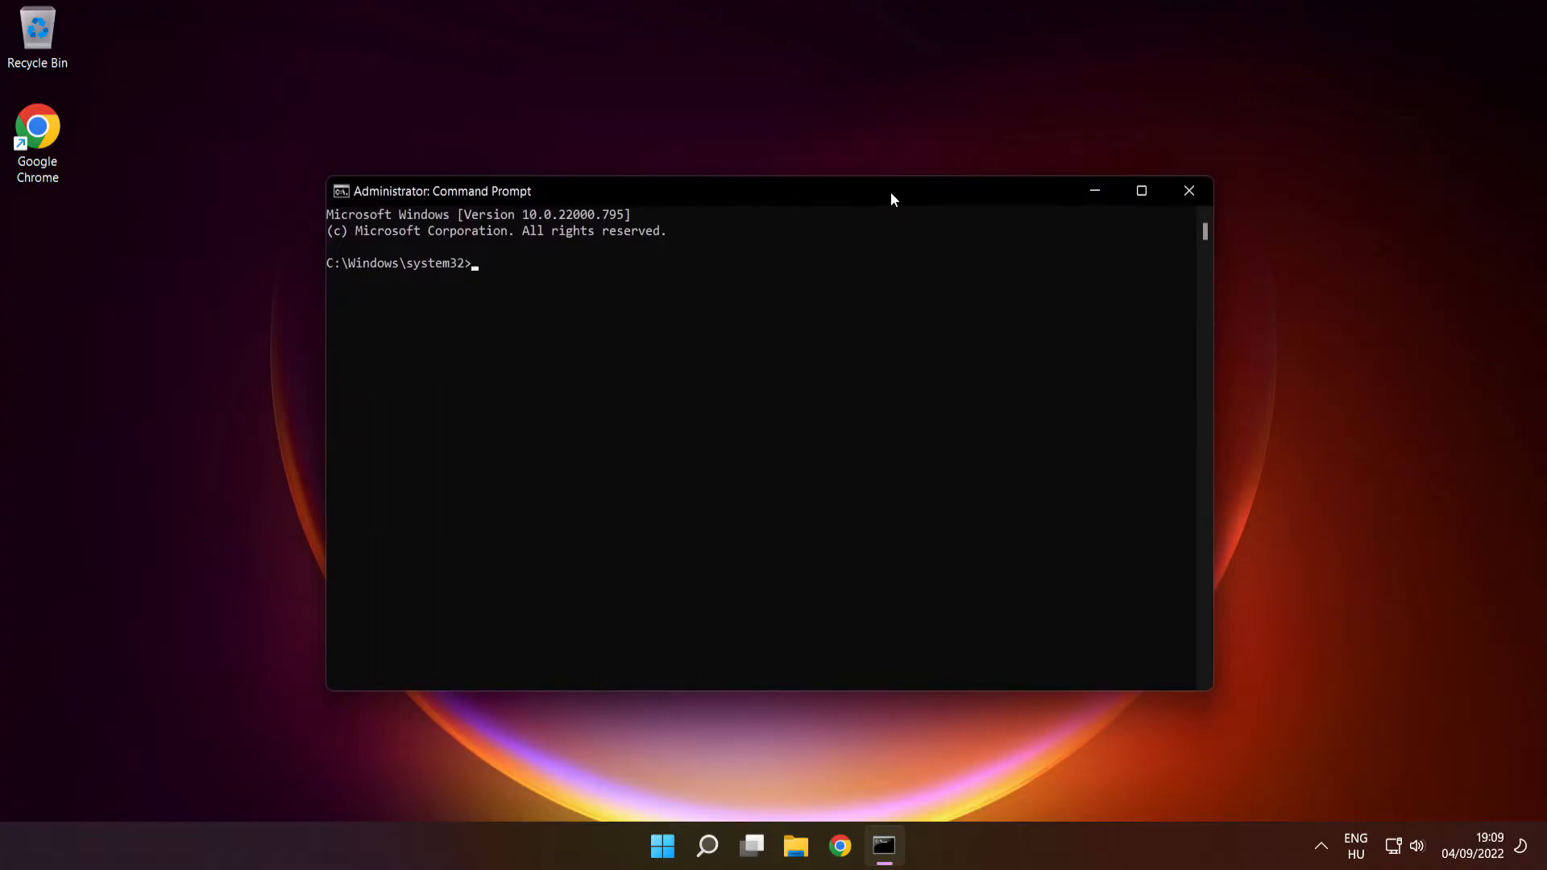
Run sfc /scannow in the elevated Command Prompt to scan and repair system files
text(sfc /s)
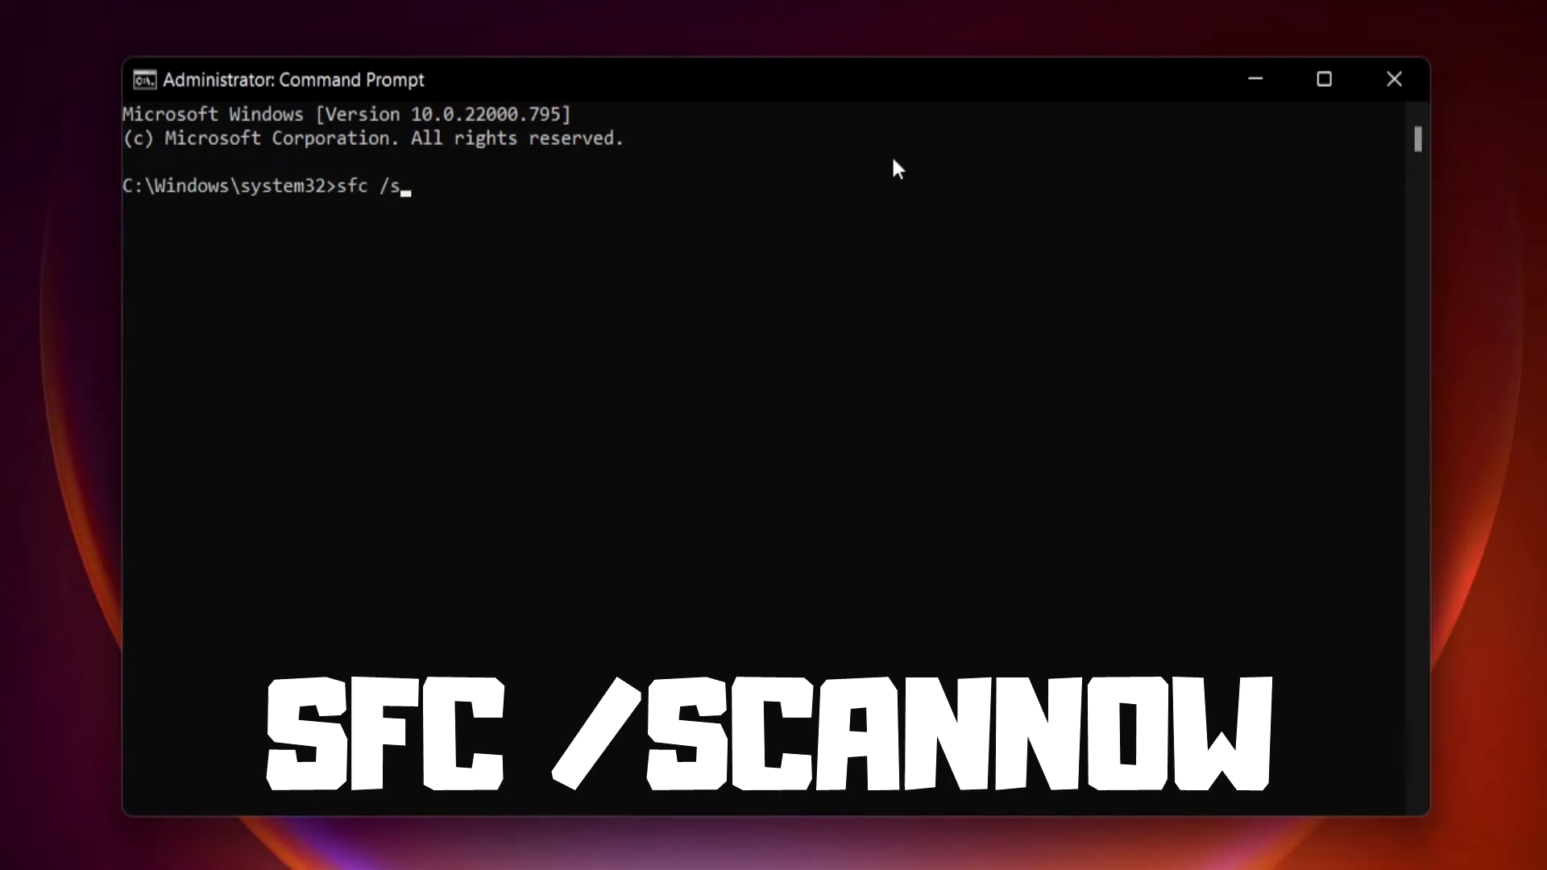
text(cannow)
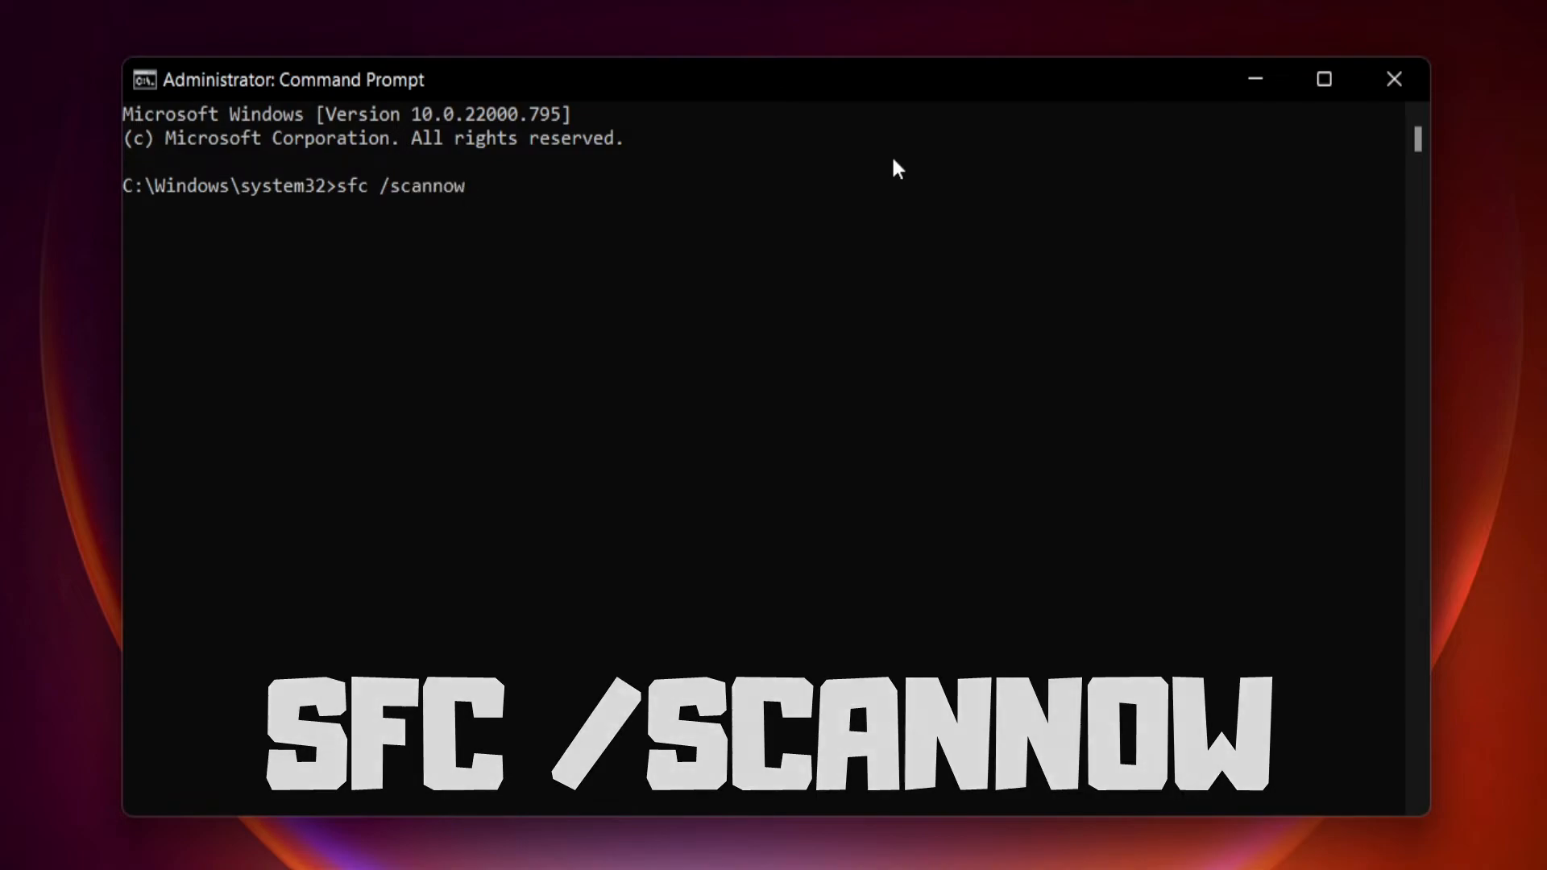
key(enter)
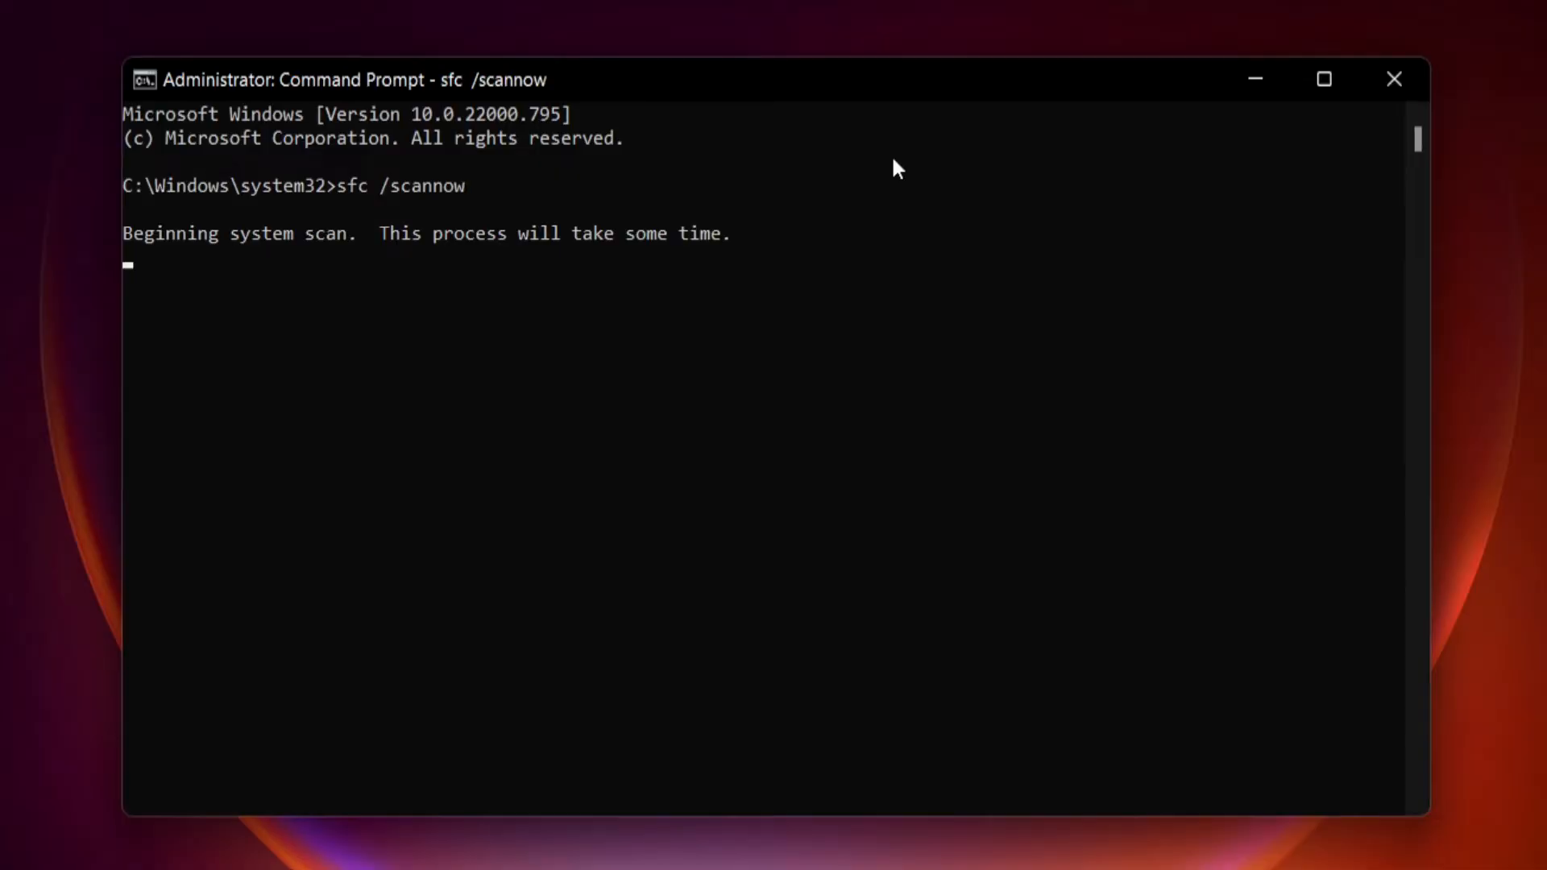
mouse_move(872, 287)
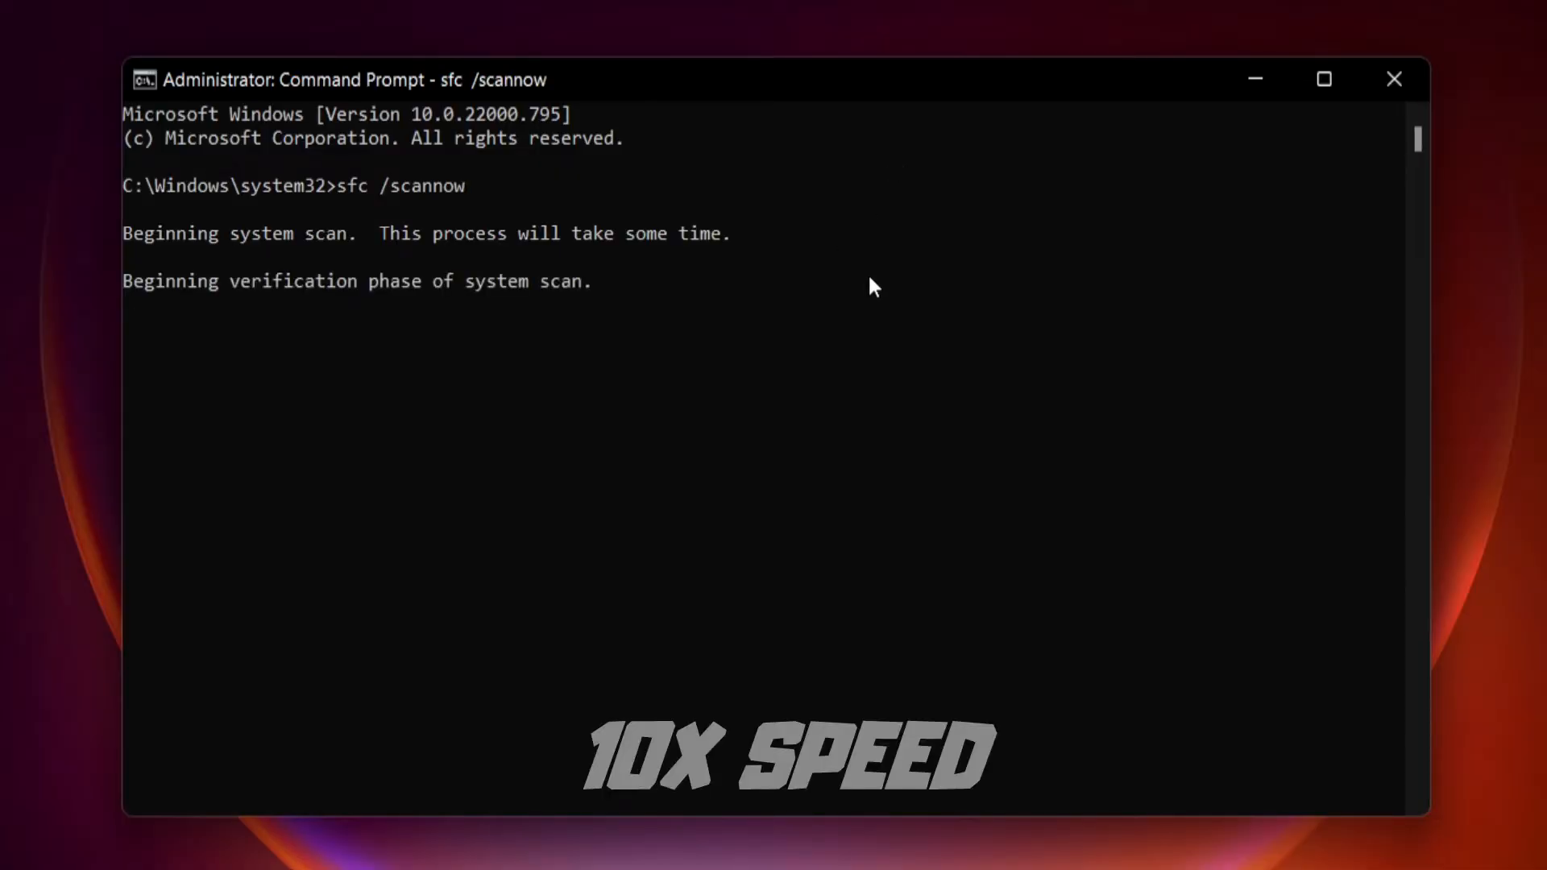
mouse_move(780, 301)
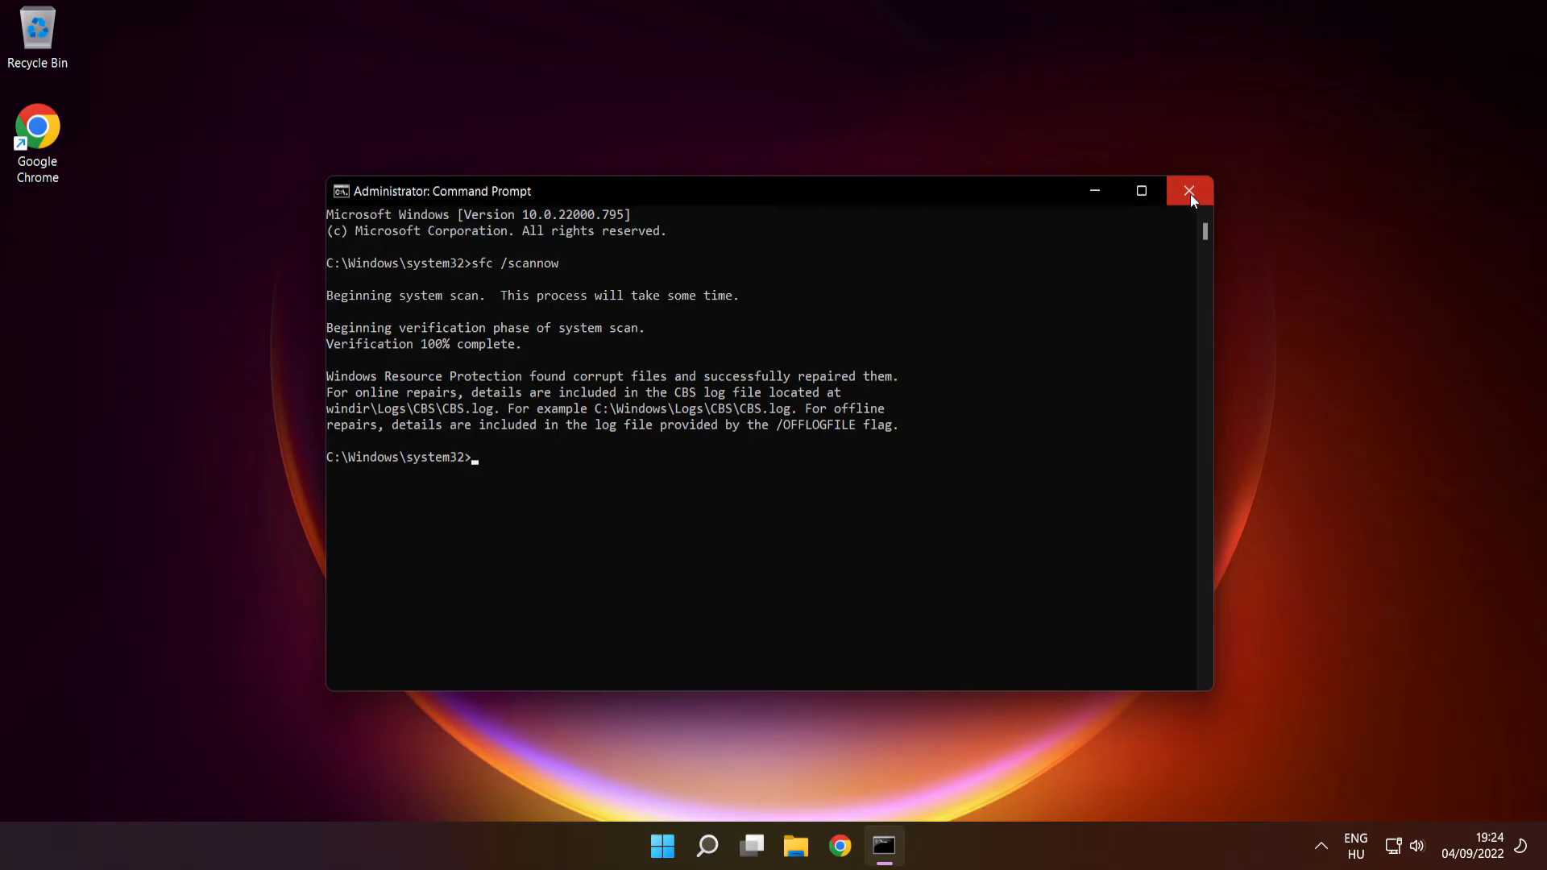
Close Command Prompt and bring up the Start menu's power options for a restart
click(1189, 190)
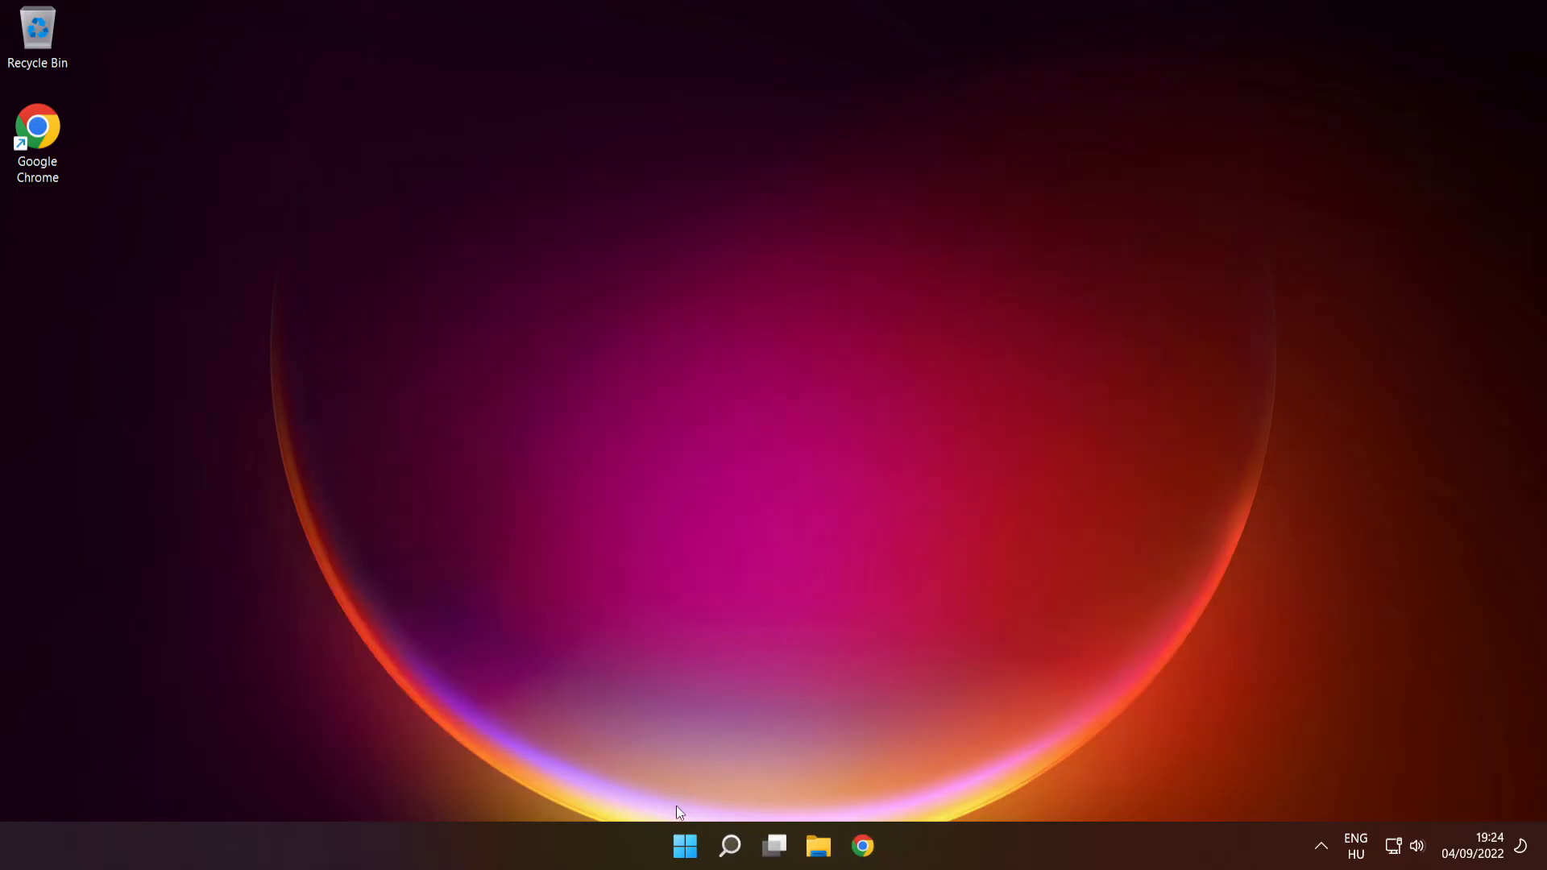
click(685, 846)
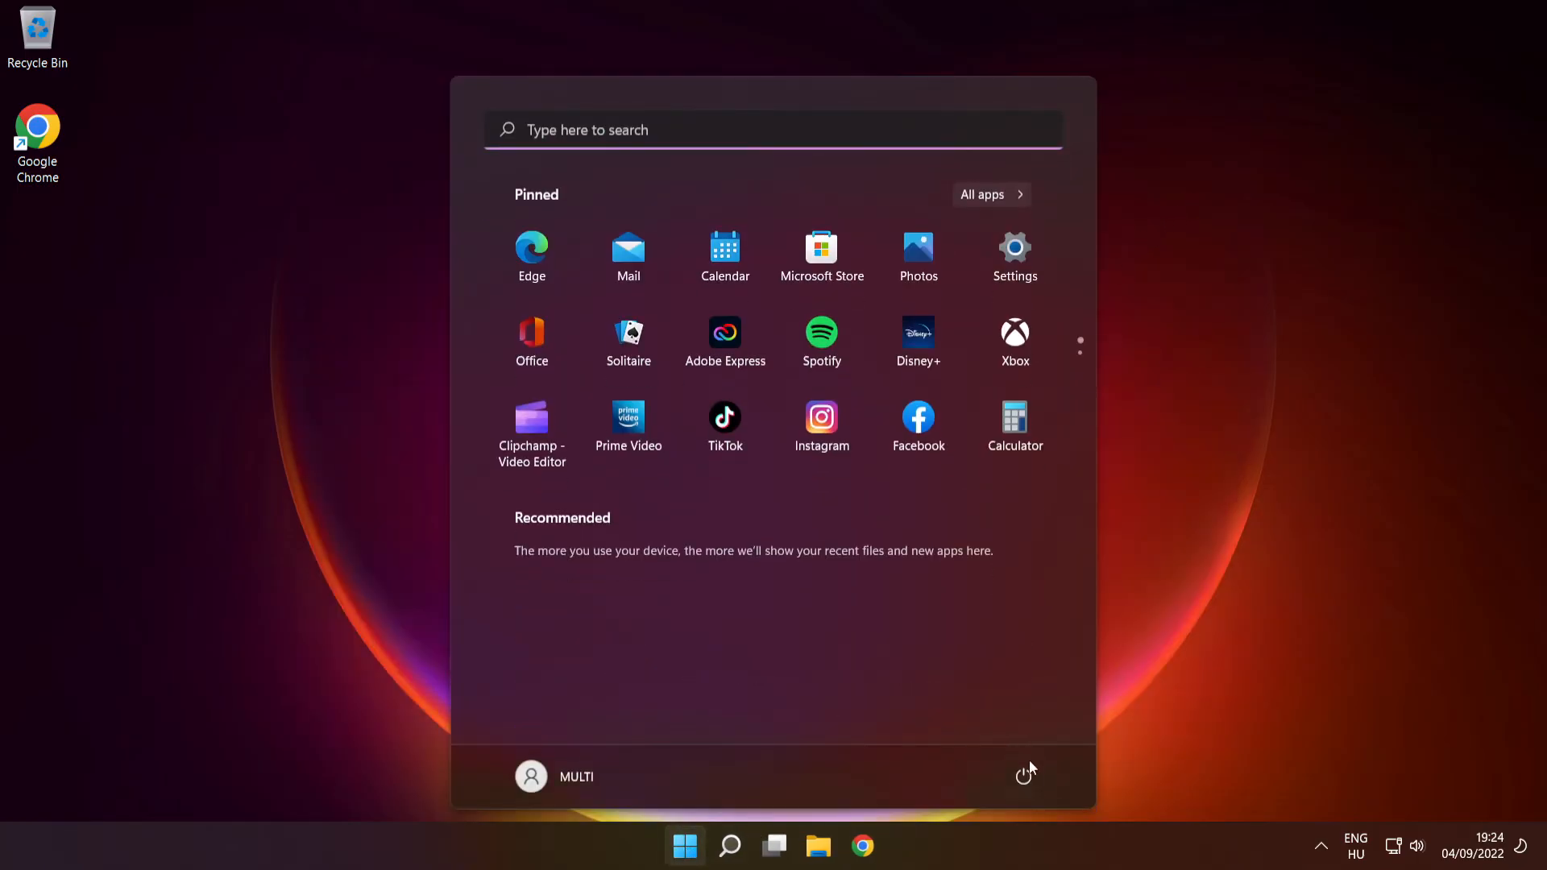
click(1025, 777)
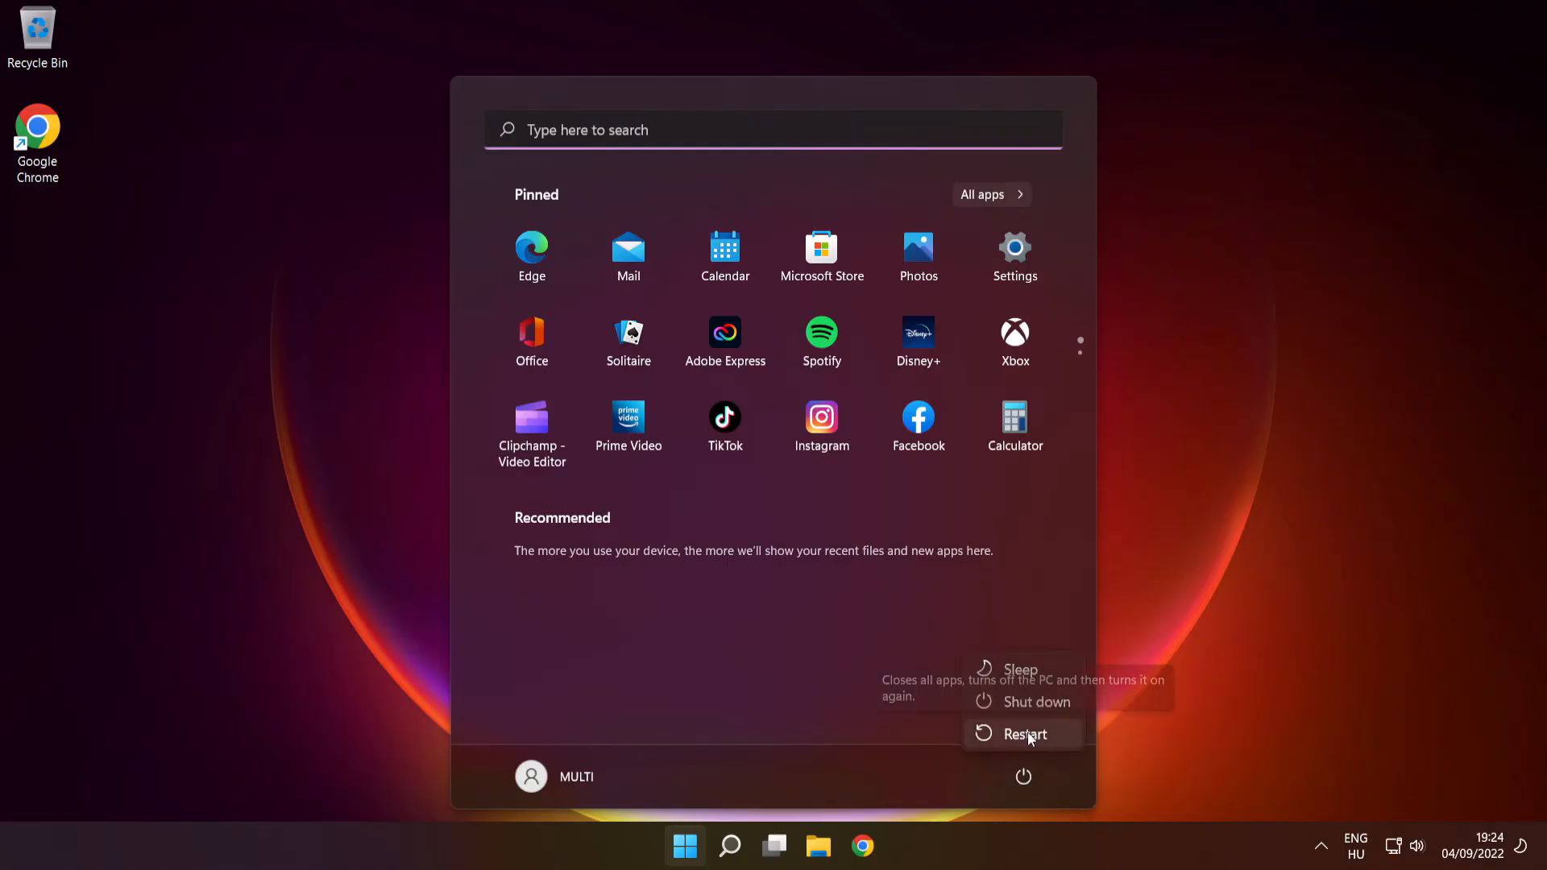